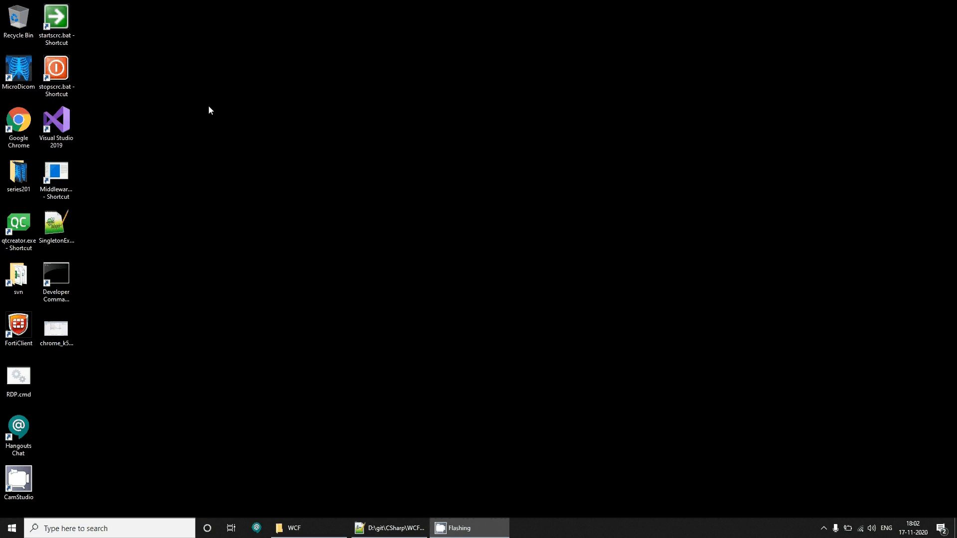
Launch Visual Studio 2019 from its desktop shortcut to reach the start window.
{"action": "left_click", "coordinate": [56, 122]}
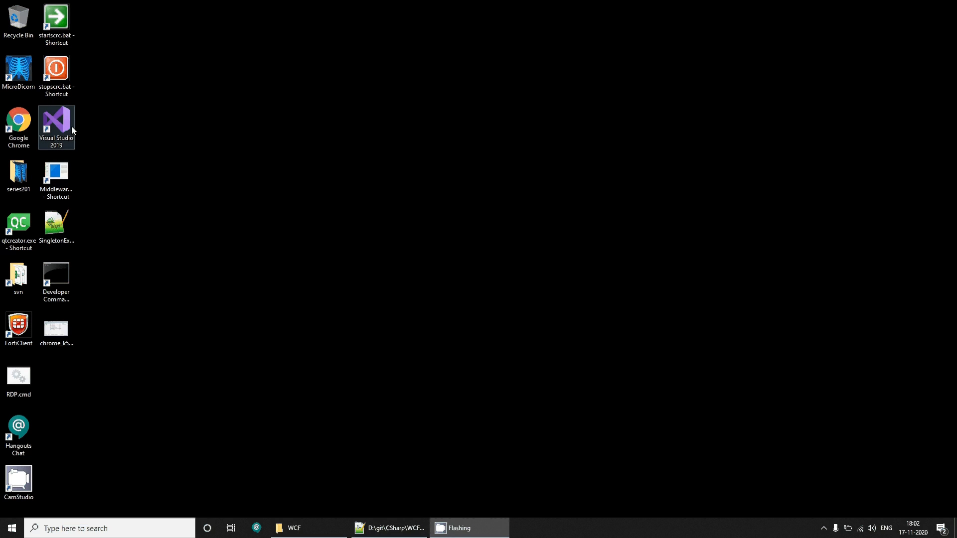
{"action": "right_click", "coordinate": [56, 124]}
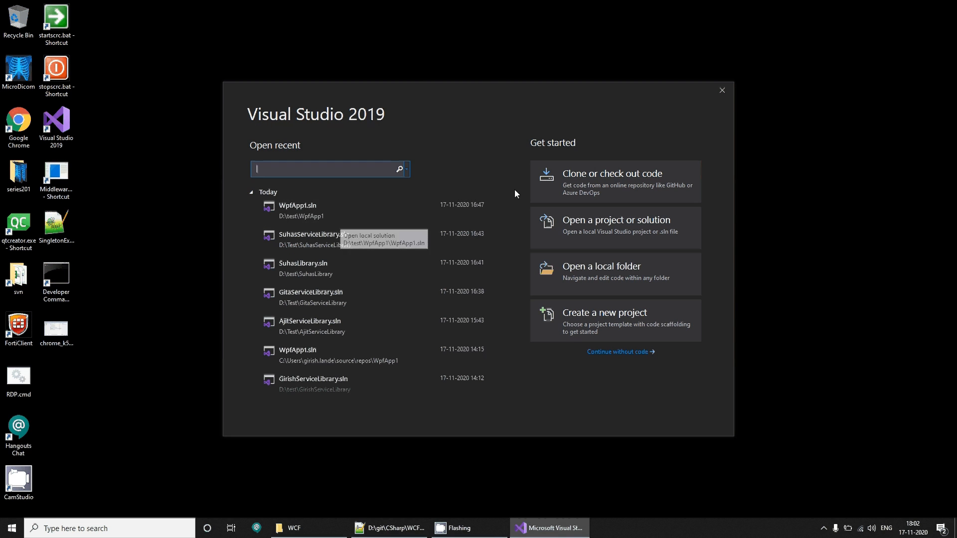
{"action": "mouse_move", "coordinate": [616, 321]}
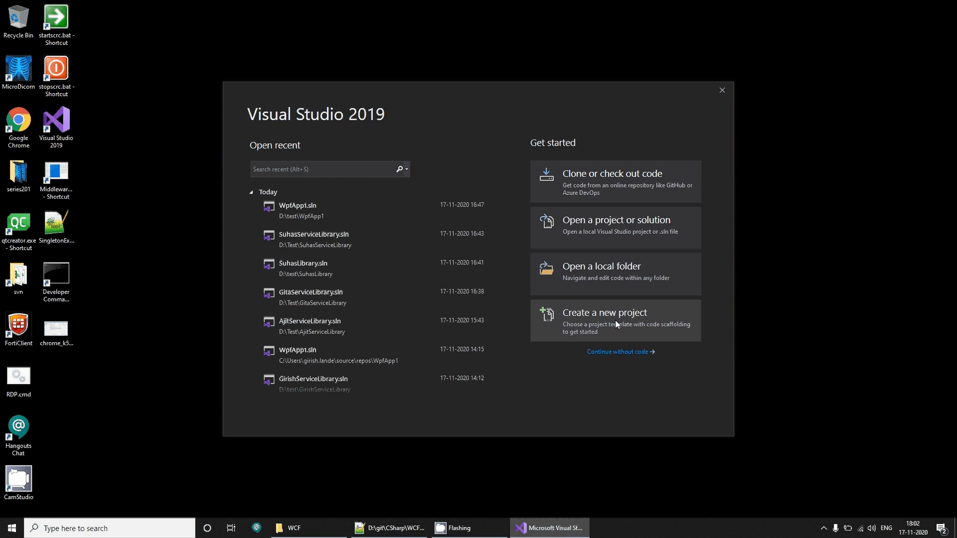
Start a new project using the WCF Service Library template.
{"action": "left_click", "coordinate": [604, 312]}
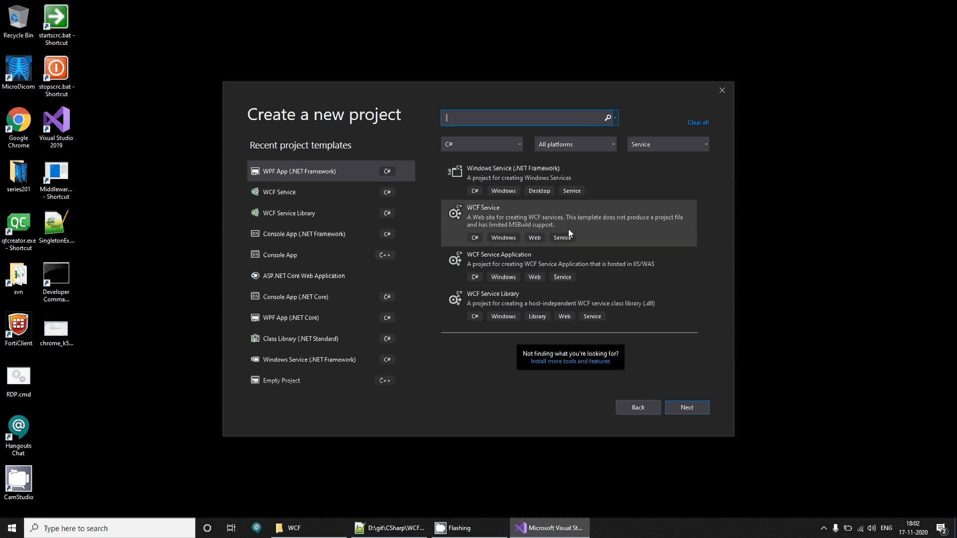
{"action": "left_click", "coordinate": [567, 305]}
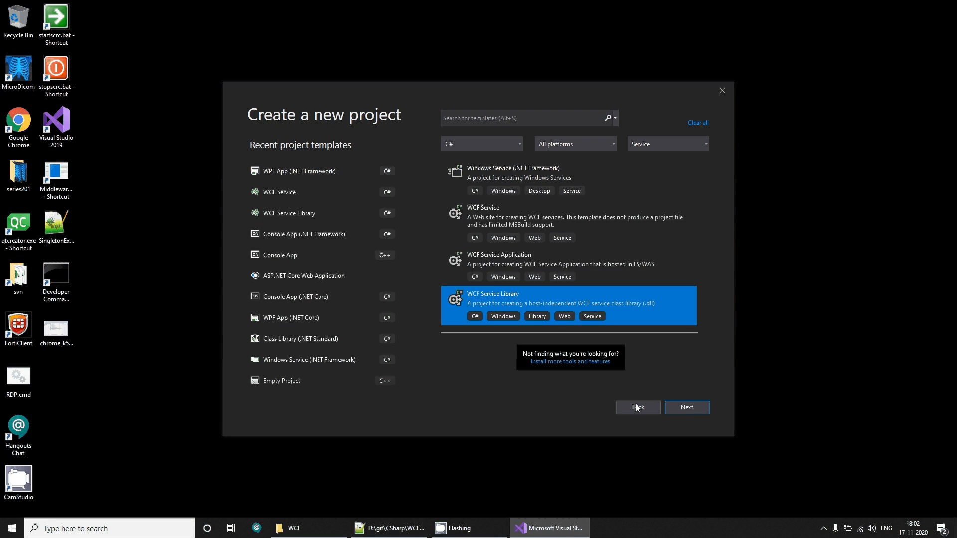
{"action": "left_click", "coordinate": [686, 407]}
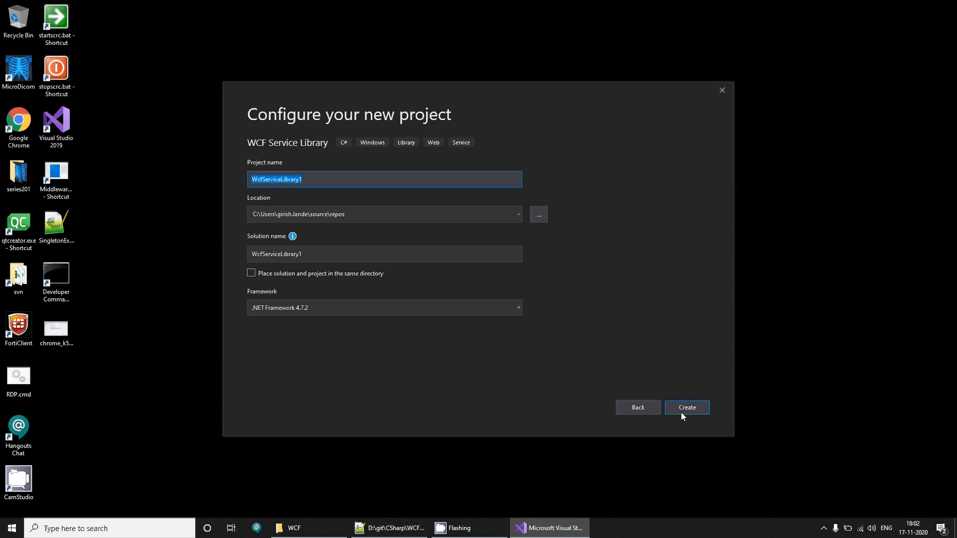
Name the project GirishServiceLibrary, locate it in D:\test, and create it.
{"action": "type", "text": "Girish"}
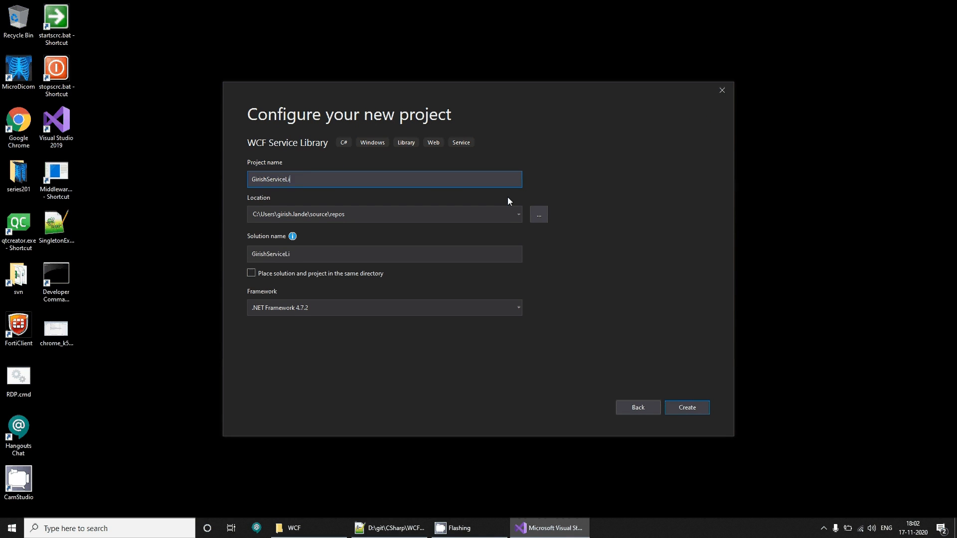
{"action": "type", "text": "brary"}
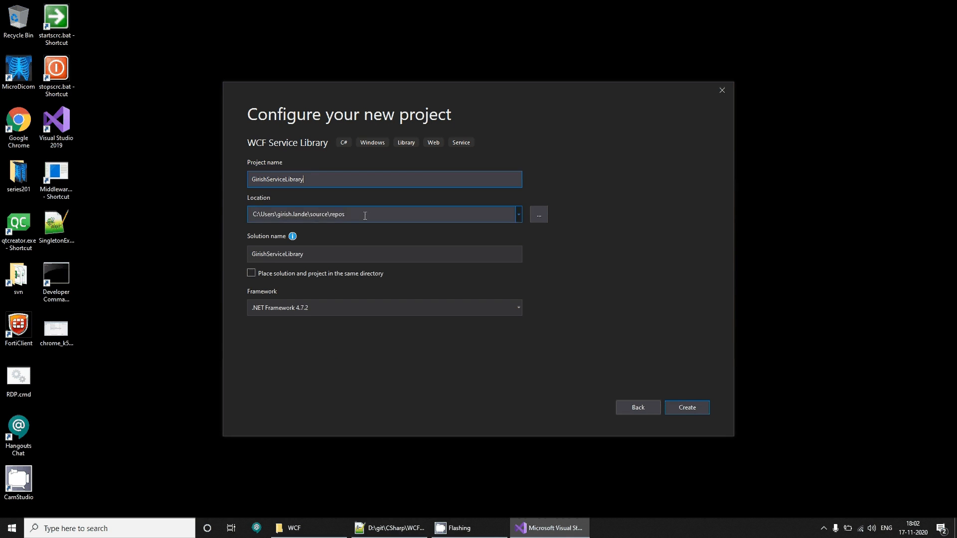
{"action": "type", "text": "D:\\test"}
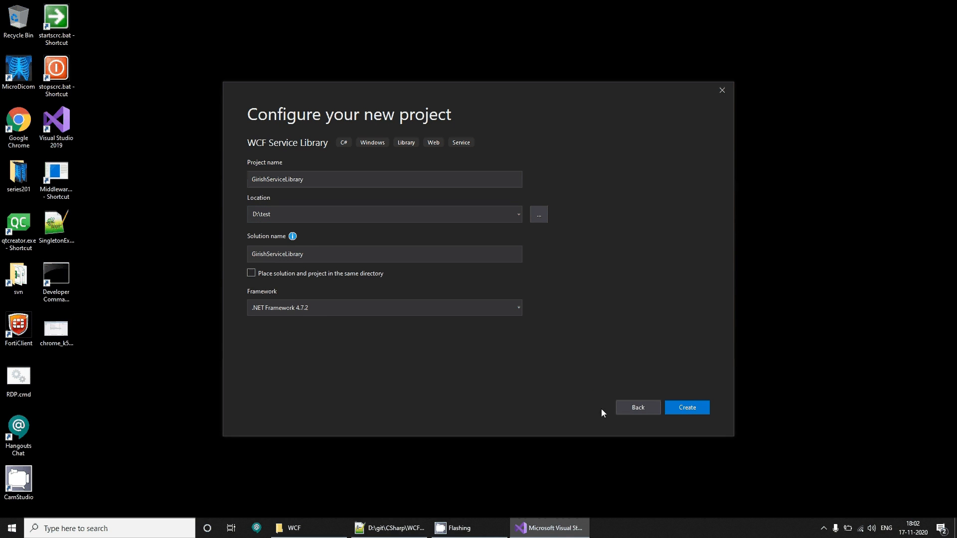
{"action": "mouse_move", "coordinate": [454, 336]}
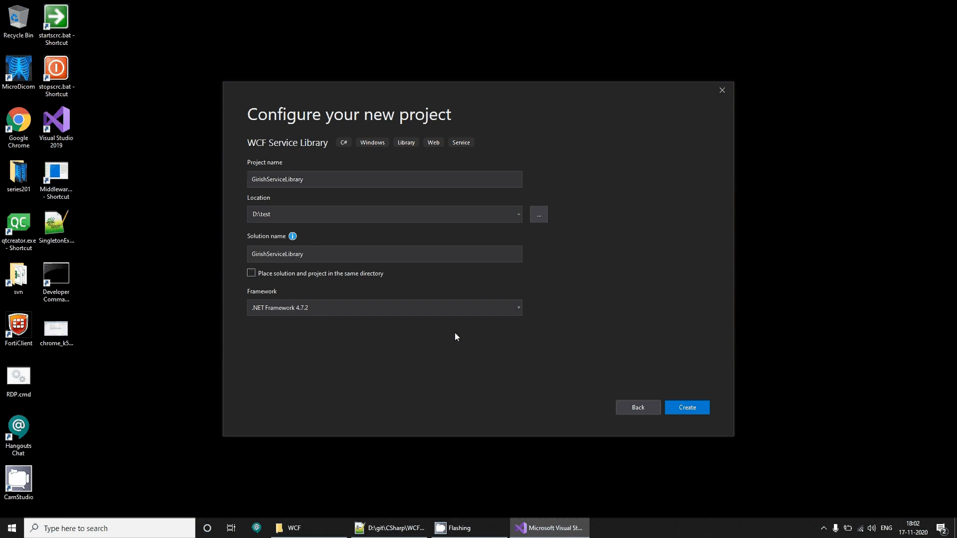
{"action": "left_click", "coordinate": [686, 407]}
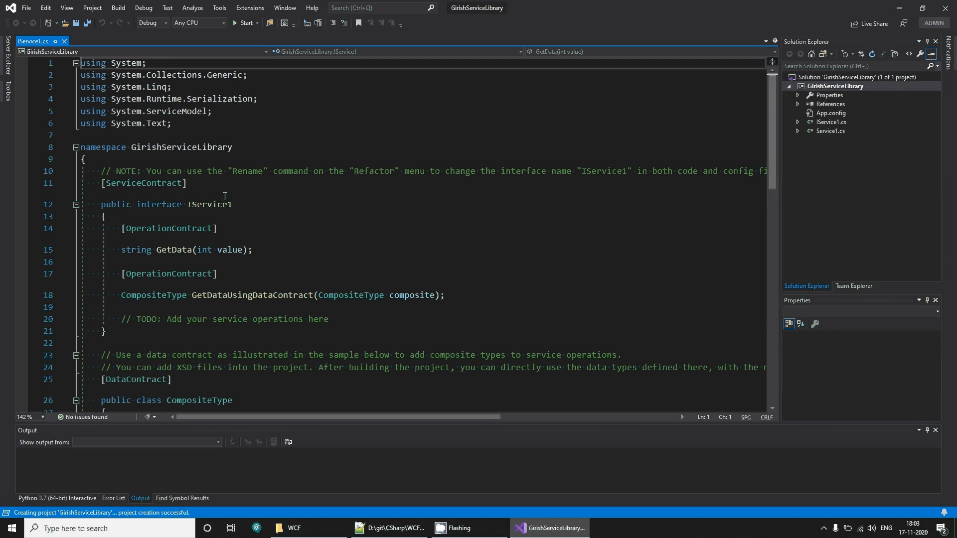
Trim IService1.cs and Service1.cs to the GetData operation, removing the CompositeType sample code.
{"action": "double_click", "coordinate": [181, 147]}
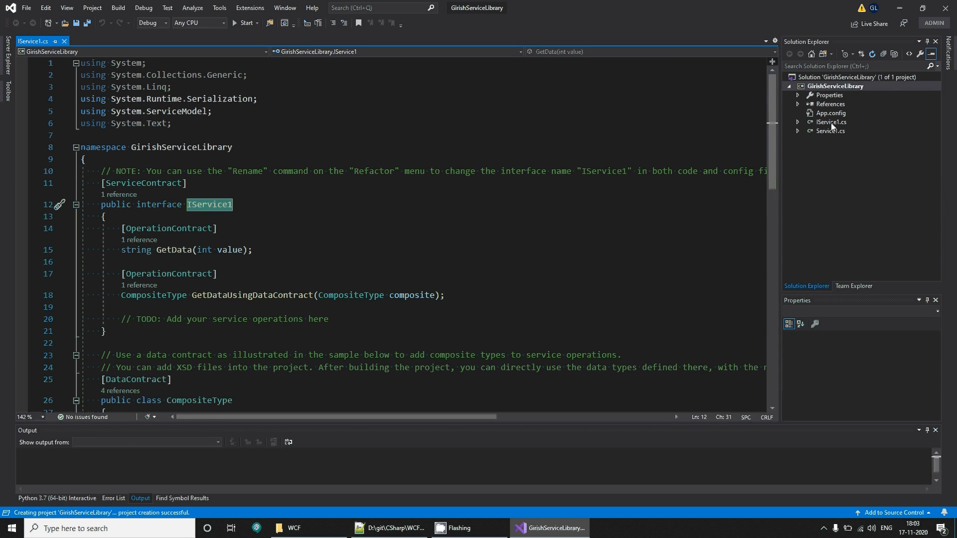
{"action": "left_click", "coordinate": [830, 121]}
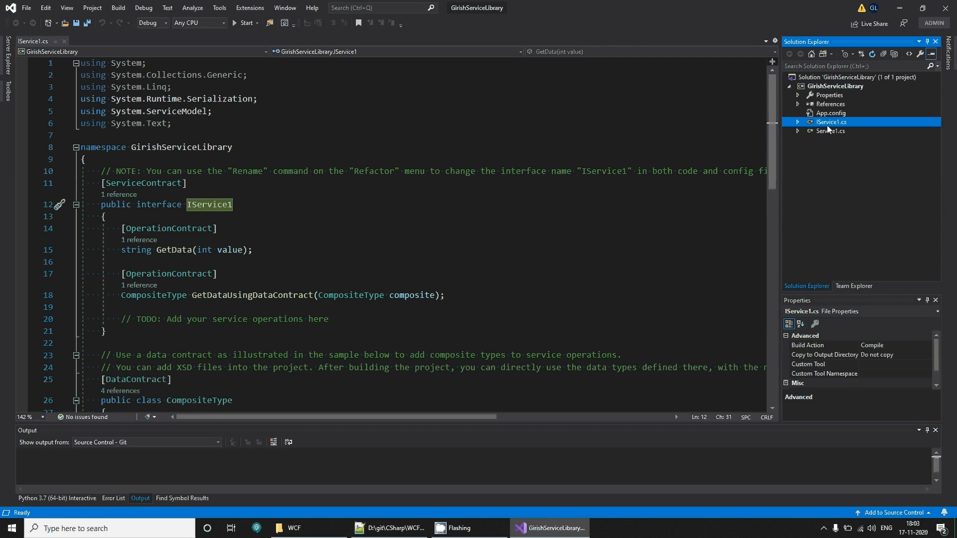
{"action": "double_click", "coordinate": [830, 131]}
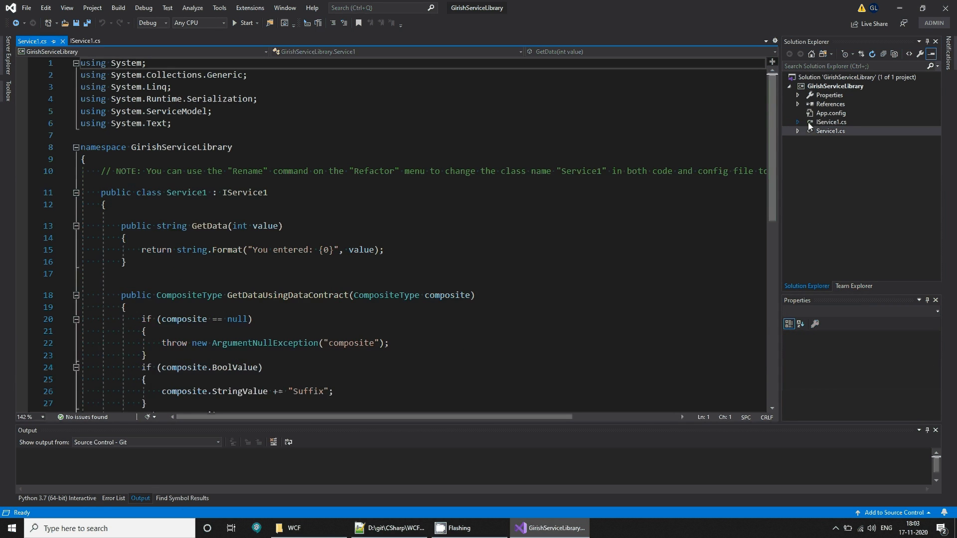
{"action": "left_click", "coordinate": [830, 122]}
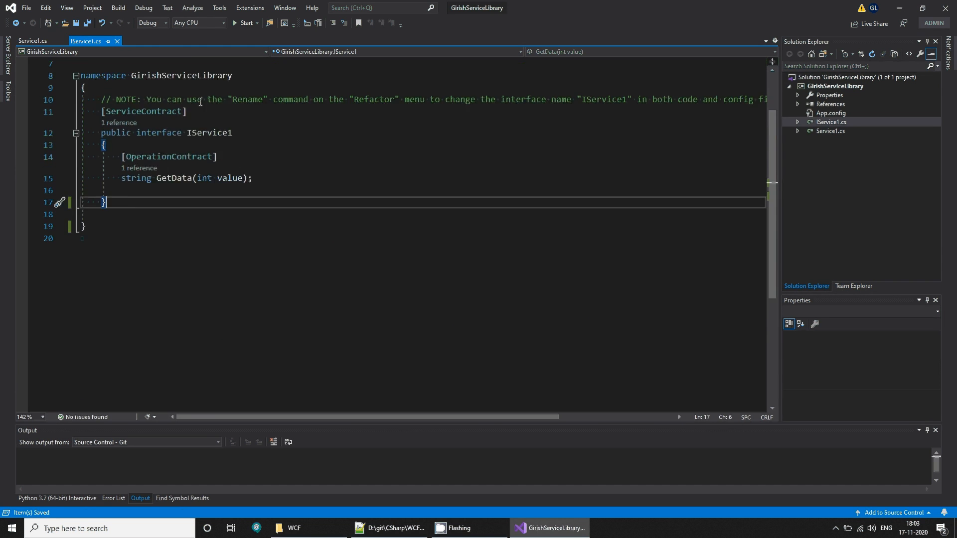
Rename the IService1 interface to IGirishService across files.
{"action": "right_click", "coordinate": [201, 169]}
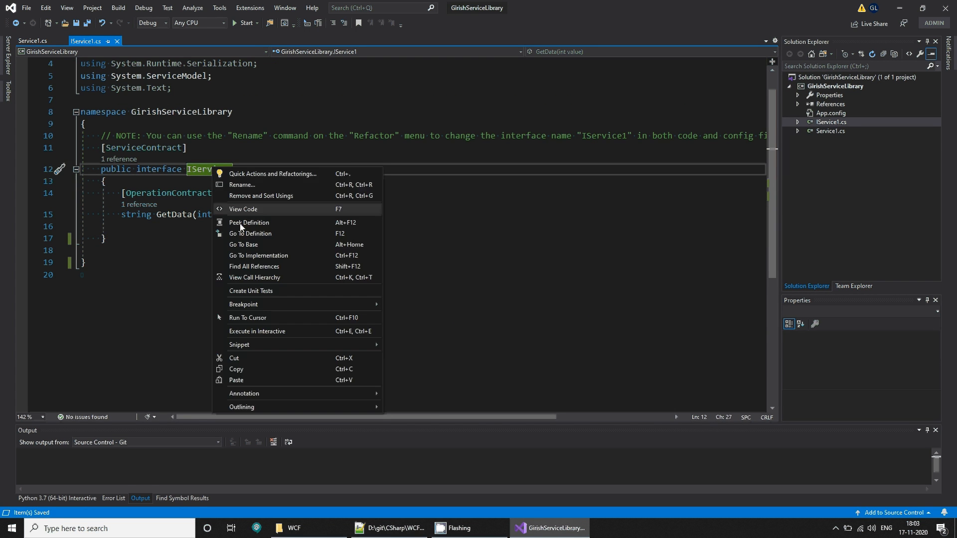
{"action": "left_click", "coordinate": [241, 184]}
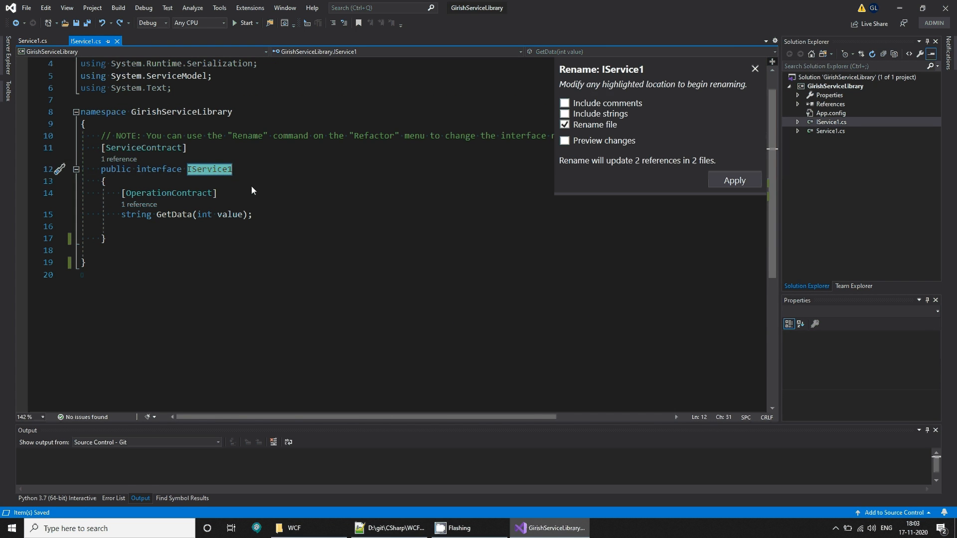
{"action": "type", "text": "IGirishService"}
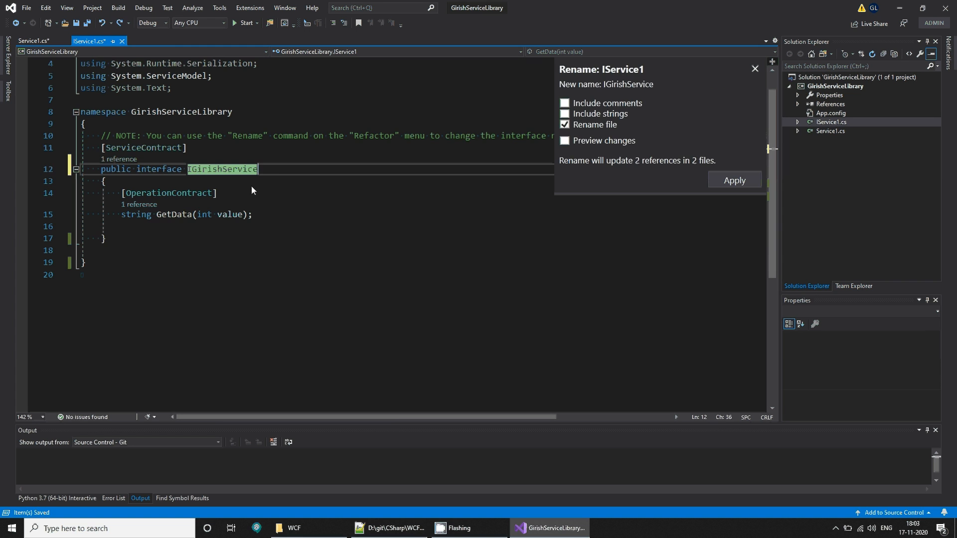
{"action": "left_click", "coordinate": [735, 181]}
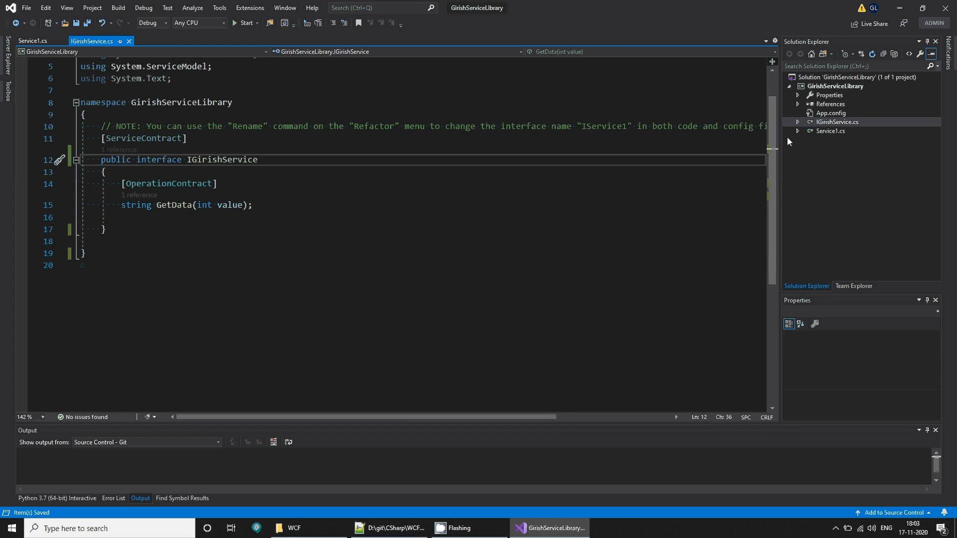
Rename the Service1 class to GirishService and save.
{"action": "left_click", "coordinate": [32, 41]}
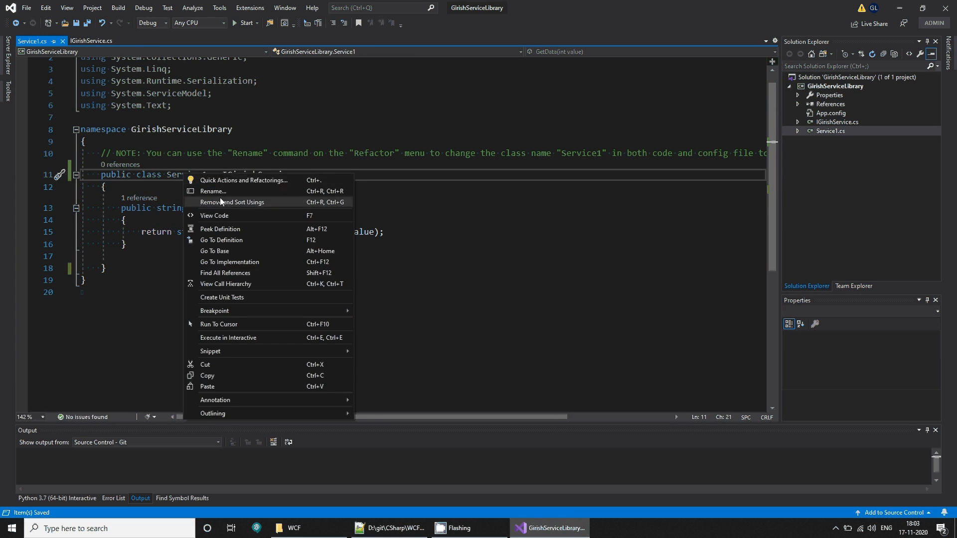
{"action": "left_click", "coordinate": [213, 191]}
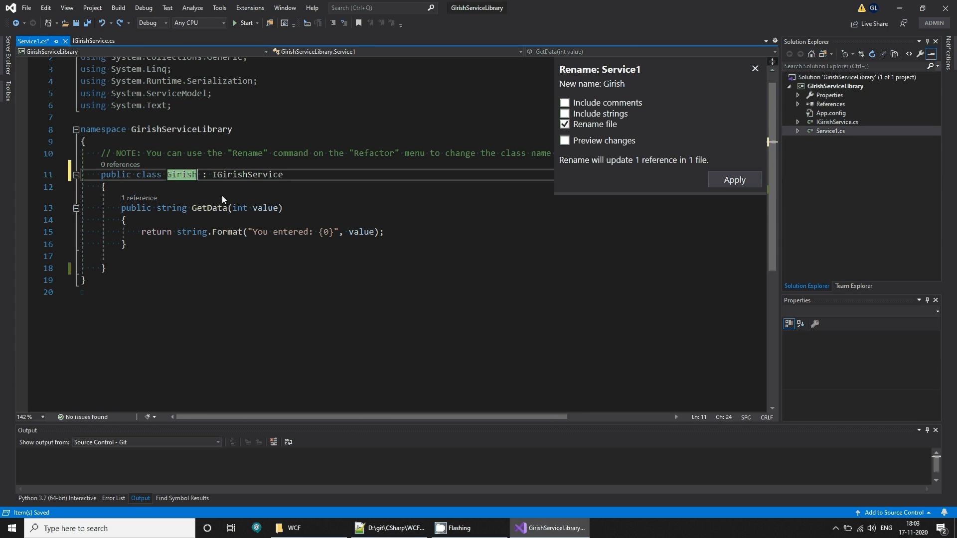
{"action": "left_click", "coordinate": [734, 180]}
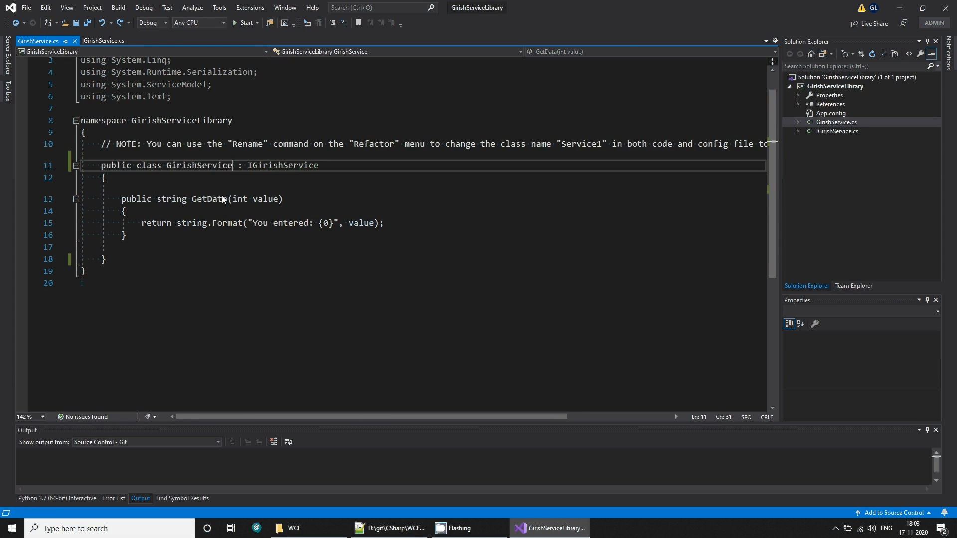
{"action": "key", "text": "ctrl+s"}
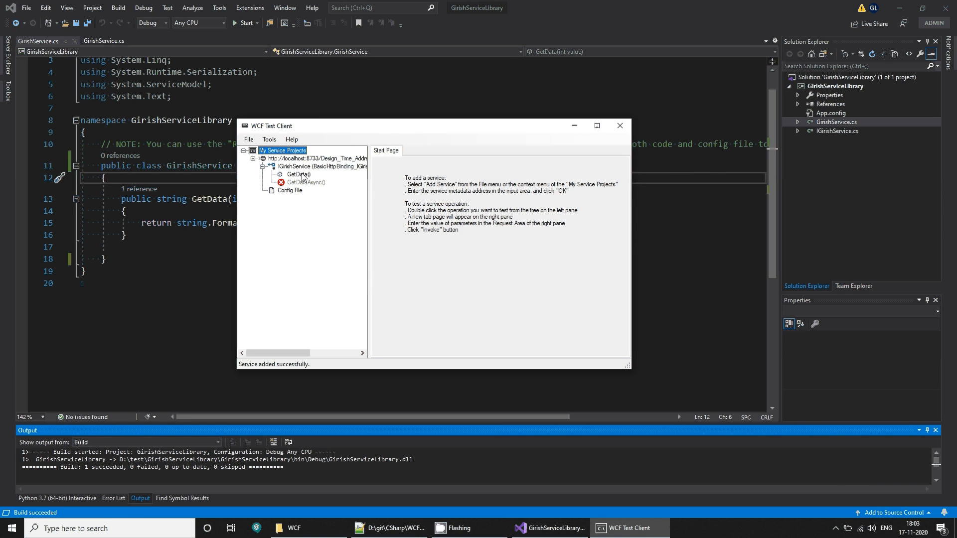
Invoke GetData with value 12 and get the response "You entered: 12".
{"action": "left_click", "coordinate": [297, 174]}
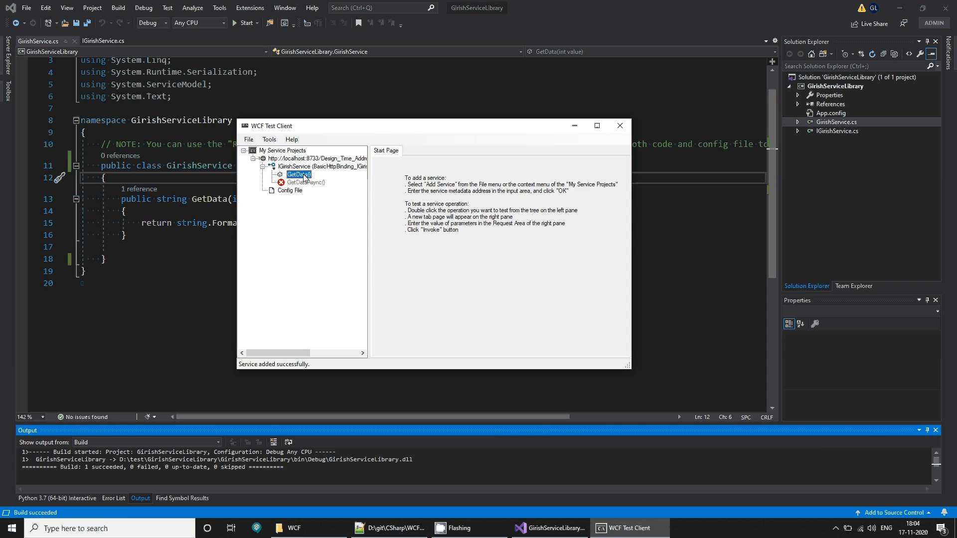
{"action": "double_click", "coordinate": [298, 174]}
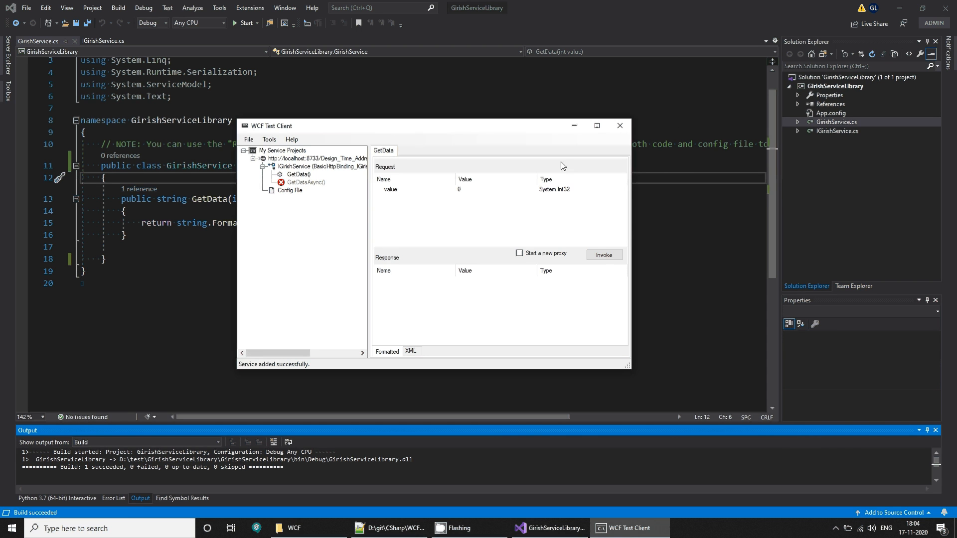
{"action": "type", "text": "12"}
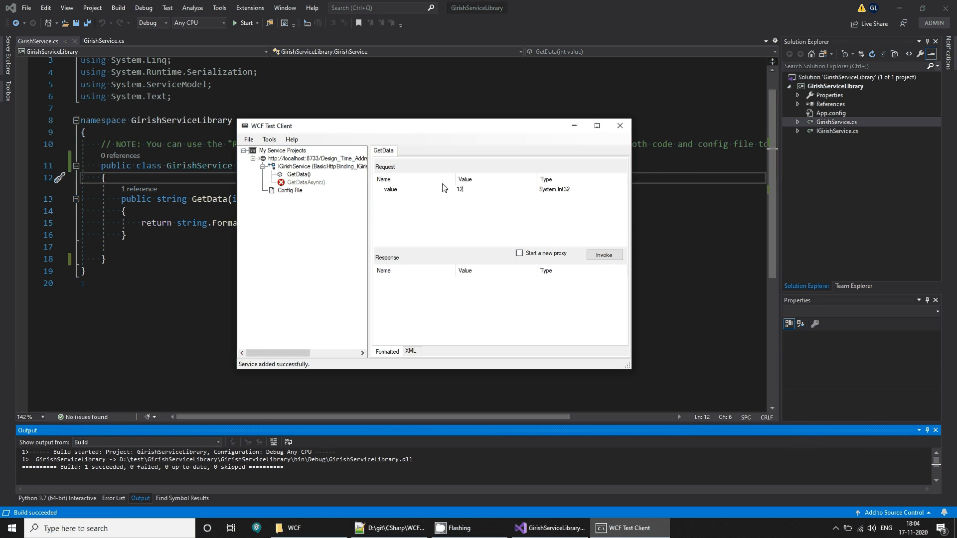
{"action": "left_click", "coordinate": [602, 254]}
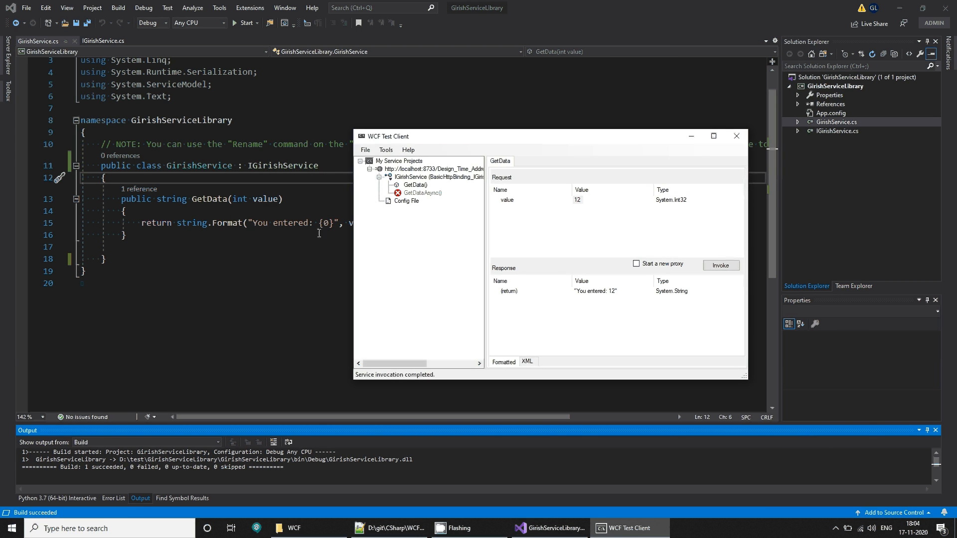
{"action": "left_click", "coordinate": [735, 135]}
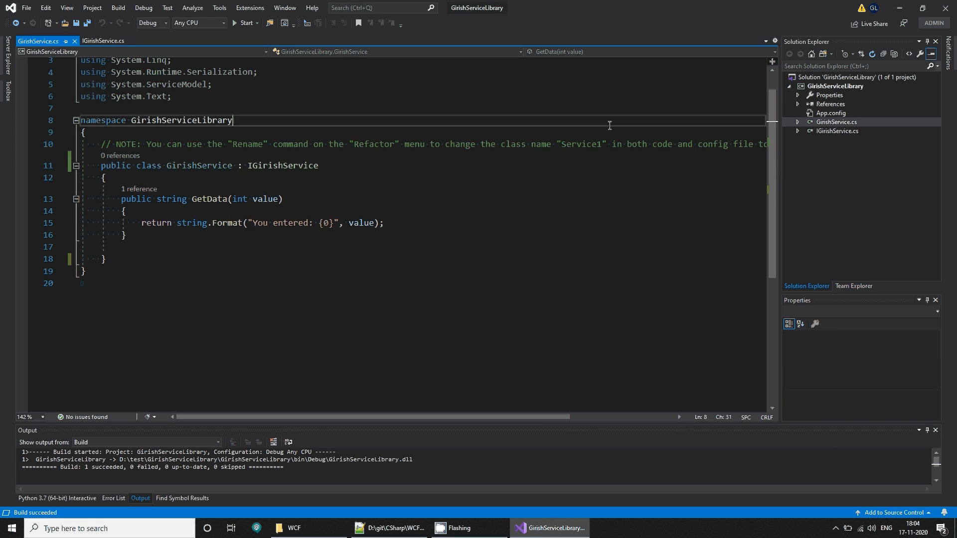
Add a new project to the GirishServiceLibrary solution.
{"action": "double_click", "coordinate": [181, 120]}
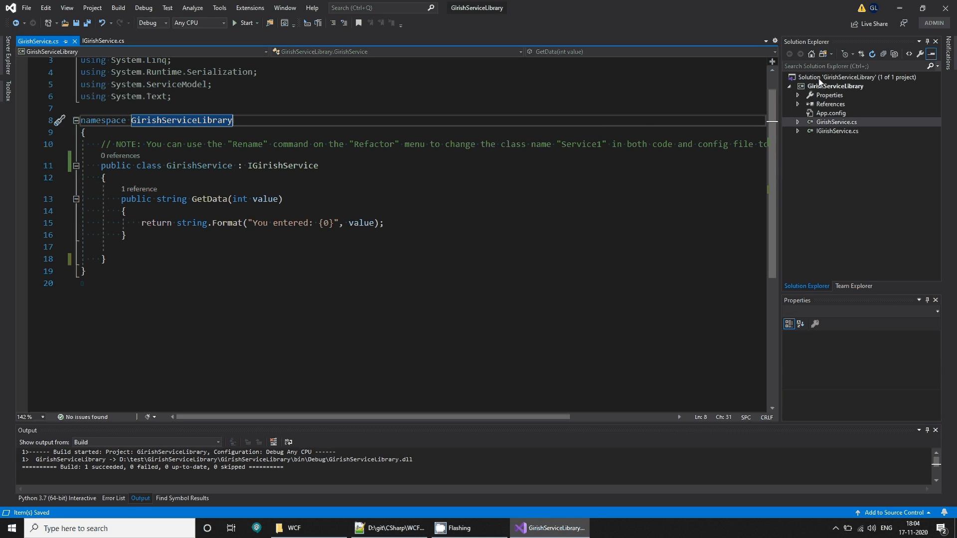
{"action": "right_click", "coordinate": [855, 77]}
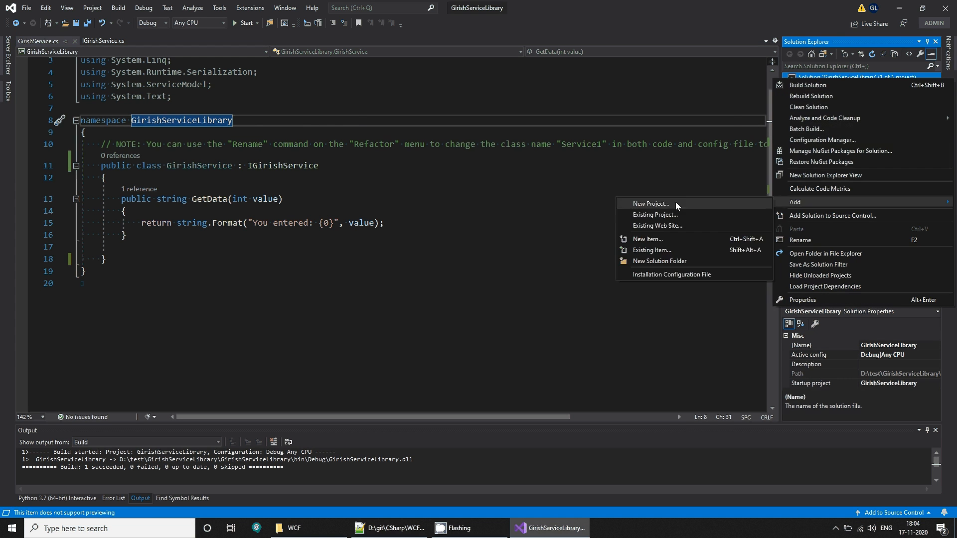
{"action": "left_click", "coordinate": [650, 203]}
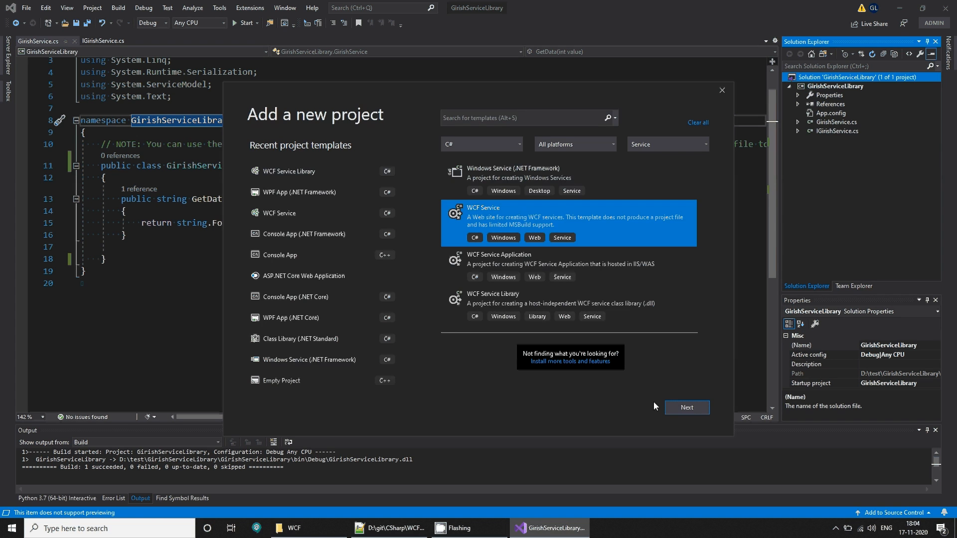
Create it as a WCF Service web project named GirishServiceHost.
{"action": "left_click", "coordinate": [686, 406]}
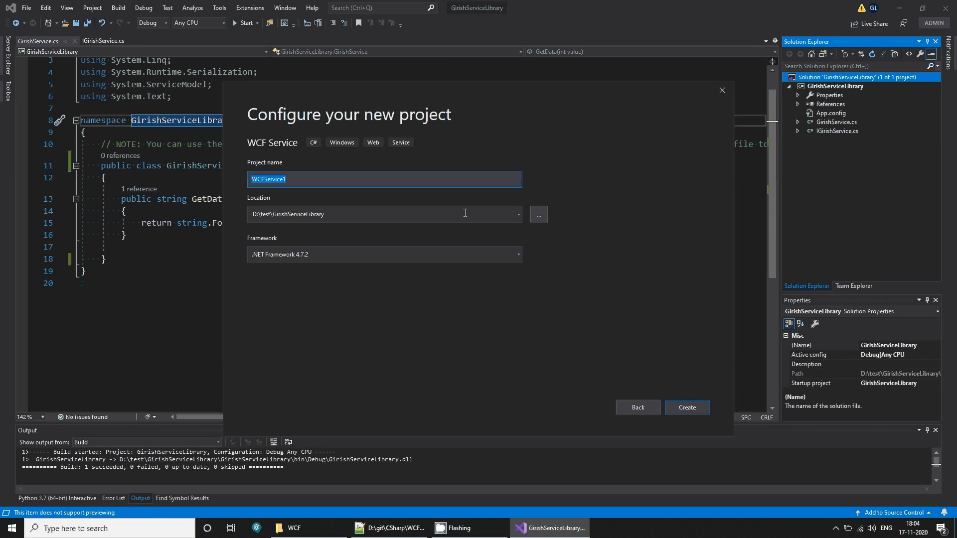
{"action": "type", "text": "GirishSe"}
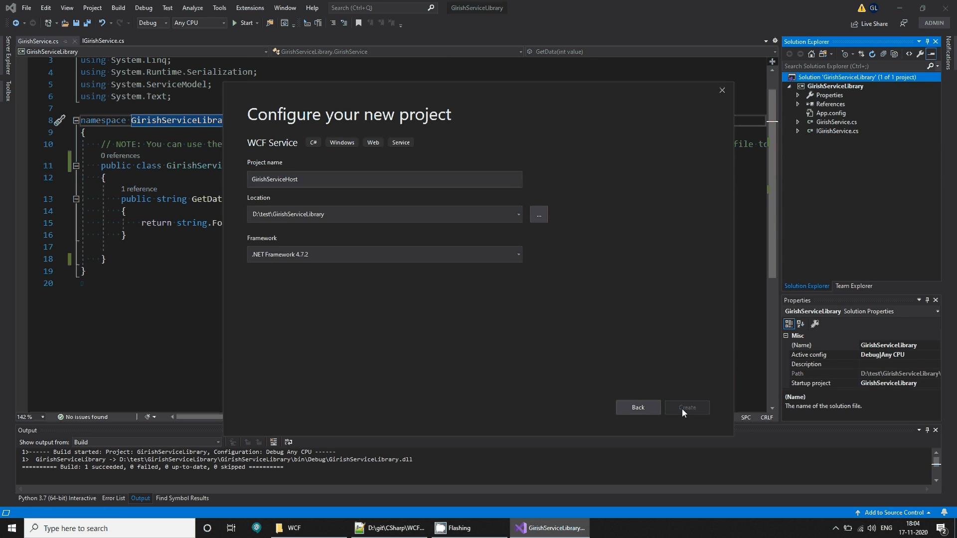
{"action": "left_click", "coordinate": [685, 406]}
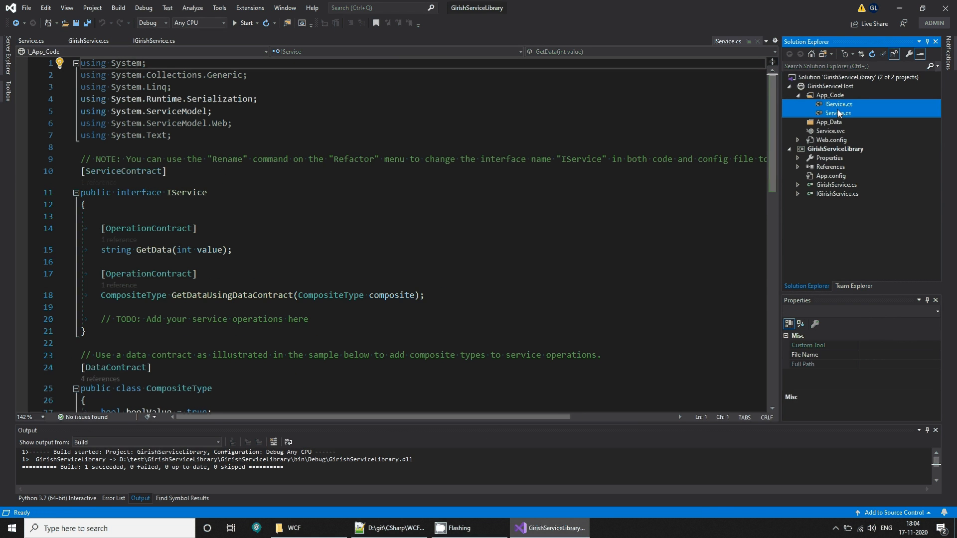
Delete IService.cs and Service.cs from App_Code, then bring up Service.svc.
{"action": "key", "text": "Delete"}
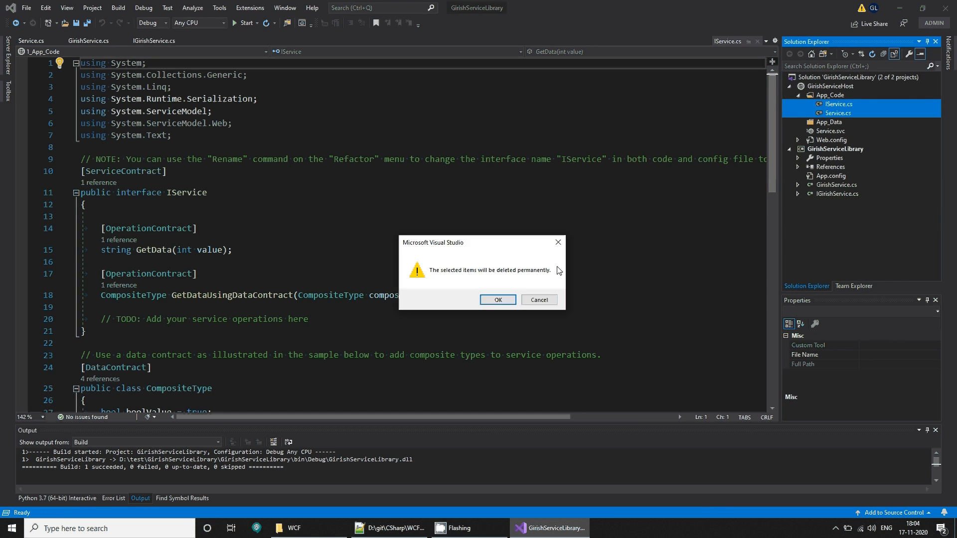
{"action": "left_click", "coordinate": [497, 300]}
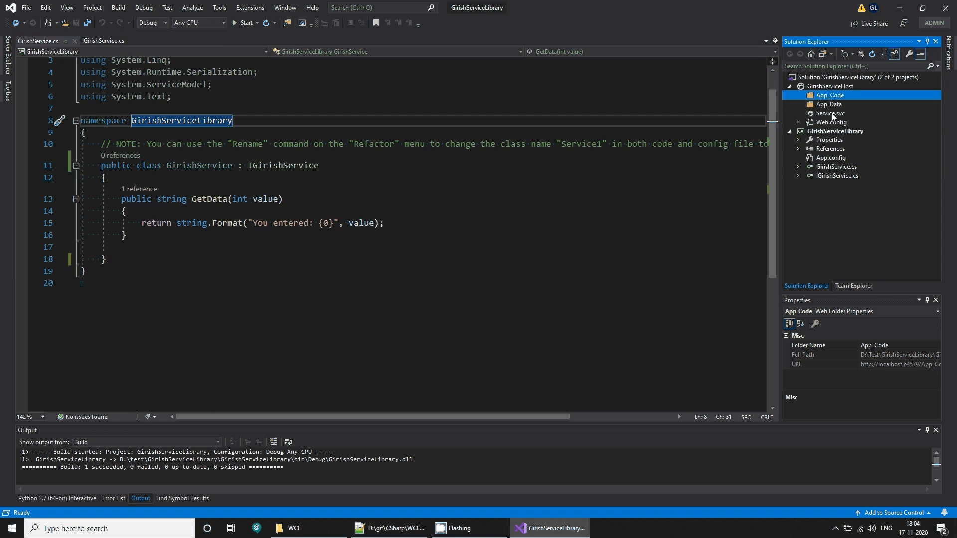
{"action": "double_click", "coordinate": [829, 112]}
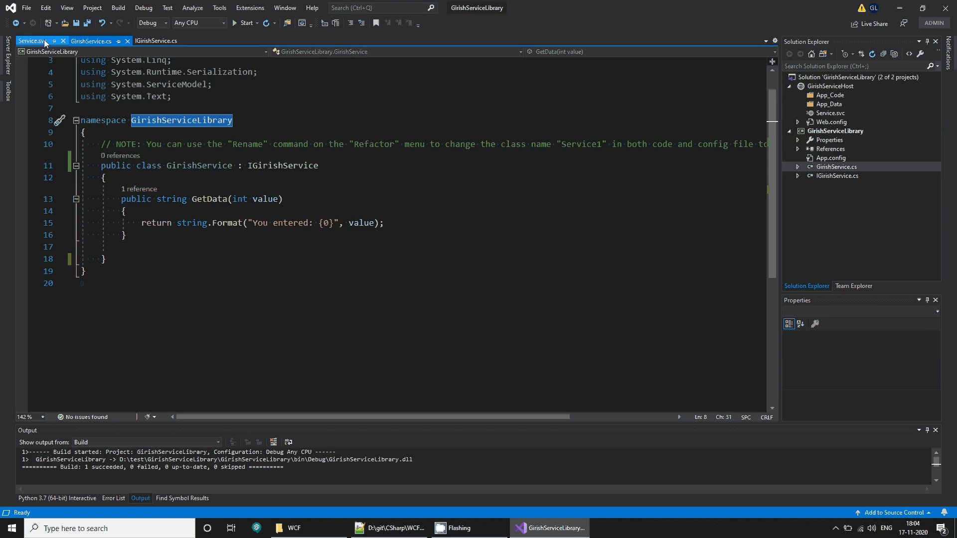
Point Service.svc at GirishServiceLibrary.GirishService, remove the CodeBehind attribute, and save.
{"action": "left_click", "coordinate": [32, 40]}
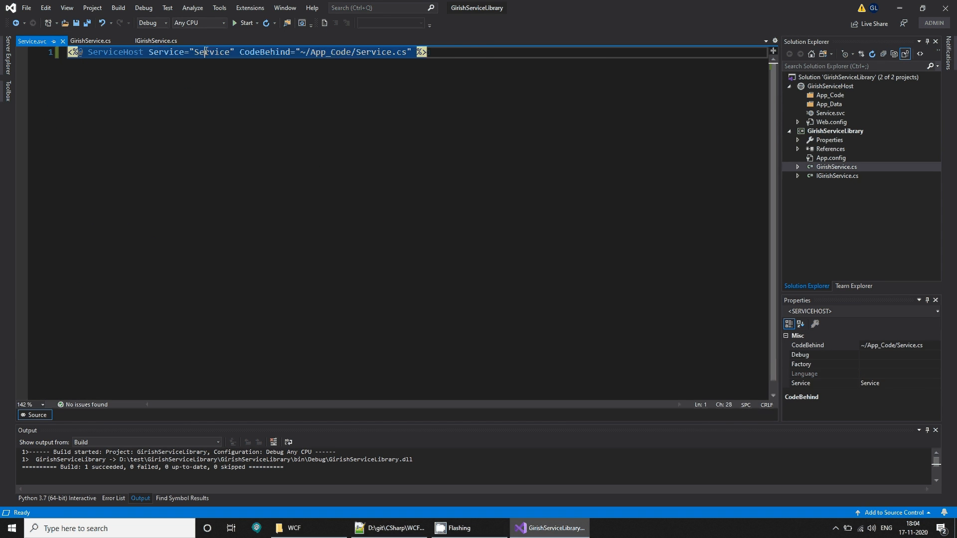
{"action": "type", "text": "GirishServiceLibrary."}
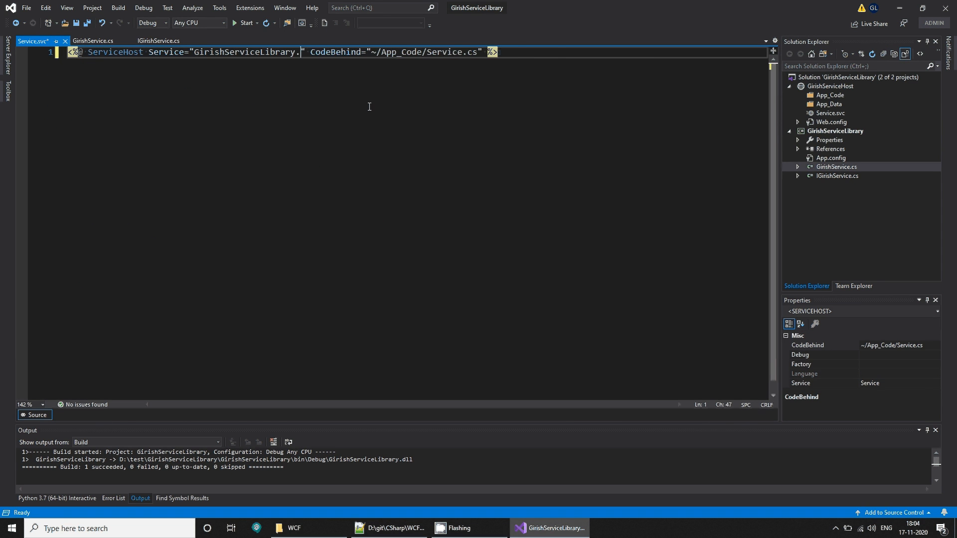
{"action": "type", "text": "GirishService"}
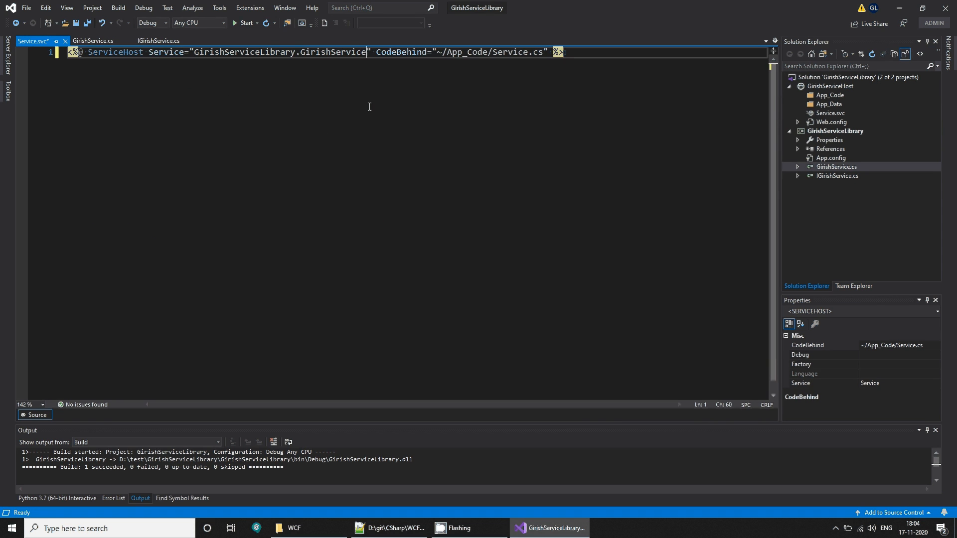
{"action": "key", "text": "ctrl+s"}
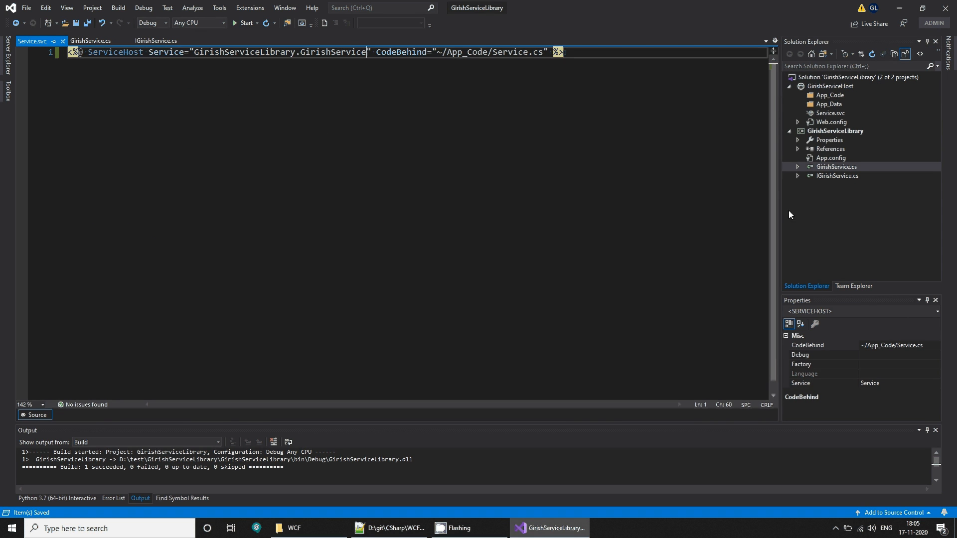
{"action": "mouse_move", "coordinate": [558, 149]}
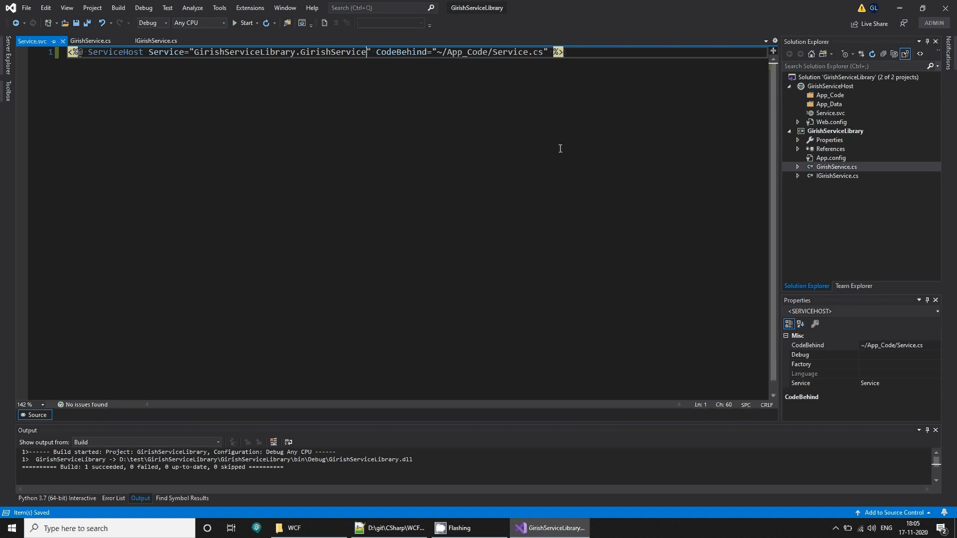
{"action": "mouse_move", "coordinate": [363, 46]}
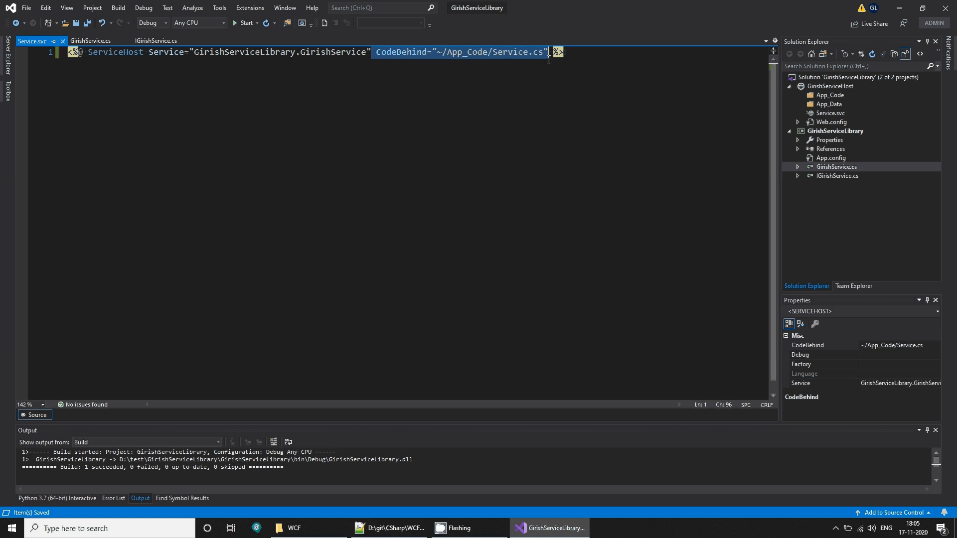
{"action": "key", "text": "Delete"}
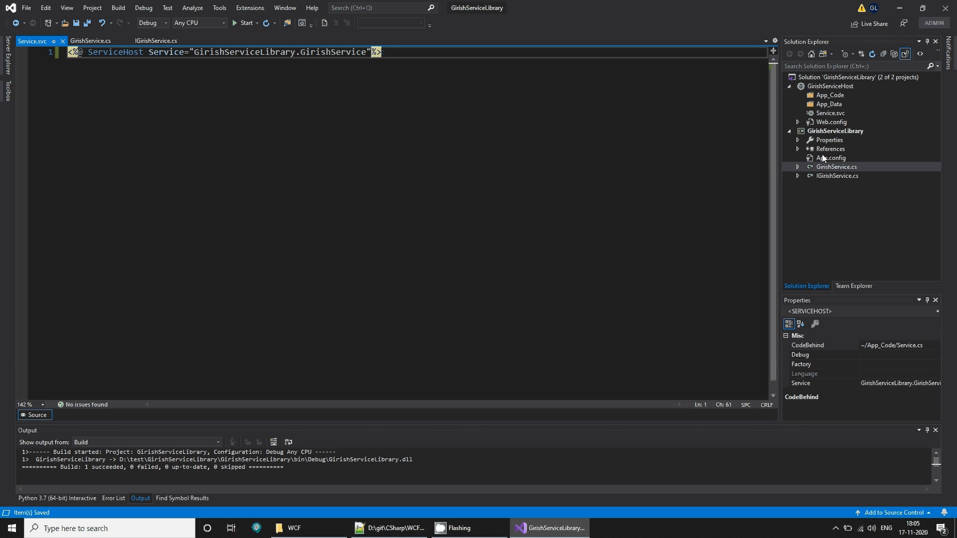
Review the GirishService class and IGirishService interface files.
{"action": "double_click", "coordinate": [830, 157]}
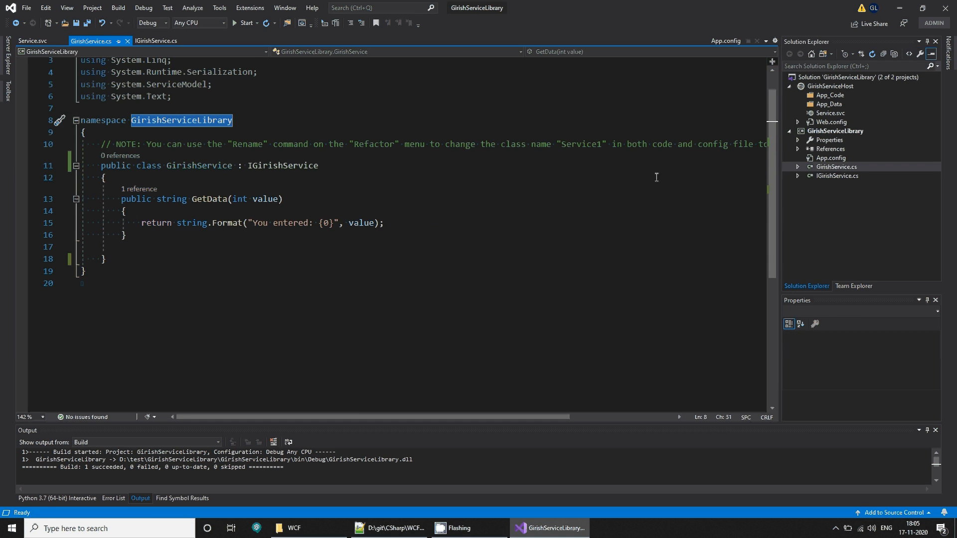
{"action": "left_click", "coordinate": [156, 39]}
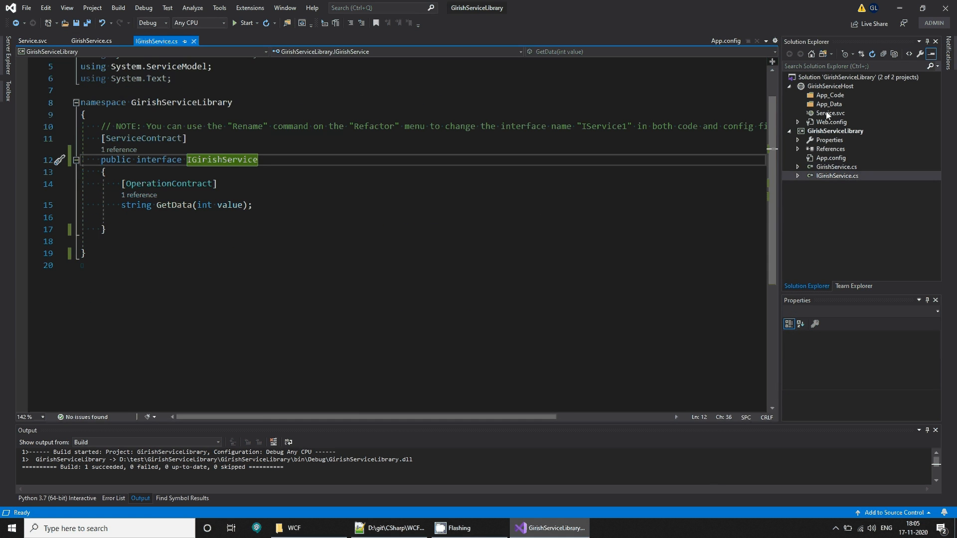
View Service.svc in Chrome, see the type-not-found server error, and return to Visual Studio.
{"action": "right_click", "coordinate": [828, 113]}
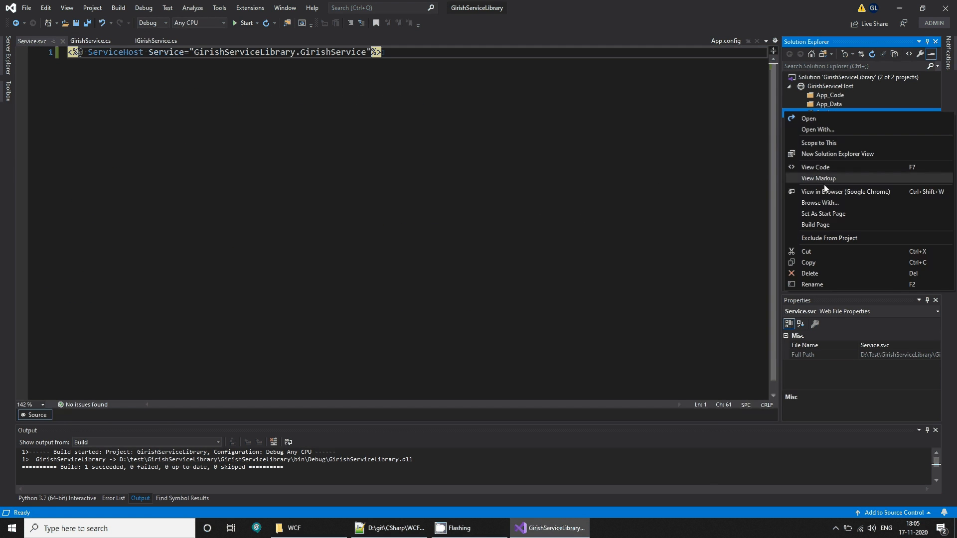
{"action": "left_click", "coordinate": [844, 191]}
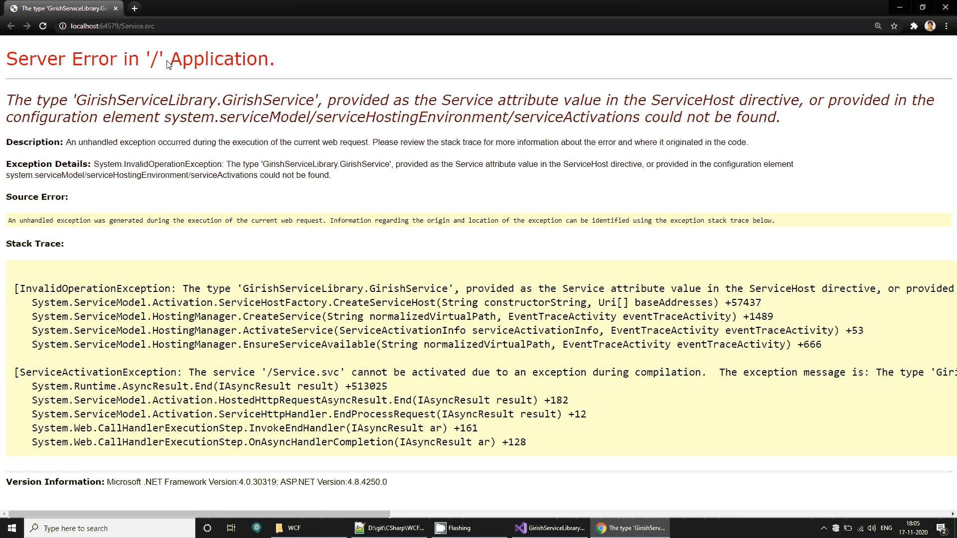
{"action": "mouse_move", "coordinate": [124, 165]}
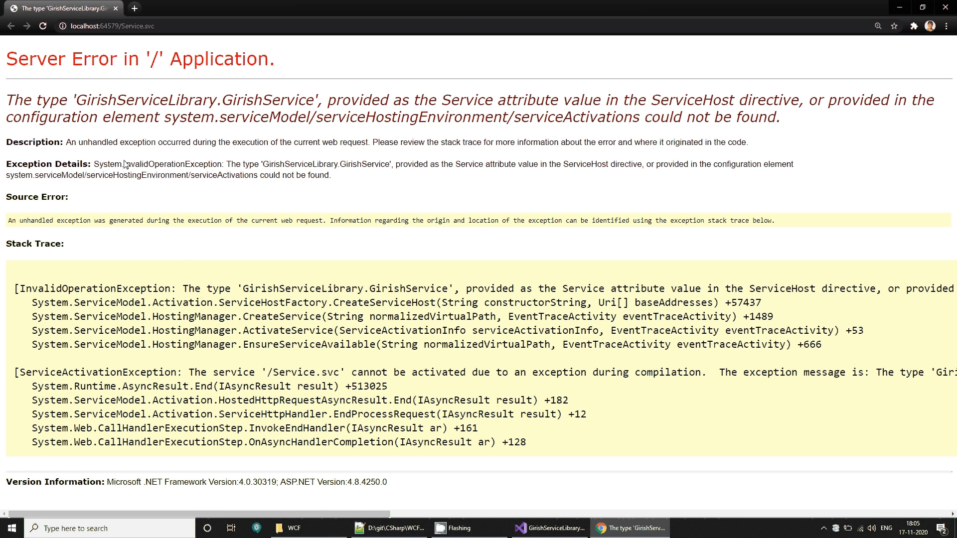
{"action": "left_click", "coordinate": [547, 528]}
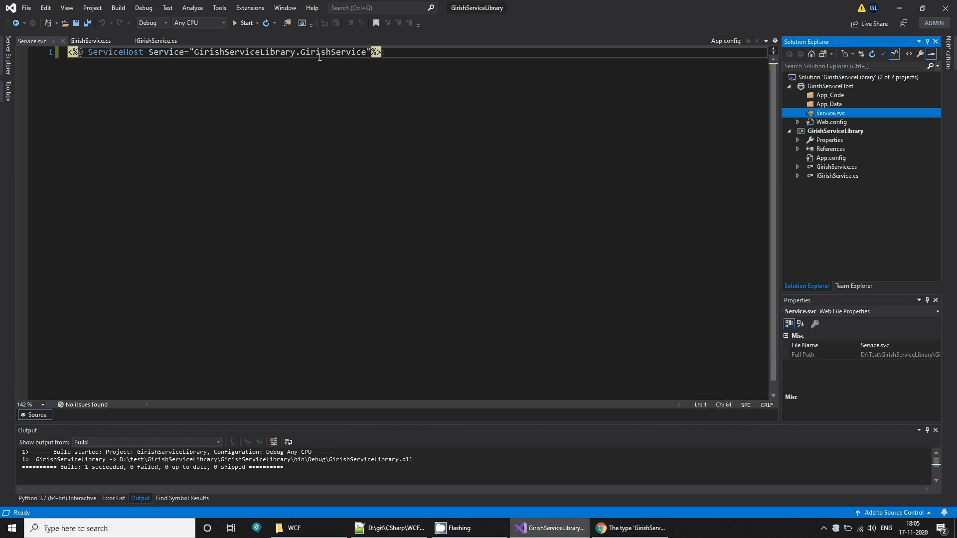
Recheck Service.svc against the GirishService class and interface names and save.
{"action": "left_click", "coordinate": [836, 175]}
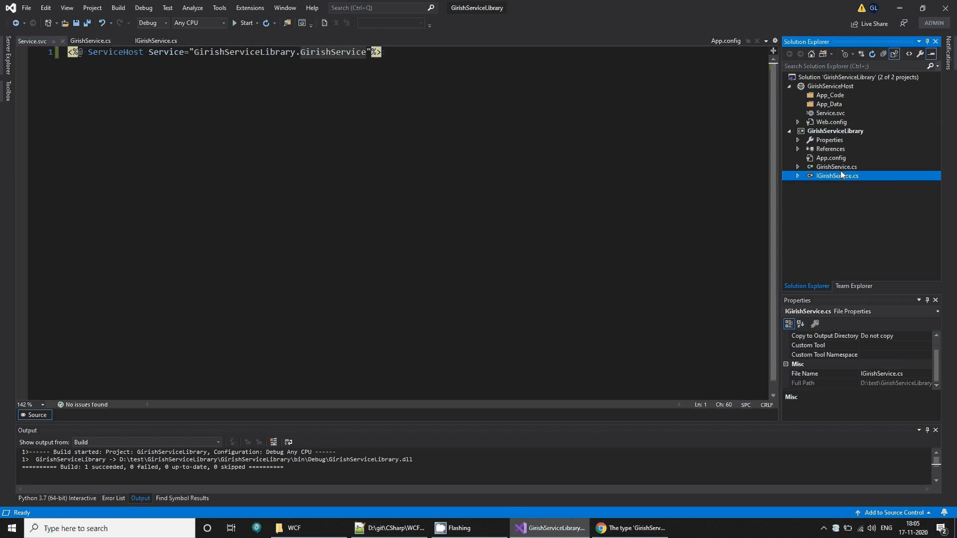
{"action": "double_click", "coordinate": [836, 166]}
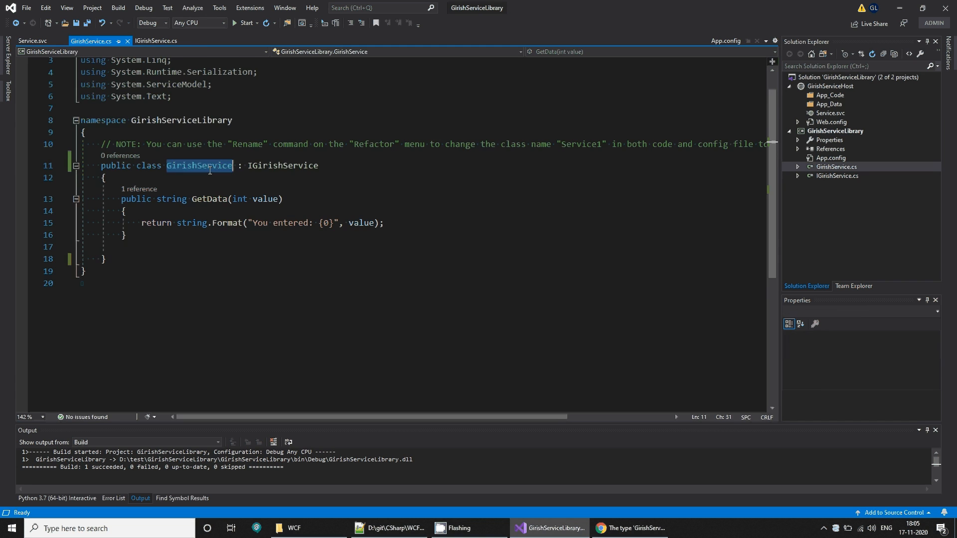
{"action": "left_click", "coordinate": [156, 39]}
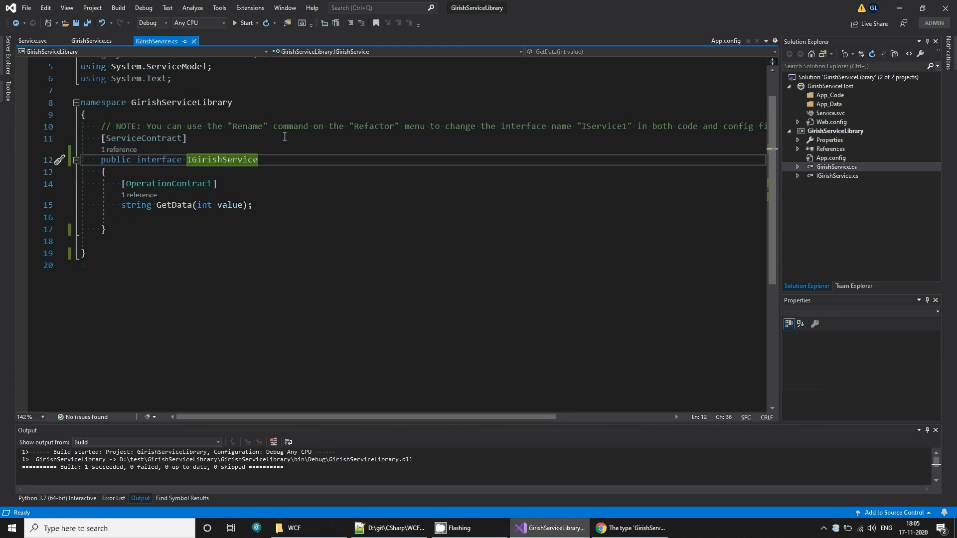
{"action": "left_click", "coordinate": [32, 41]}
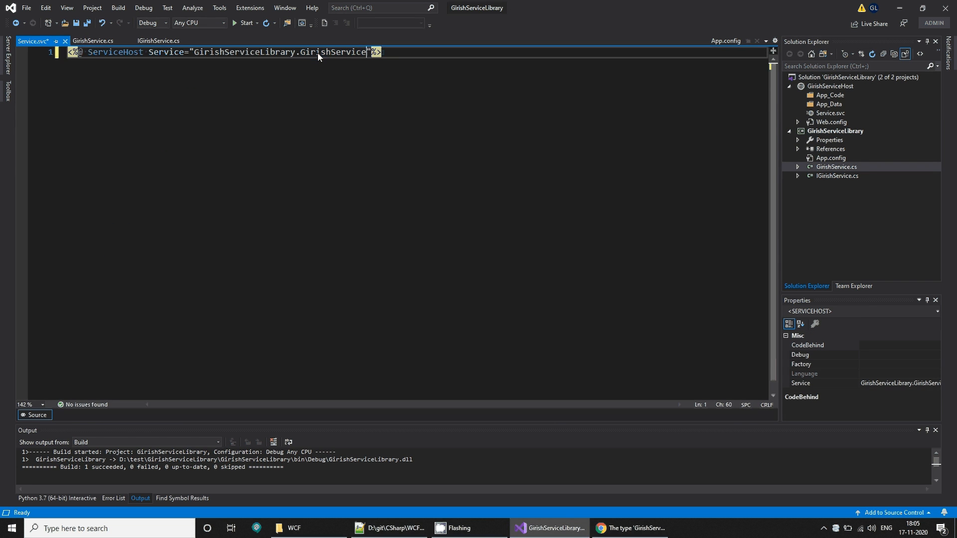
{"action": "key", "text": "ctrl+s"}
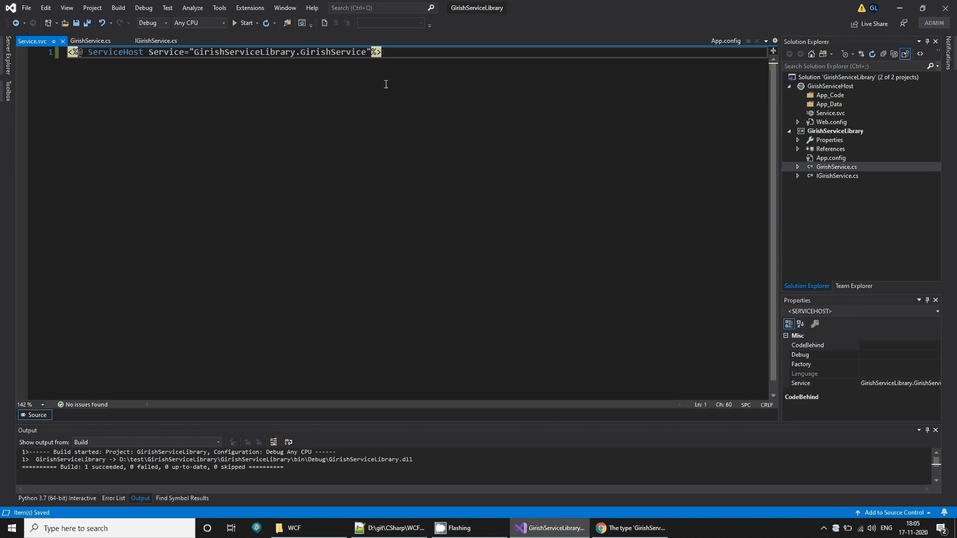
Confirm the GirishServiceLibrary namespace in Service.svc, save, and select the GirishServiceHost project.
{"action": "left_click", "coordinate": [836, 175]}
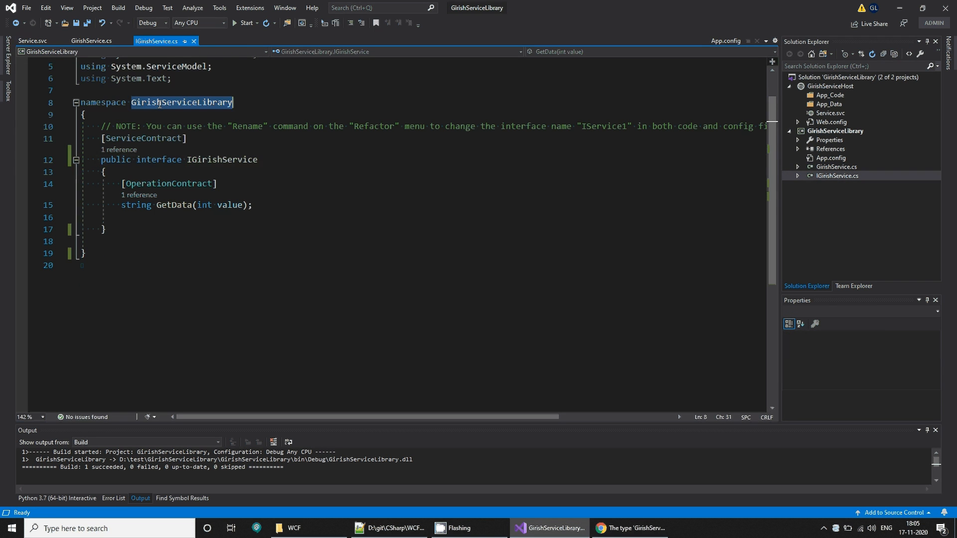
{"action": "left_click", "coordinate": [32, 40]}
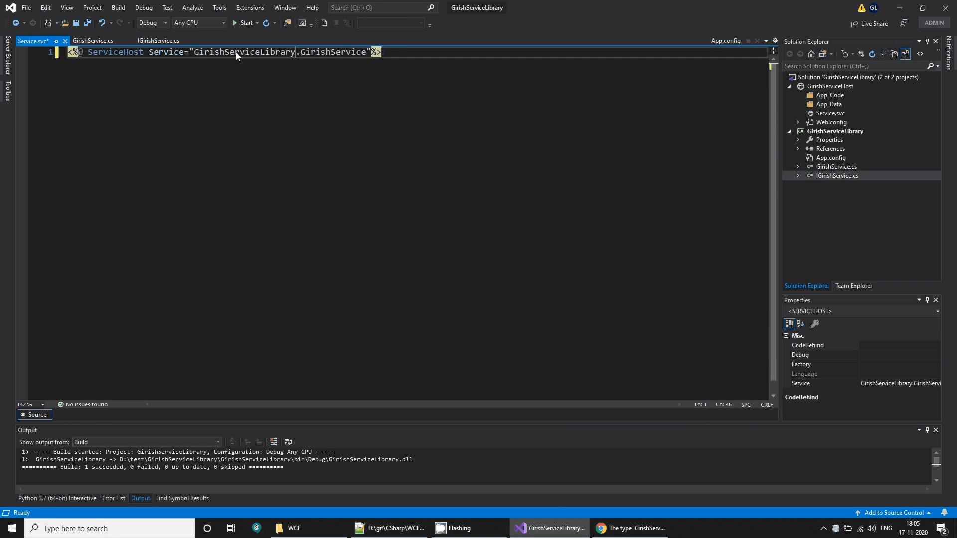
{"action": "key", "text": "ctrl+s"}
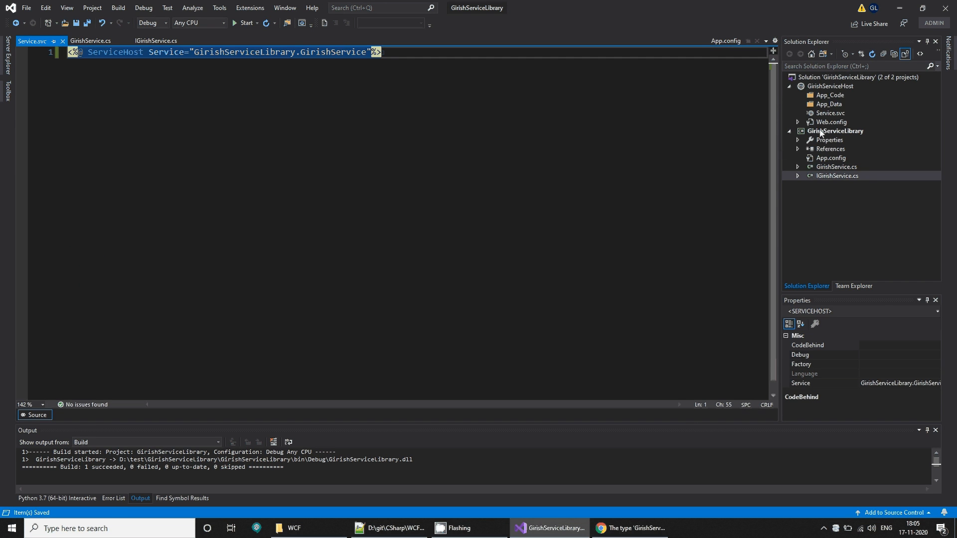
{"action": "left_click", "coordinate": [830, 86]}
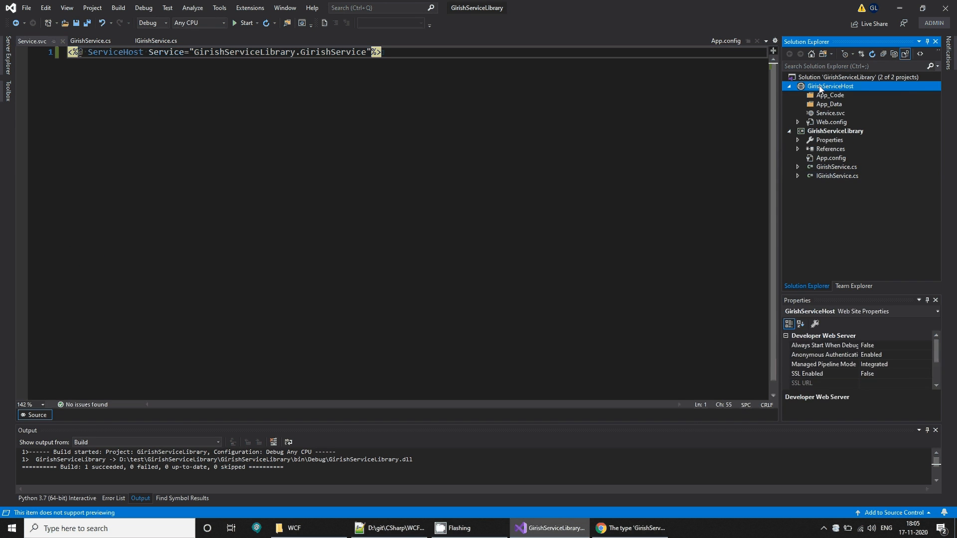
Add a project reference to GirishServiceLibrary in the GirishServiceHost project.
{"action": "right_click", "coordinate": [830, 86]}
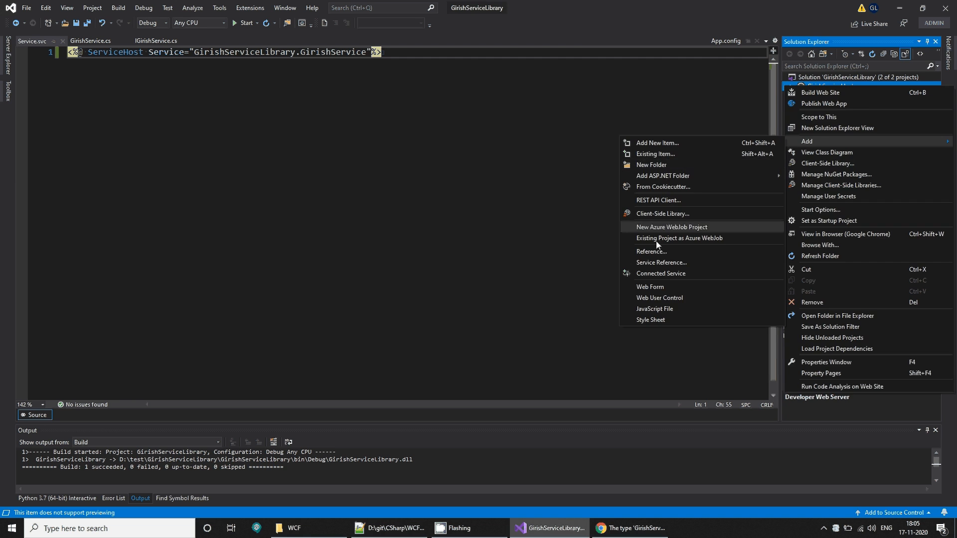
{"action": "left_click", "coordinate": [650, 251]}
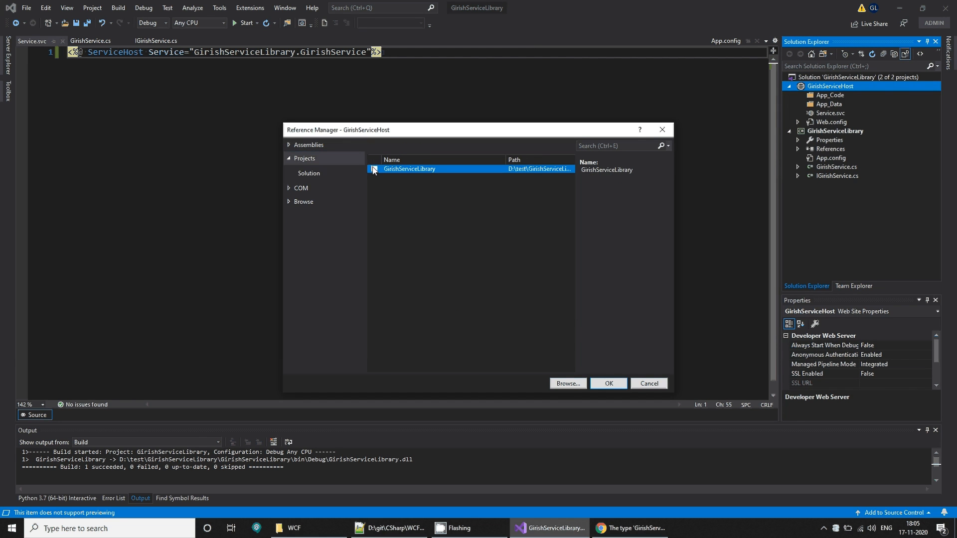
{"action": "left_click", "coordinate": [608, 382]}
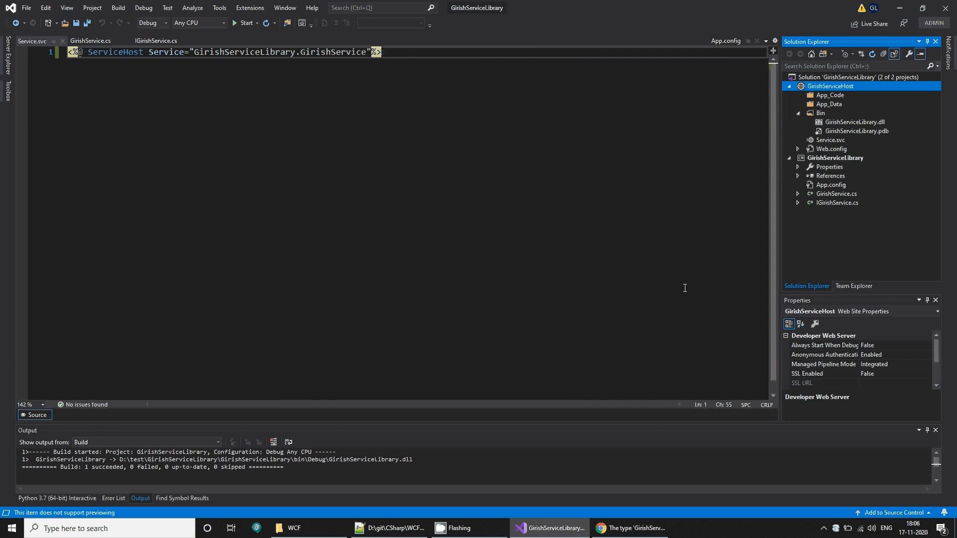
{"action": "left_click", "coordinate": [365, 51]}
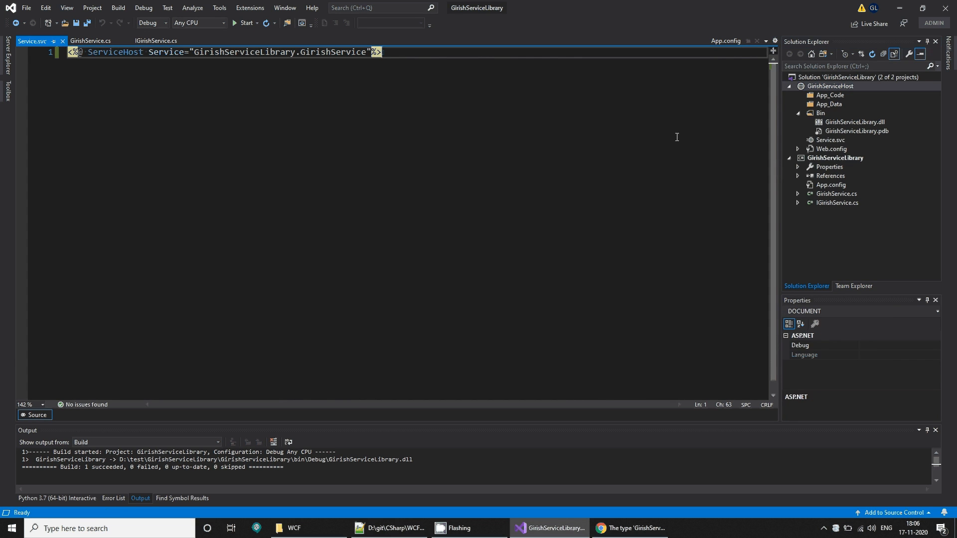
View Service.svc in Chrome and select the svcutil command line on the service page.
{"action": "right_click", "coordinate": [830, 140]}
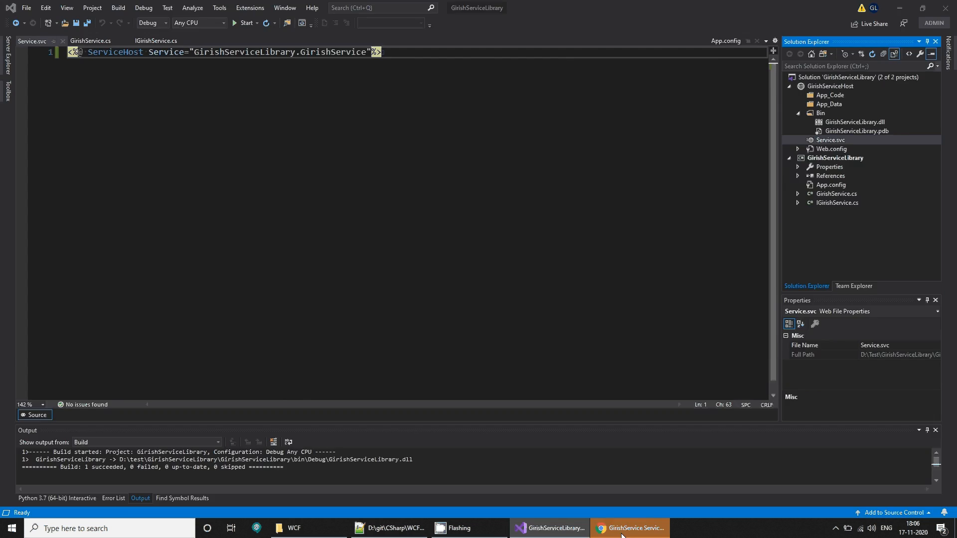
{"action": "left_click", "coordinate": [629, 529]}
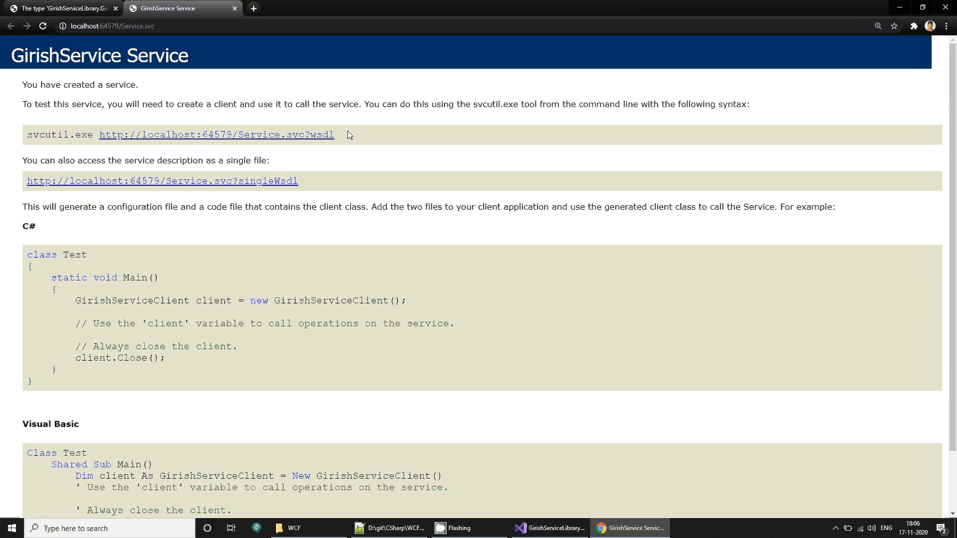
{"action": "triple_click", "coordinate": [181, 134]}
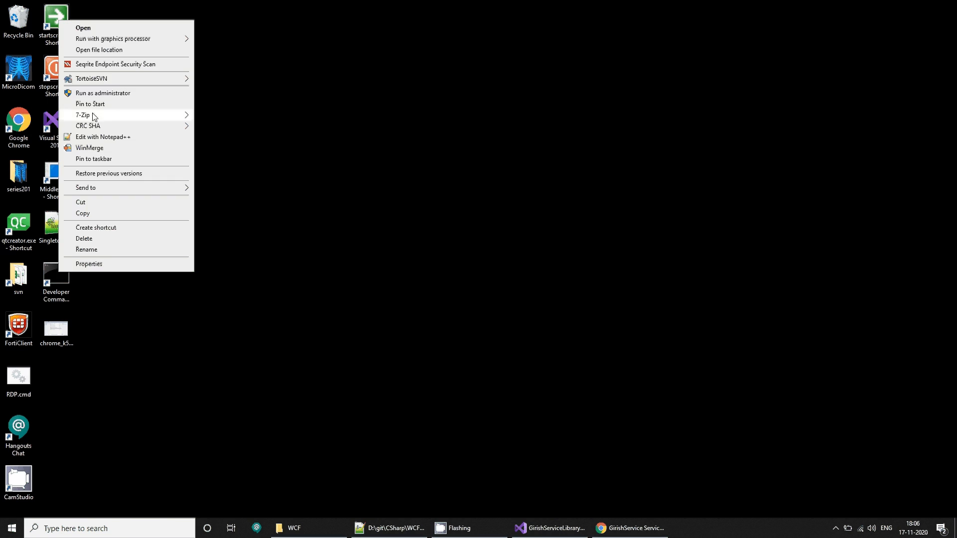
Run svcutil.exe on D: against the Service.svc WSDL to generate GirishService.cs and output.config.
{"action": "left_click", "coordinate": [83, 28]}
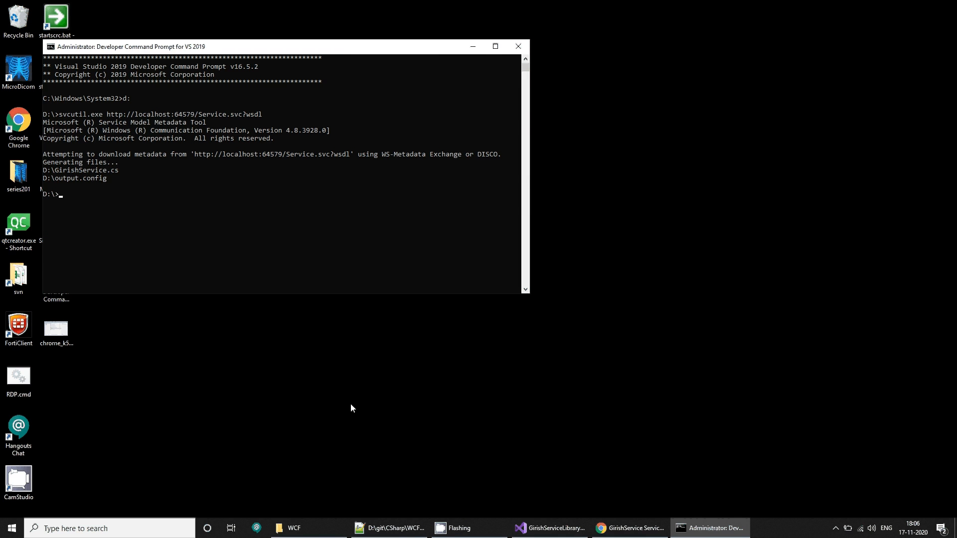
{"action": "left_click", "coordinate": [293, 528]}
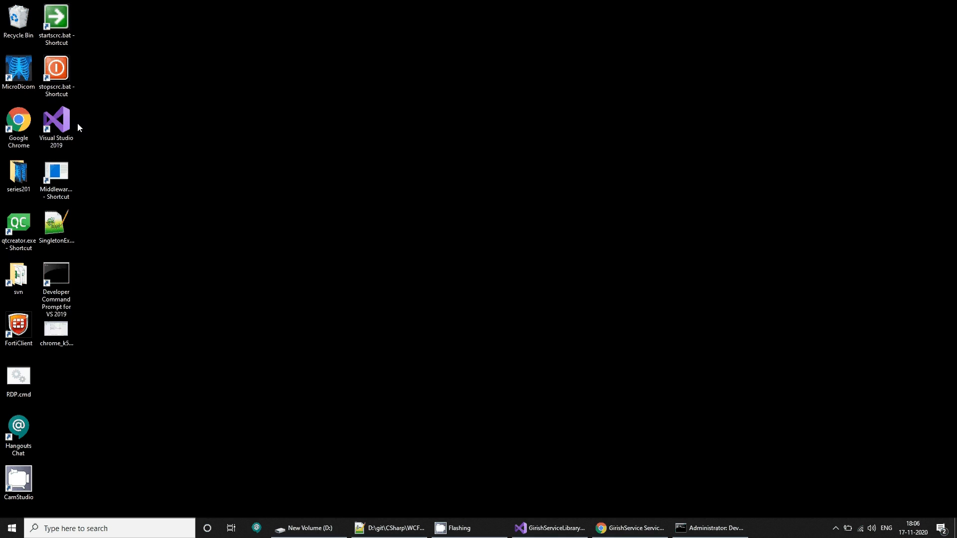
Relaunch Visual Studio 2019 as administrator and start a new project.
{"action": "right_click", "coordinate": [55, 121]}
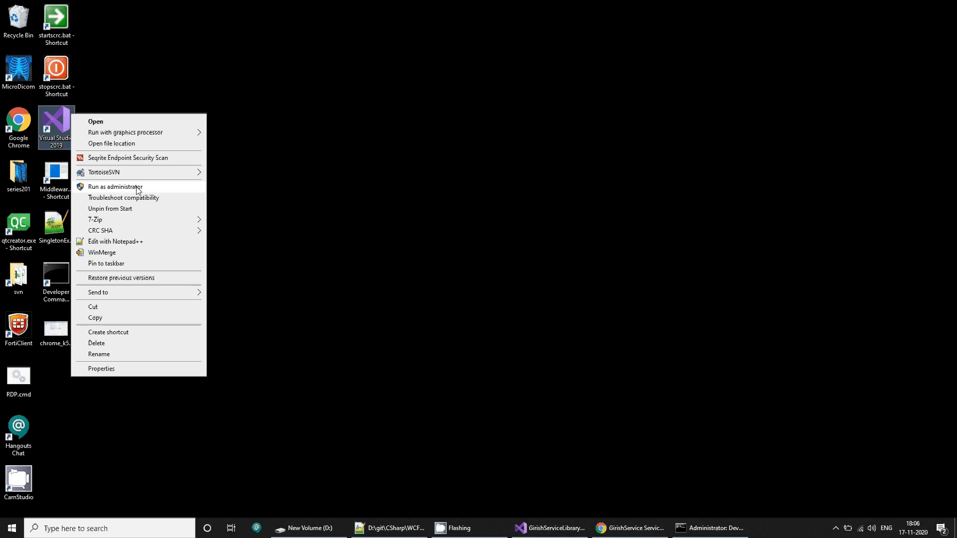
{"action": "left_click", "coordinate": [95, 121]}
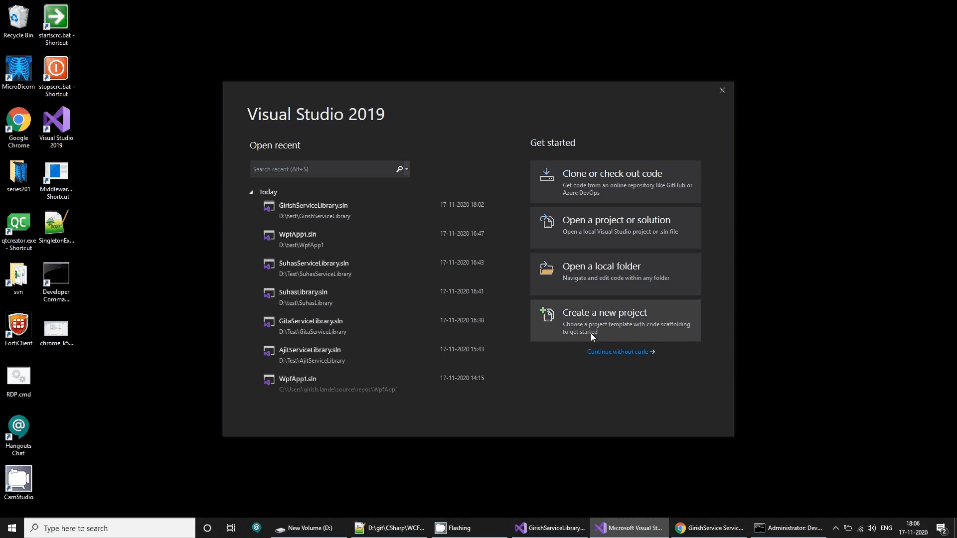
{"action": "left_click", "coordinate": [604, 313]}
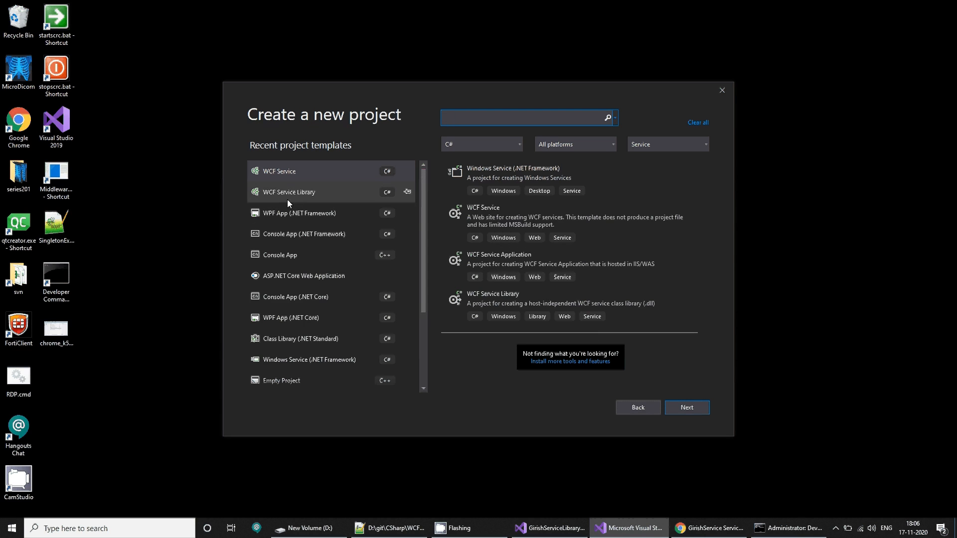
Create a WPF App (.NET Framework) project named WpfApp2 in D:\Test.
{"action": "left_click", "coordinate": [298, 213]}
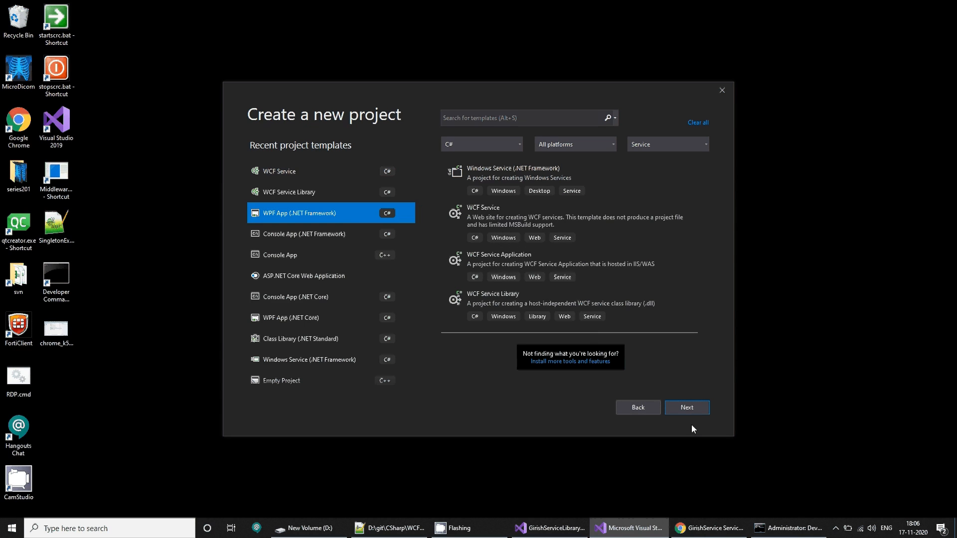
{"action": "left_click", "coordinate": [685, 407]}
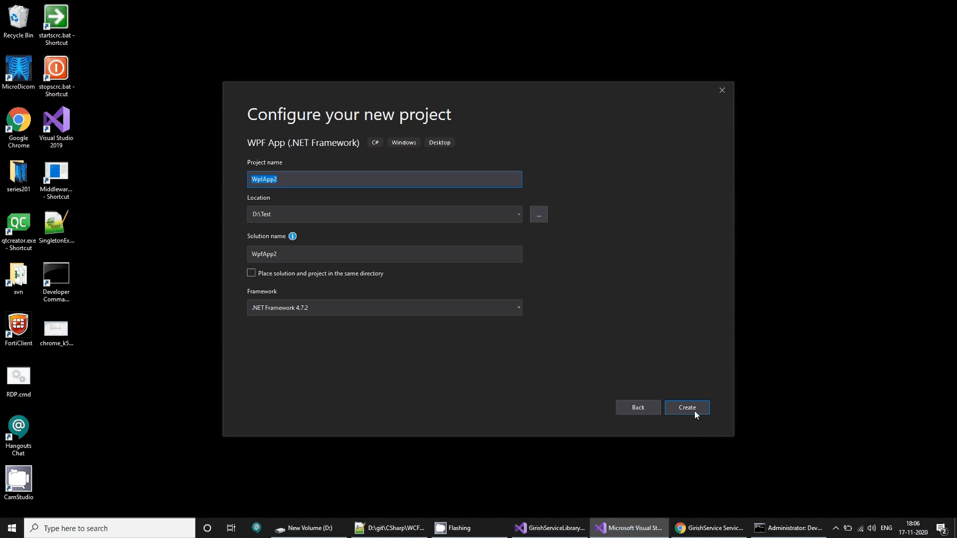
{"action": "left_click", "coordinate": [686, 407]}
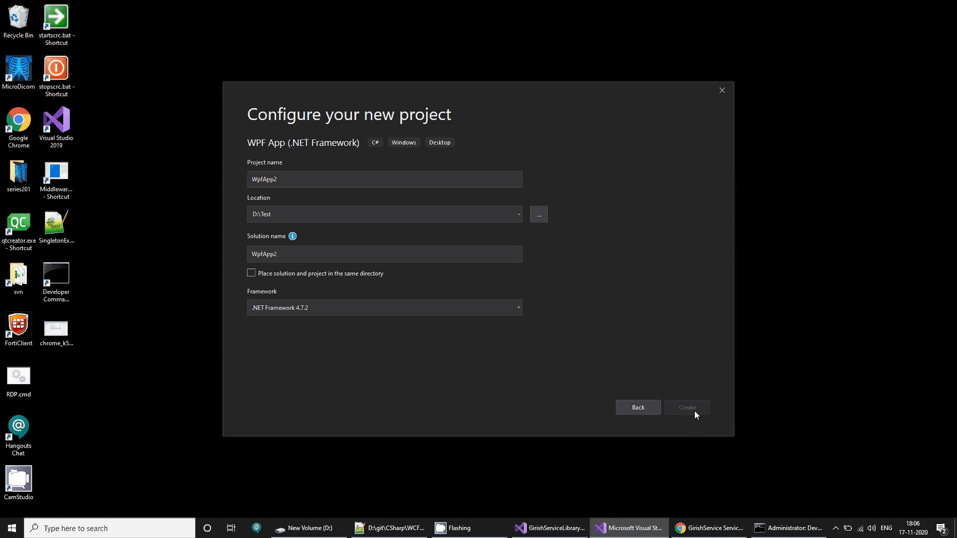
{"action": "left_click", "coordinate": [707, 529]}
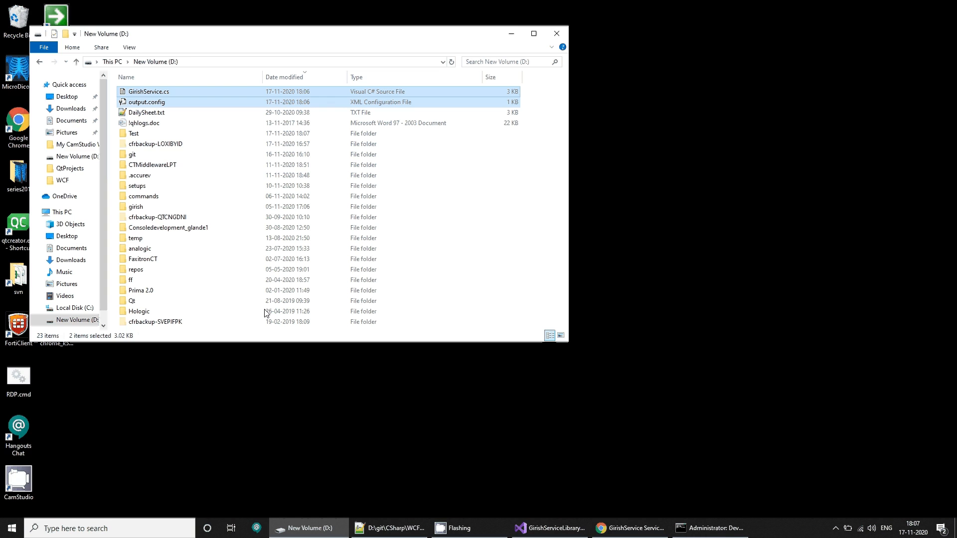
Copy the generated GirishService.cs and output.config into the WpfApp2 project folder.
{"action": "right_click", "coordinate": [146, 101]}
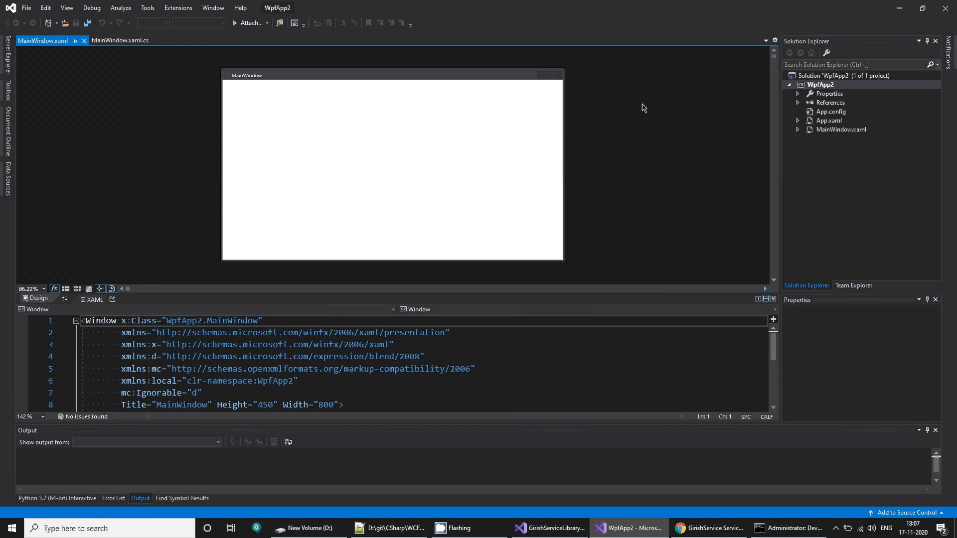
{"action": "right_click", "coordinate": [43, 40]}
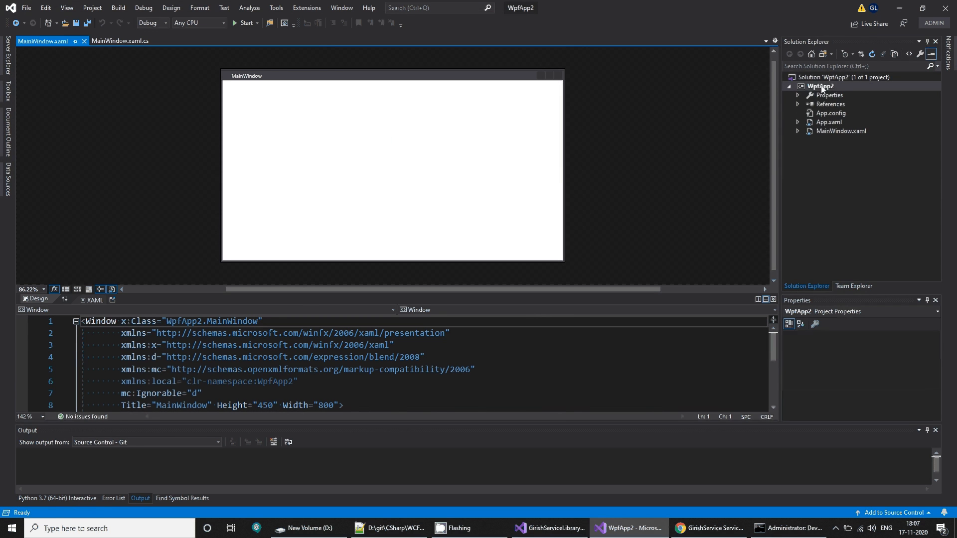
Add GirishService.cs to the WpfApp2 project as an existing item.
{"action": "right_click", "coordinate": [820, 86]}
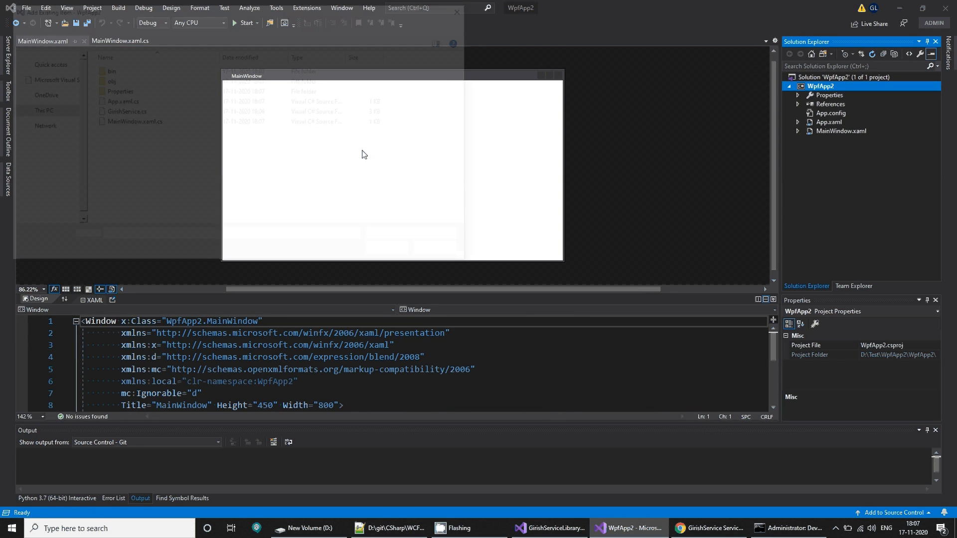
{"action": "left_click", "coordinate": [126, 110]}
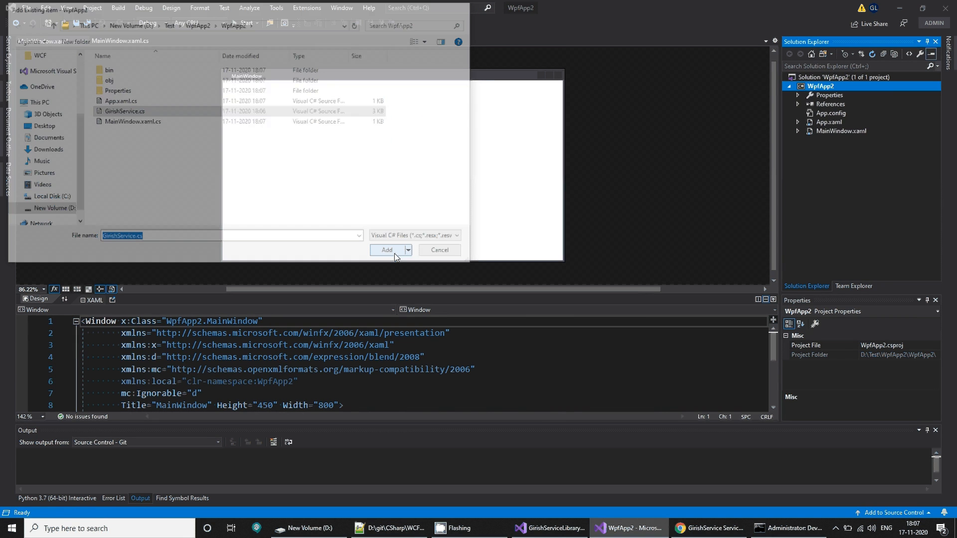
{"action": "left_click", "coordinate": [386, 249]}
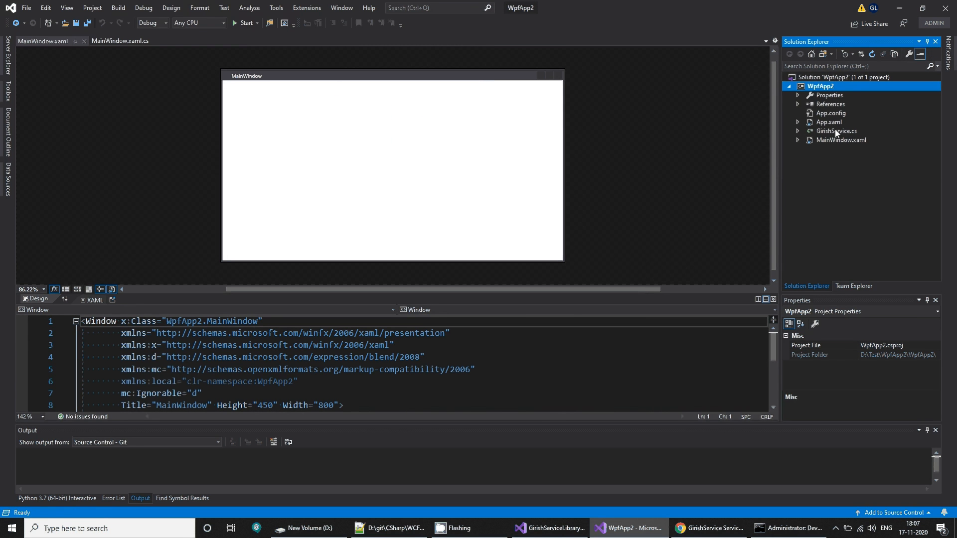
Copy the <system.serviceModel> block from output.config into WpfApp2's App.config and save.
{"action": "double_click", "coordinate": [830, 113]}
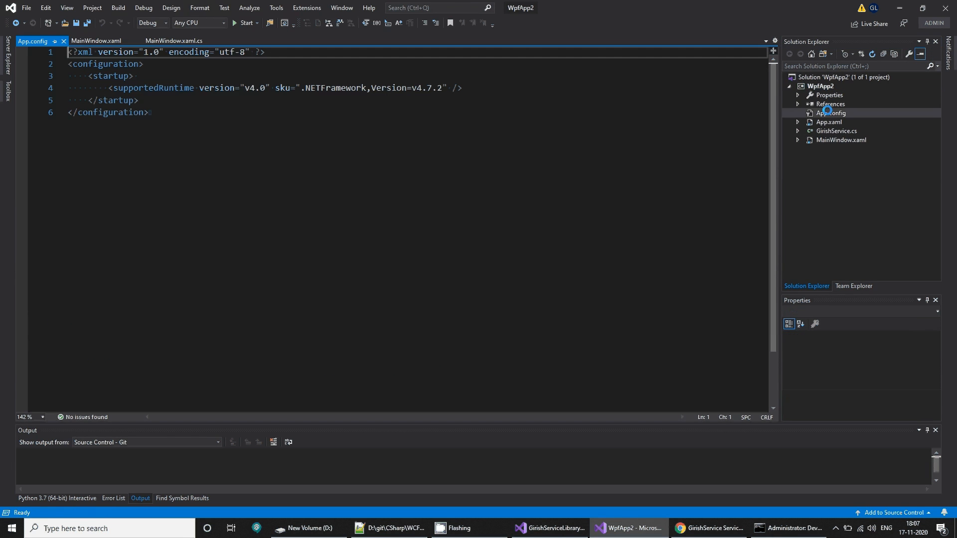
{"action": "left_click", "coordinate": [830, 113]}
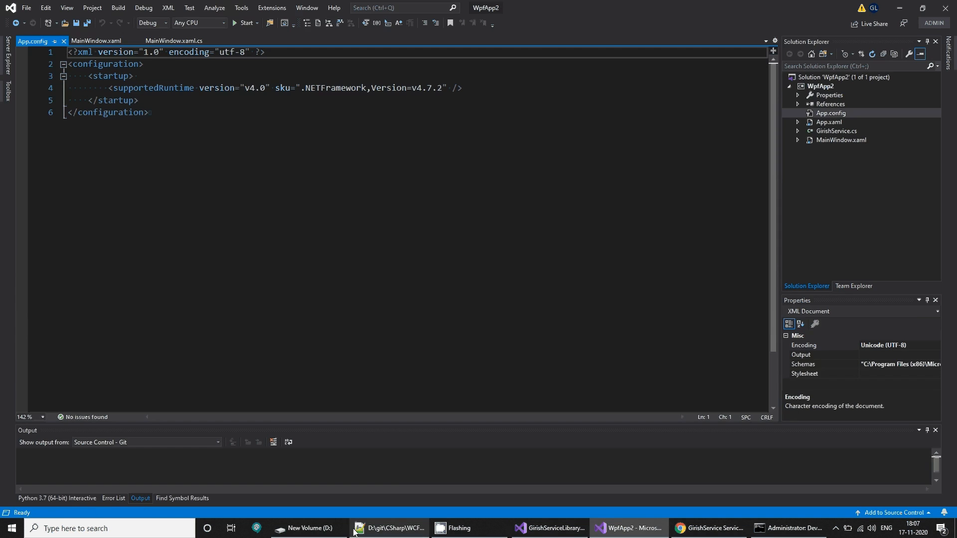
{"action": "left_click", "coordinate": [308, 528]}
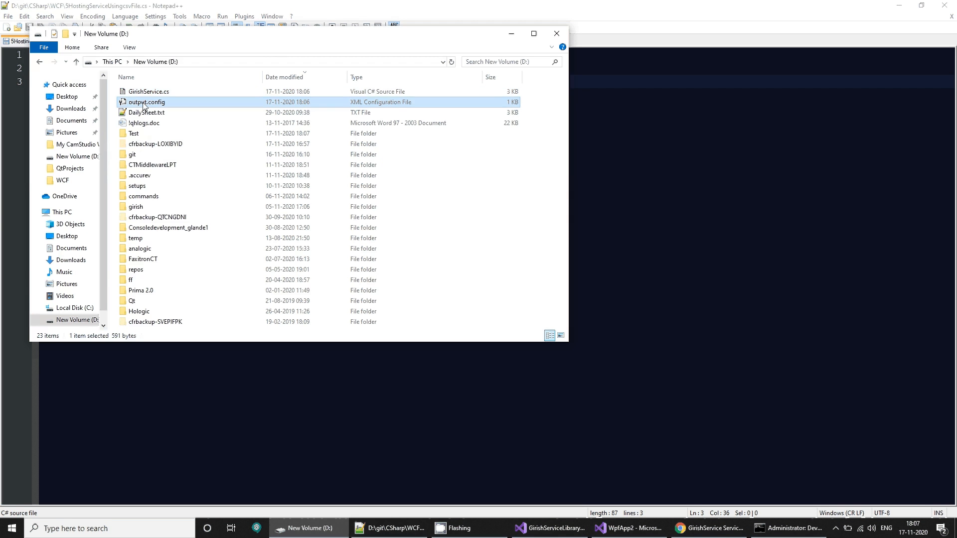
{"action": "double_click", "coordinate": [146, 102]}
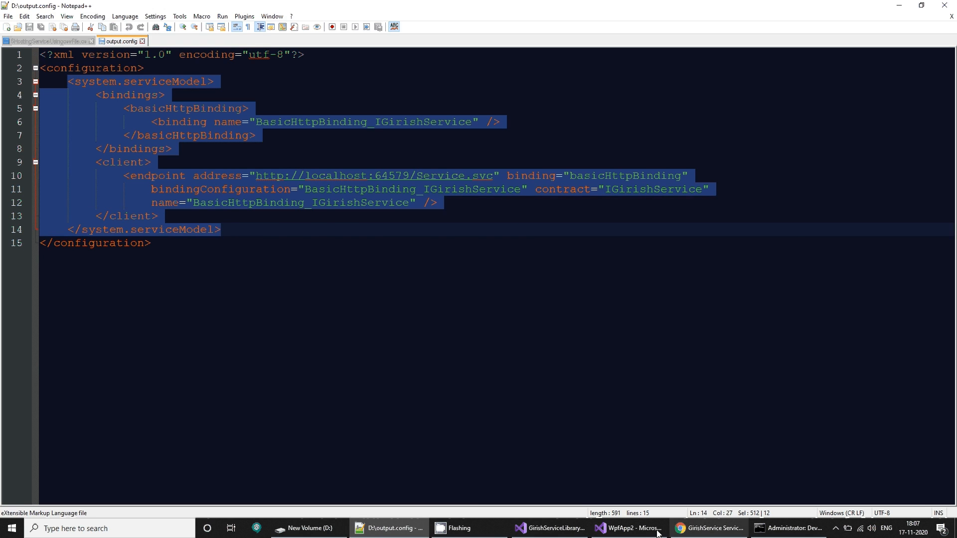
{"action": "left_click", "coordinate": [626, 528]}
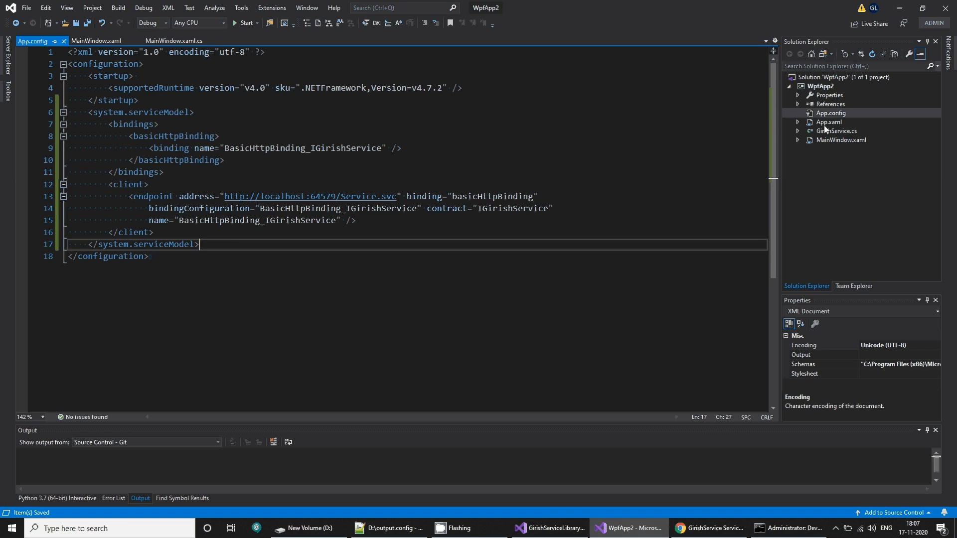
Search the framework assemblies for 'service' in WpfApp2's reference manager.
{"action": "right_click", "coordinate": [819, 85]}
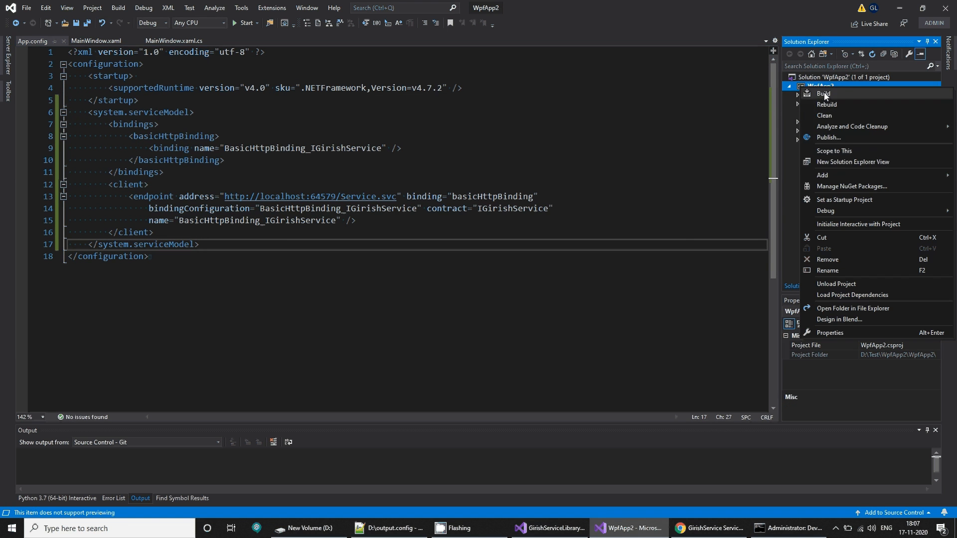
{"action": "left_click", "coordinate": [822, 175]}
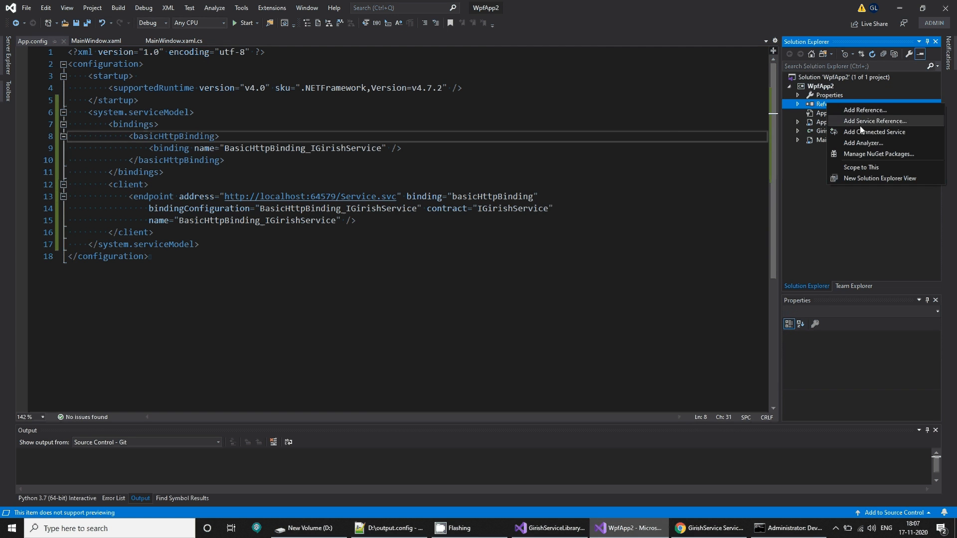
{"action": "left_click", "coordinate": [865, 111]}
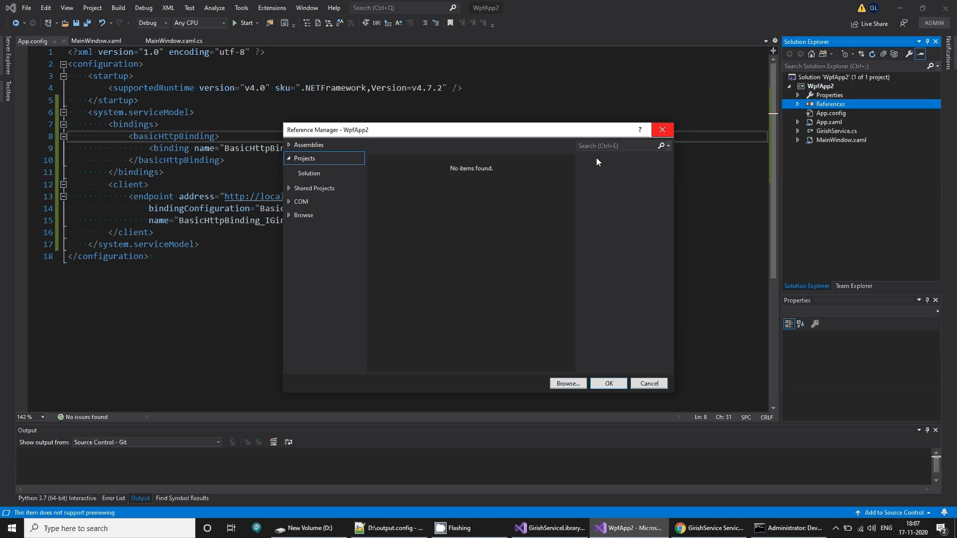
{"action": "left_click", "coordinate": [309, 144]}
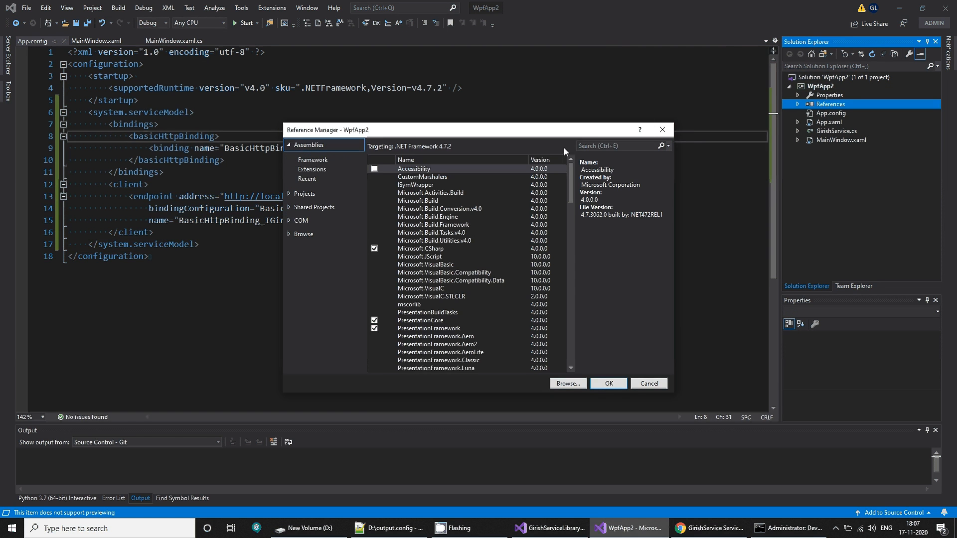
{"action": "type", "text": "servicemode"}
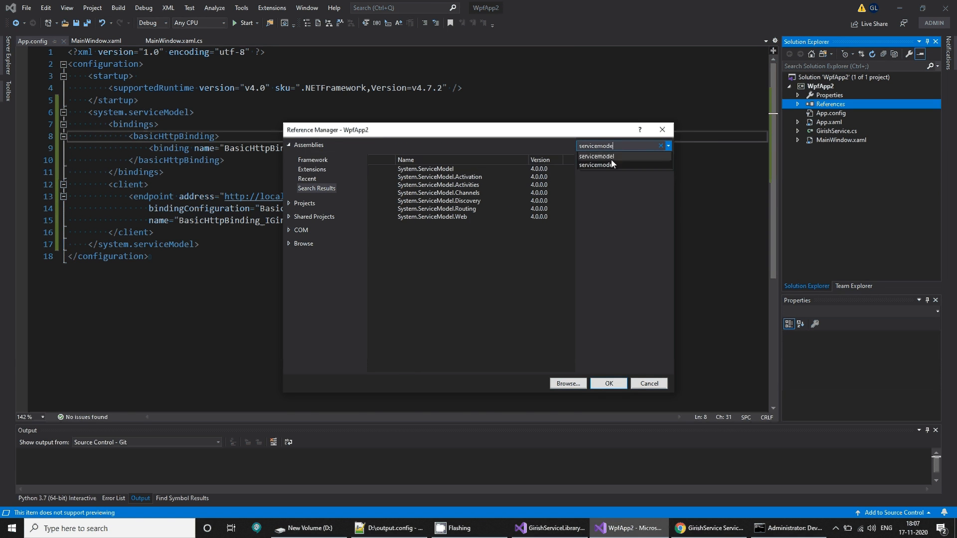
{"action": "left_click", "coordinate": [647, 382]}
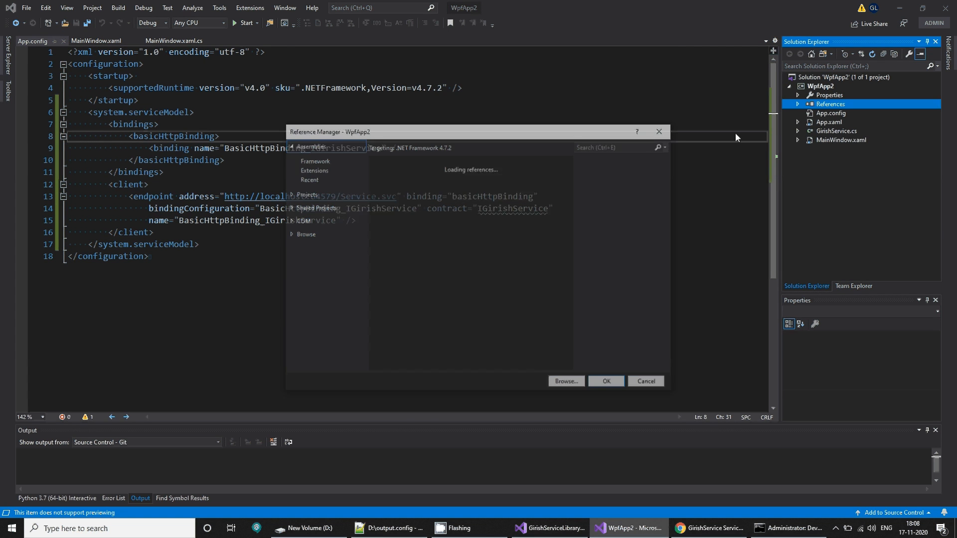
Search 'servicemodel' and add the System.ServiceModel assembly reference to WpfApp2.
{"action": "left_click", "coordinate": [313, 144]}
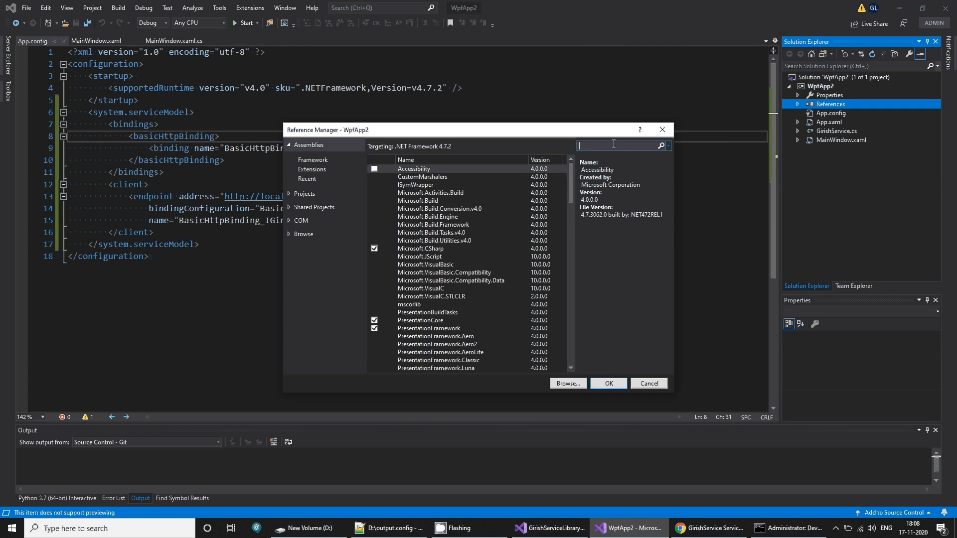
{"action": "type", "text": "servicemodel"}
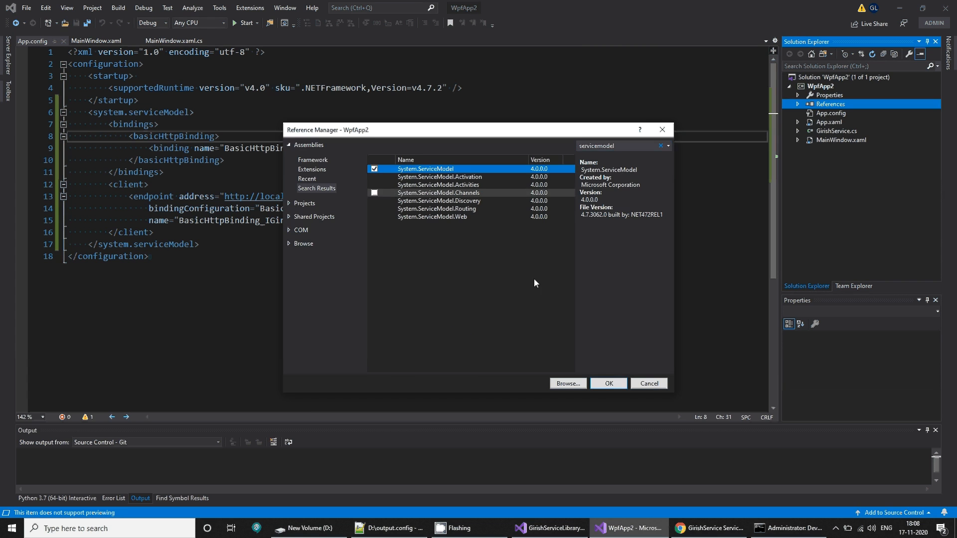
{"action": "left_click", "coordinate": [607, 382]}
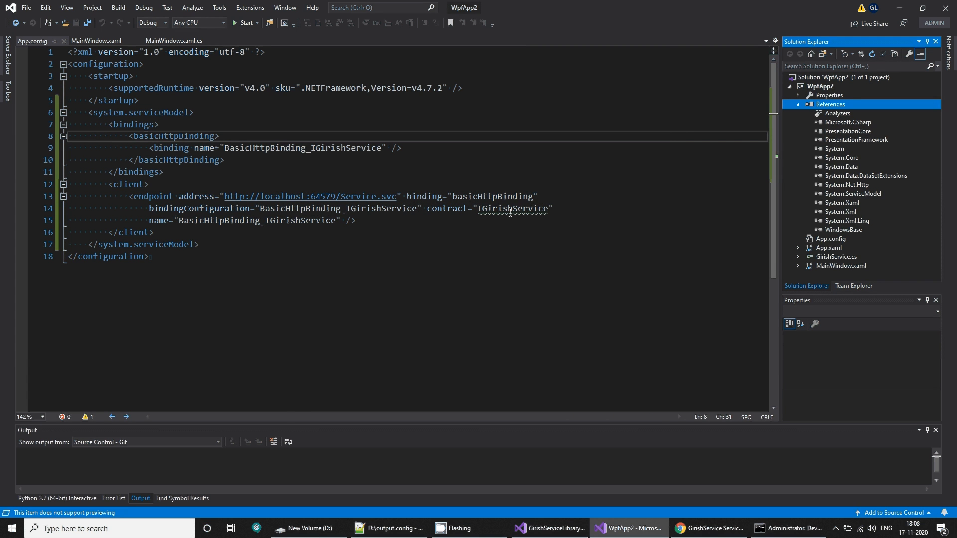
Review the generated GirishService.cs client code in the editor.
{"action": "double_click", "coordinate": [836, 256]}
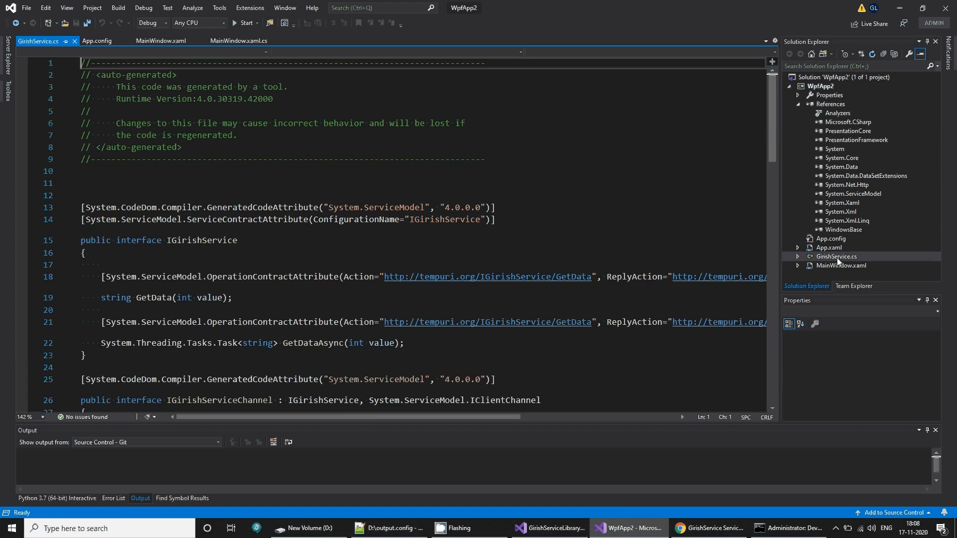
{"action": "scroll", "scroll_direction": "down", "scroll_amount": 3}
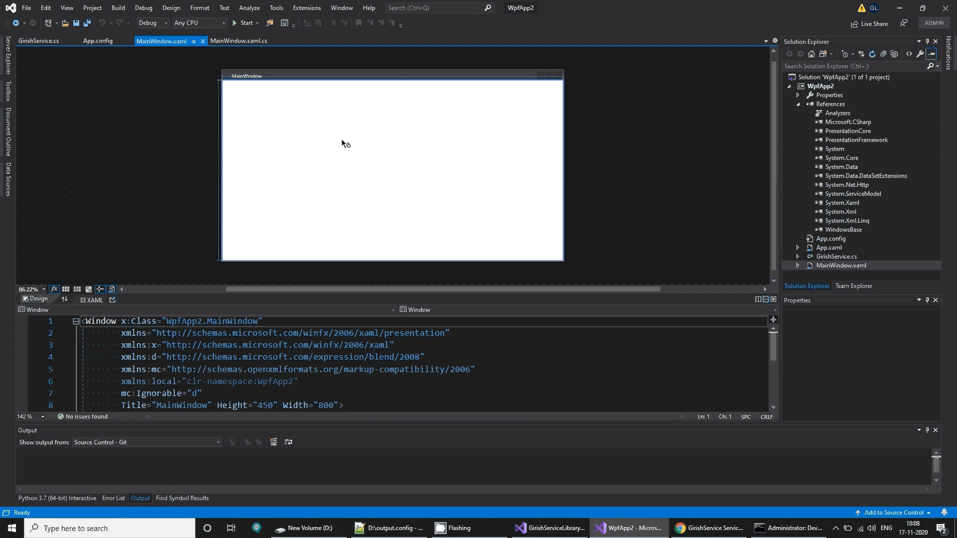
Drop a Button and a TextBlock onto MainWindow and name the TextBlock x:Name="text1".
{"action": "left_click", "coordinate": [7, 98]}
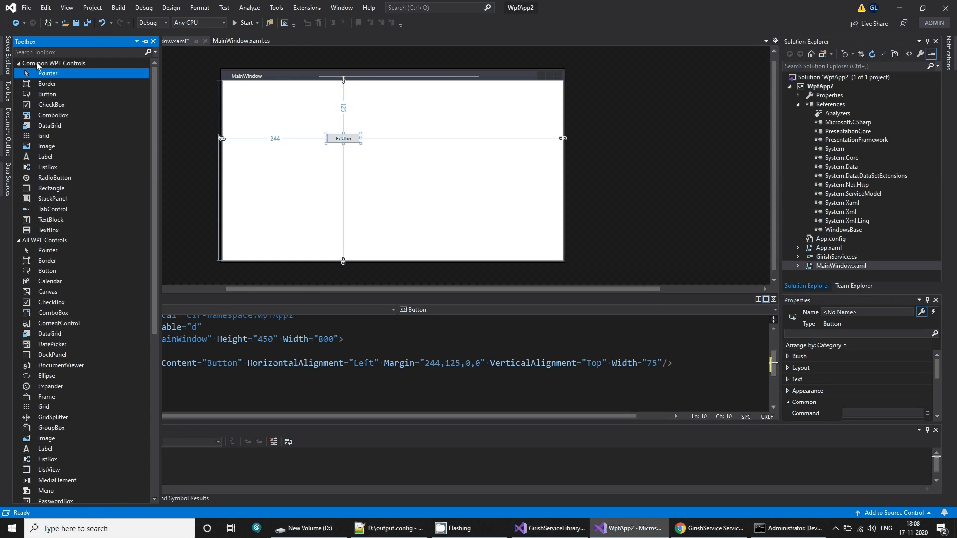
{"action": "type", "text": "text"}
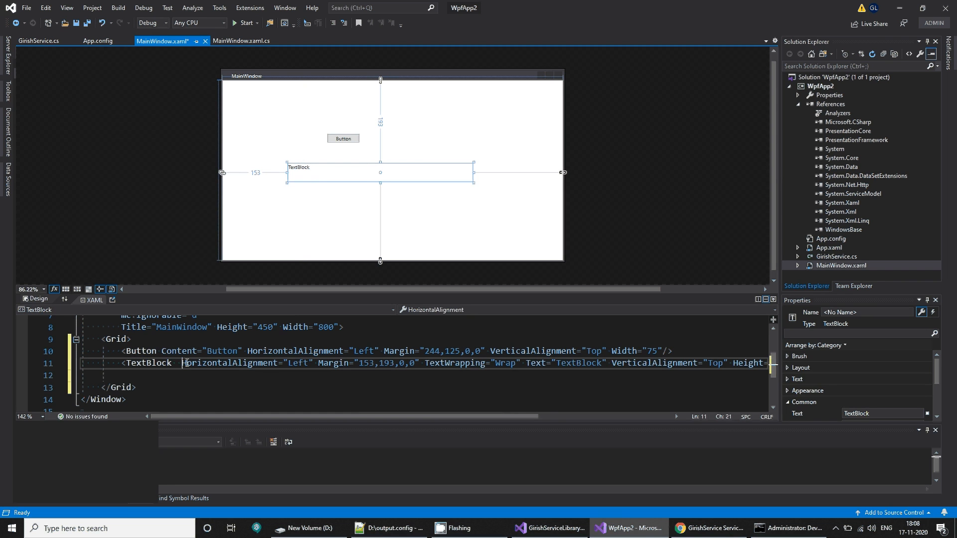
{"action": "type", "text": "x:nam"}
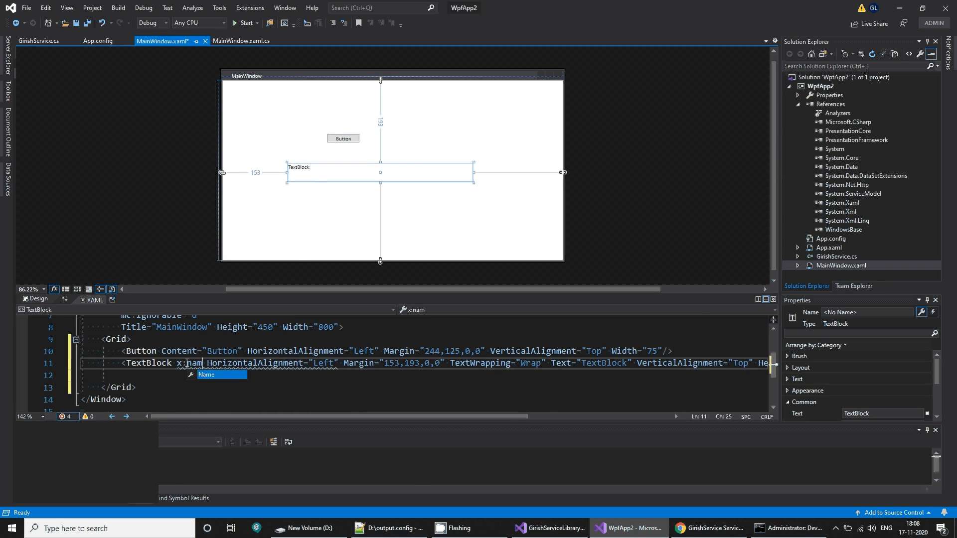
{"action": "type", "text": "text1\""}
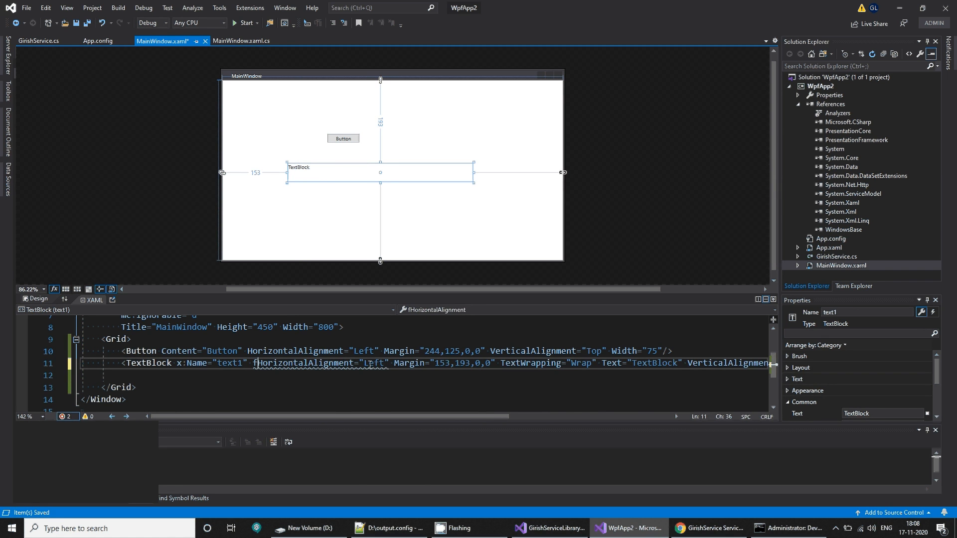
{"action": "type", "text": "fon"}
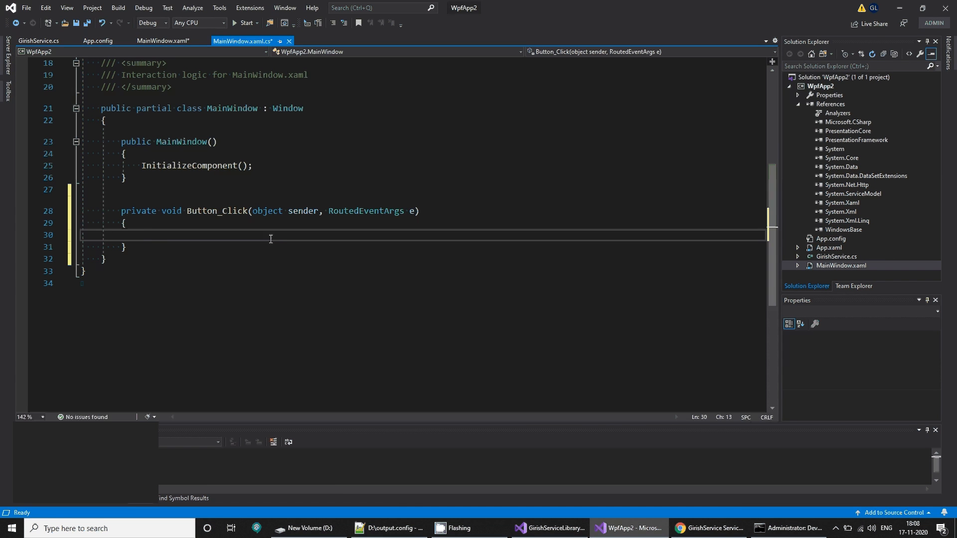
In Button_Click create a GirishServiceClient and call client.GetData(11) into output.
{"action": "left_click", "coordinate": [708, 528]}
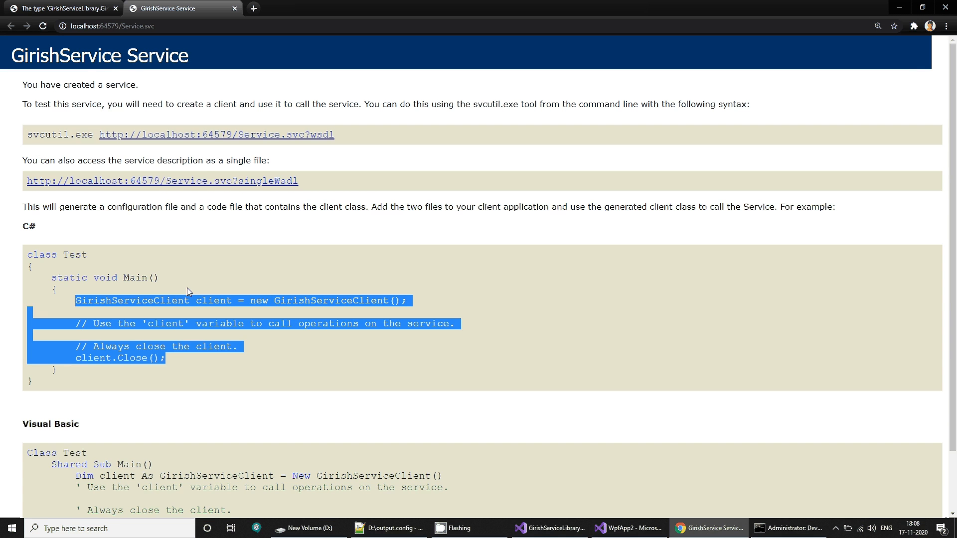
{"action": "left_click", "coordinate": [628, 528]}
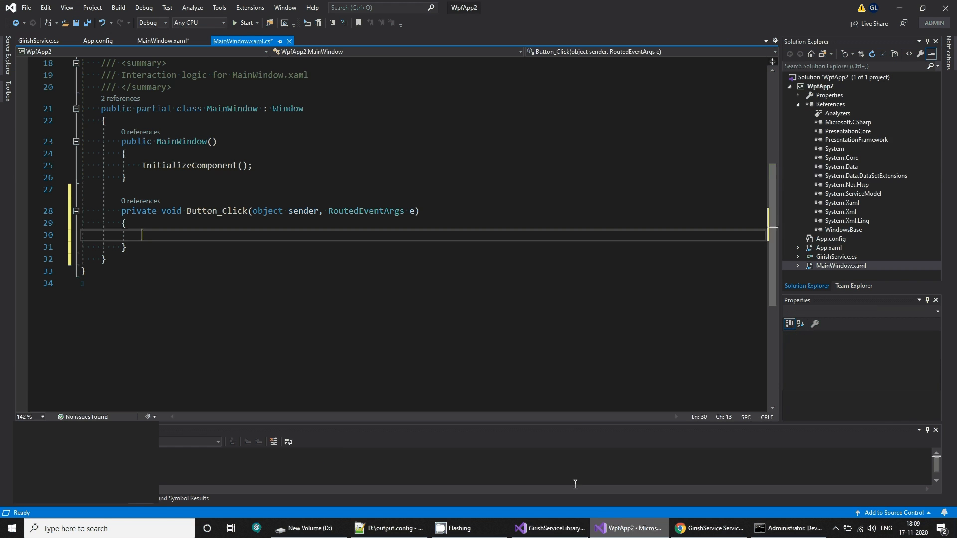
{"action": "type", "text": "GirishServiceClient client = new GirishServiceClient();"}
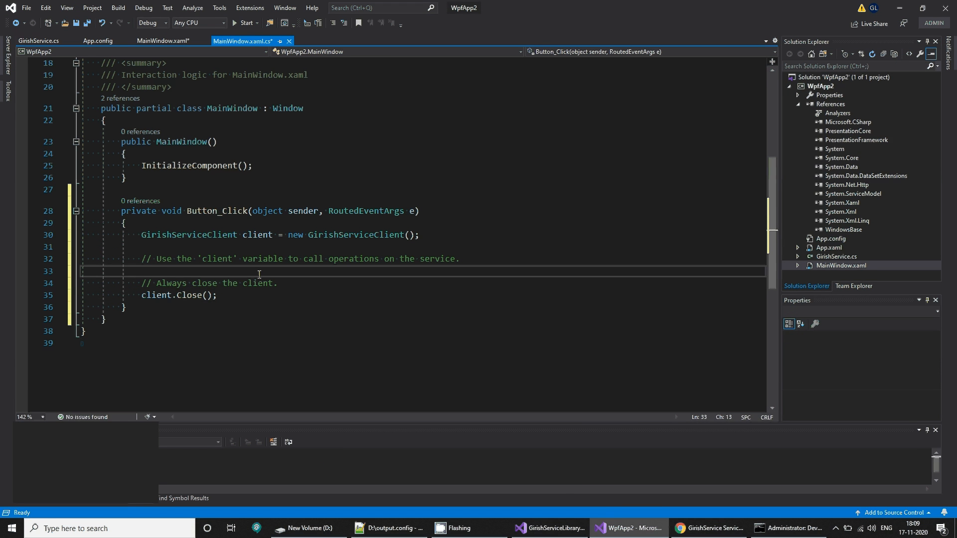
{"action": "type", "text": "client.ge"}
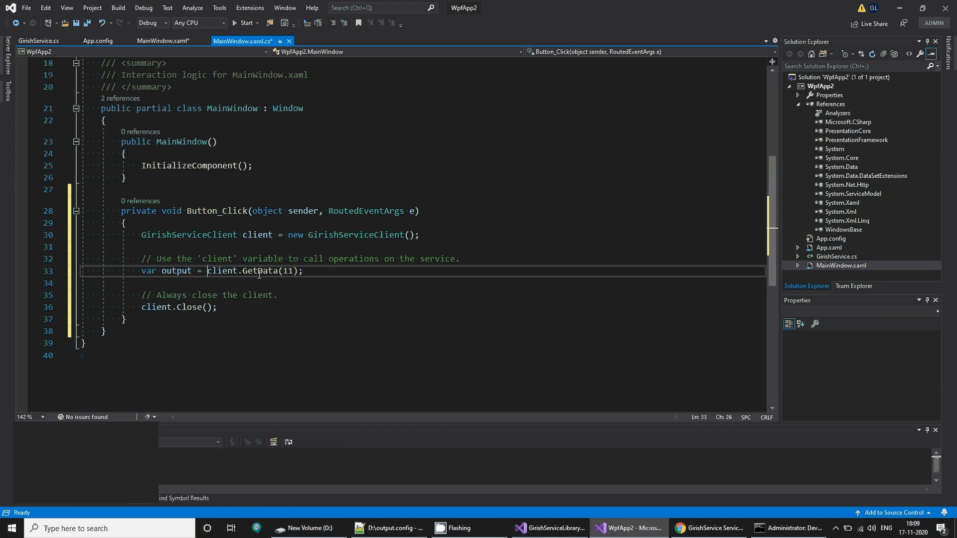
Assign text1.Text = output and save MainWindow.xaml.cs.
{"action": "type", "text": "etxt1."}
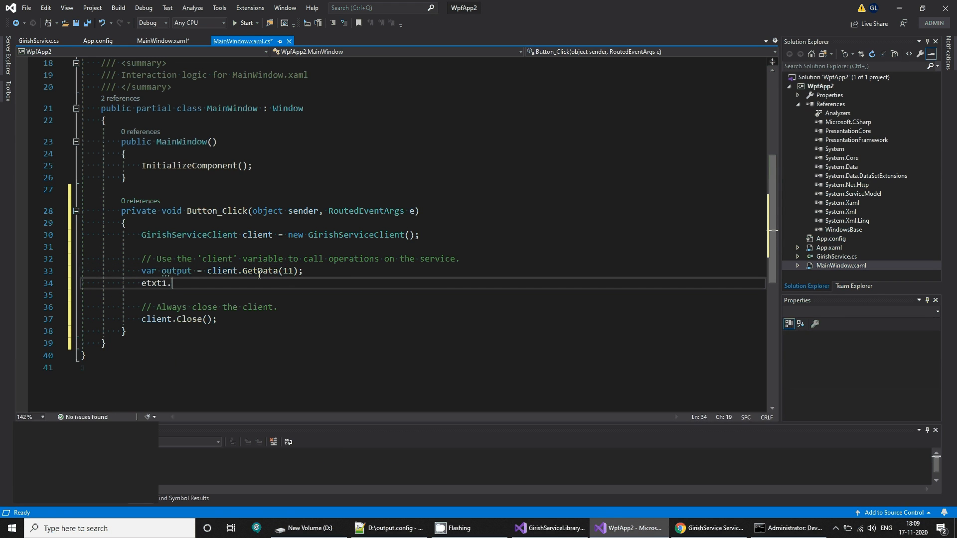
{"action": "type", "text": "text"}
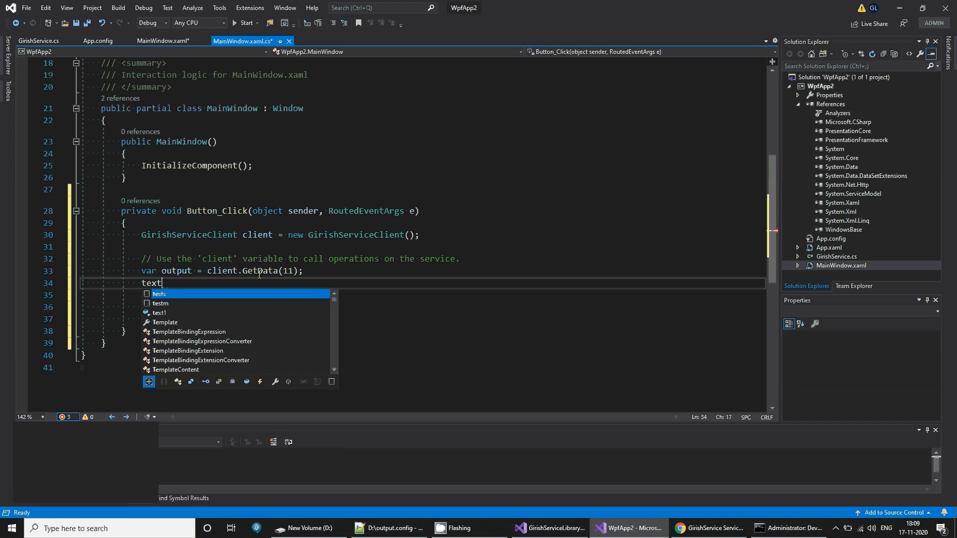
{"action": "type", "text": "1."}
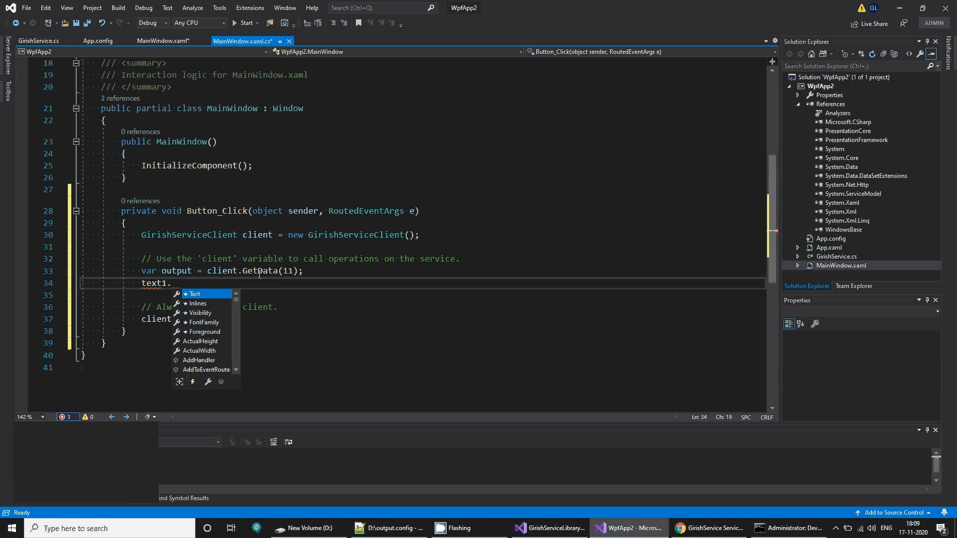
{"action": "type", "text": "Text = output;"}
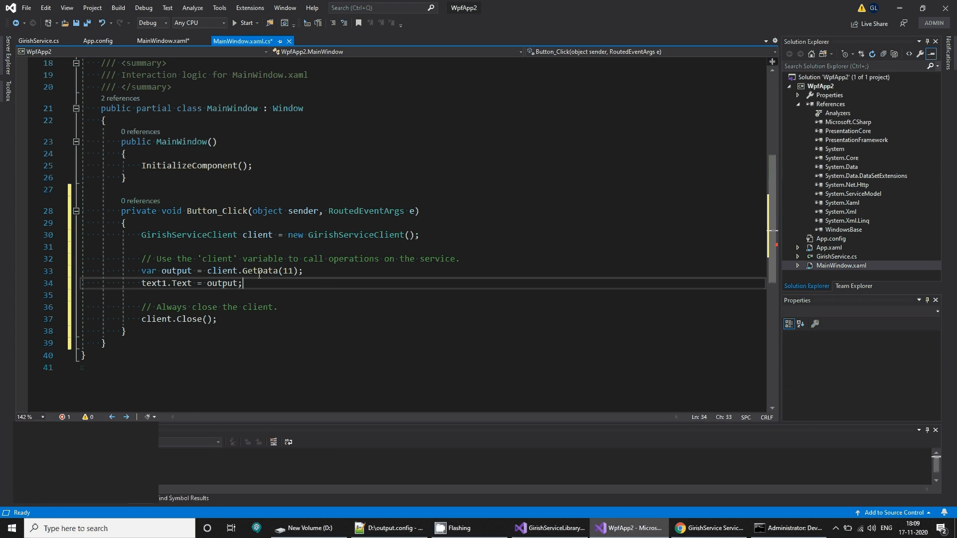
{"action": "key", "text": "ctrl+s"}
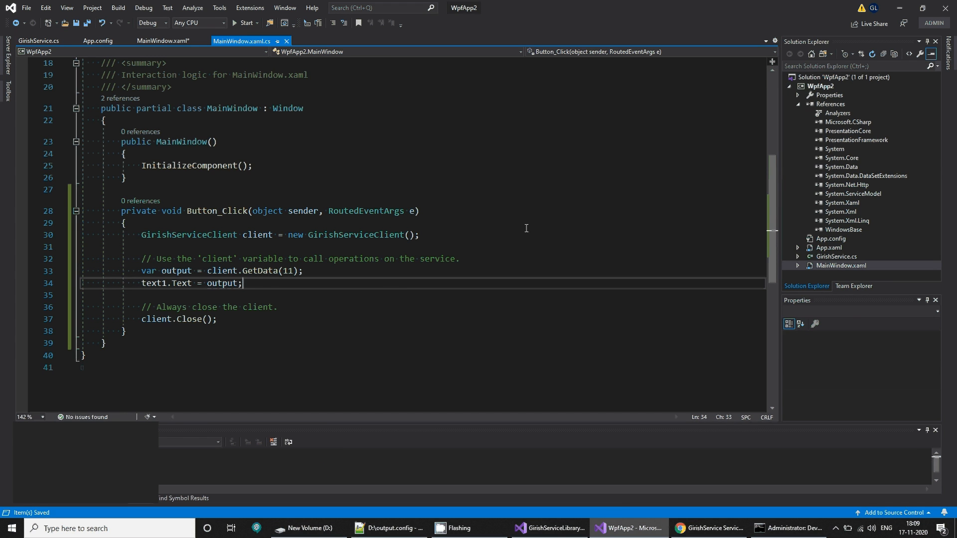
{"action": "left_click", "coordinate": [831, 238]}
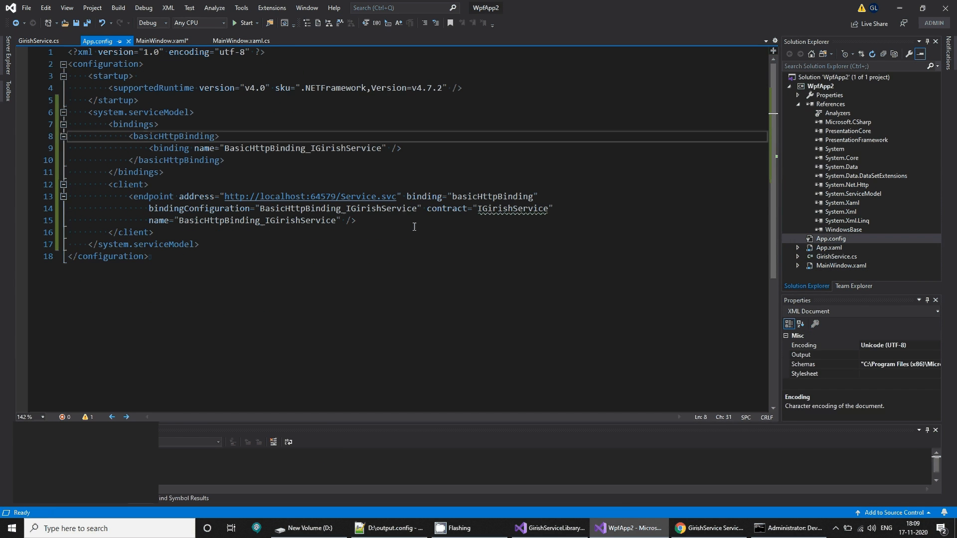
{"action": "mouse_move", "coordinate": [619, 365]}
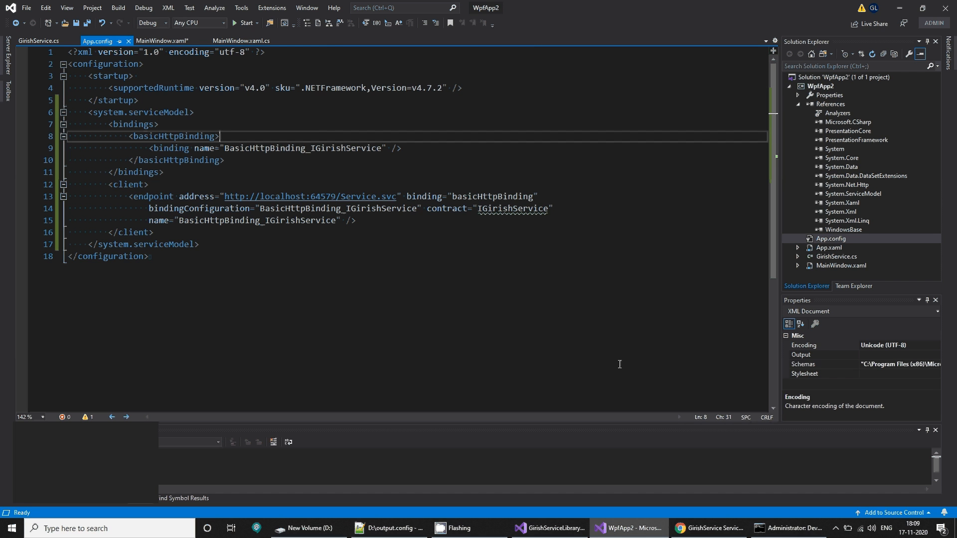
Run WpfApp2, click Button to show 'You entered: 11', then close MainWindow.
{"action": "left_click", "coordinate": [787, 528]}
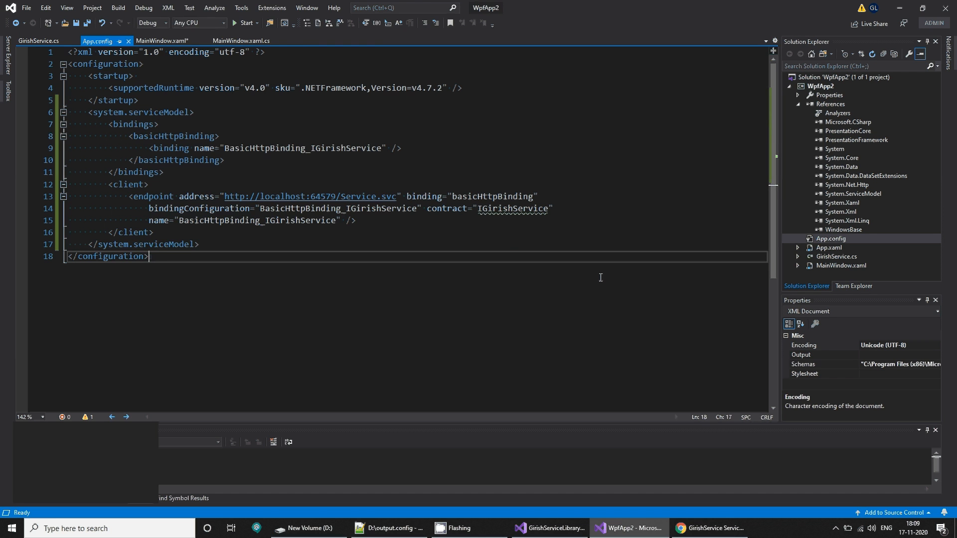
{"action": "left_click", "coordinate": [245, 23]}
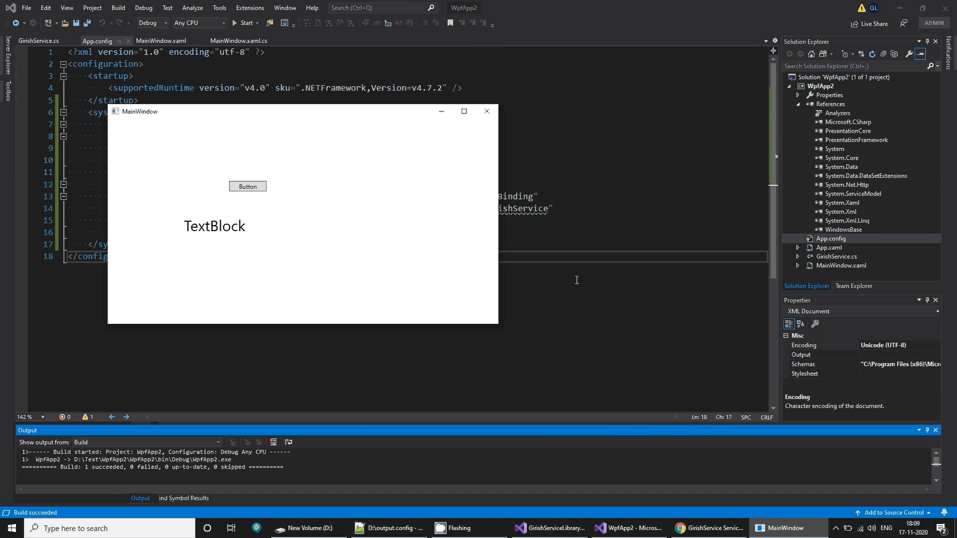
{"action": "left_click", "coordinate": [247, 187]}
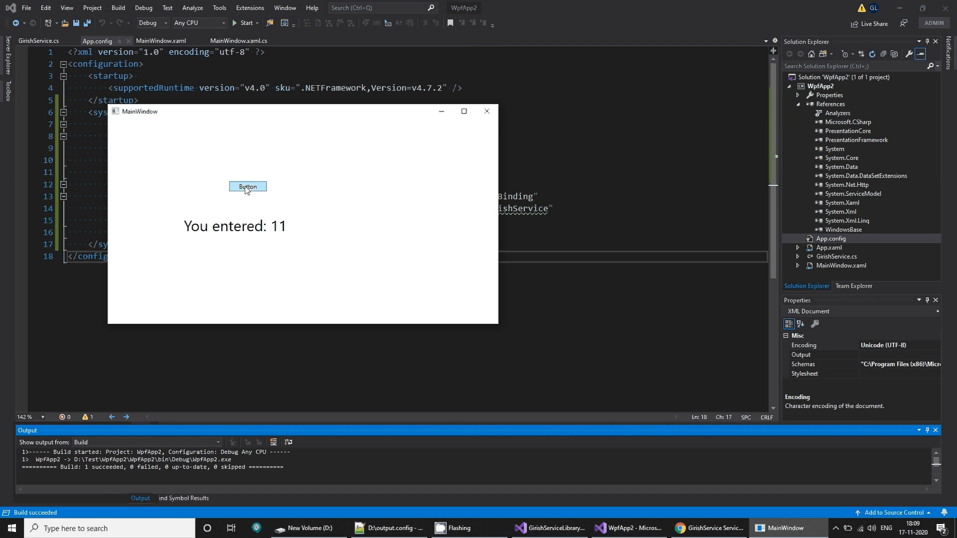
{"action": "mouse_move", "coordinate": [486, 110]}
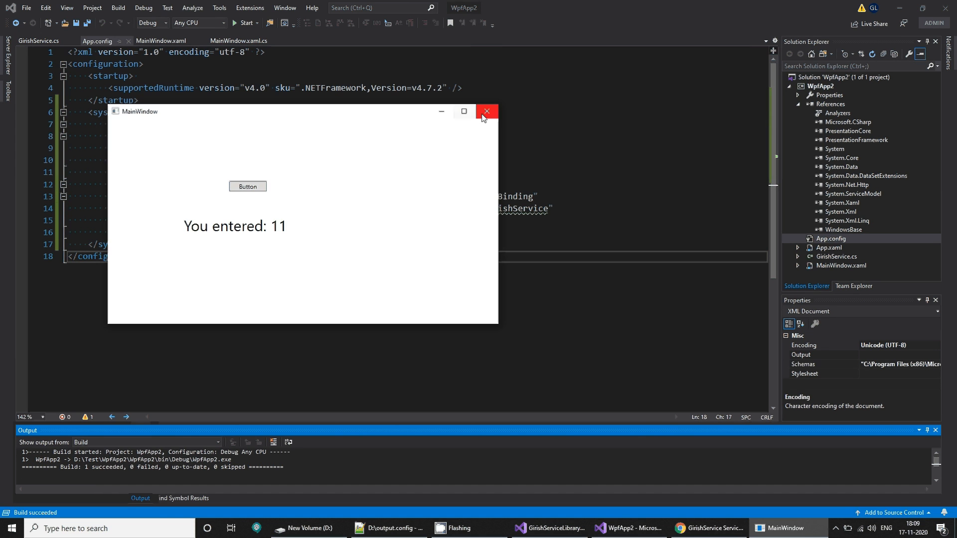
{"action": "left_click", "coordinate": [487, 111]}
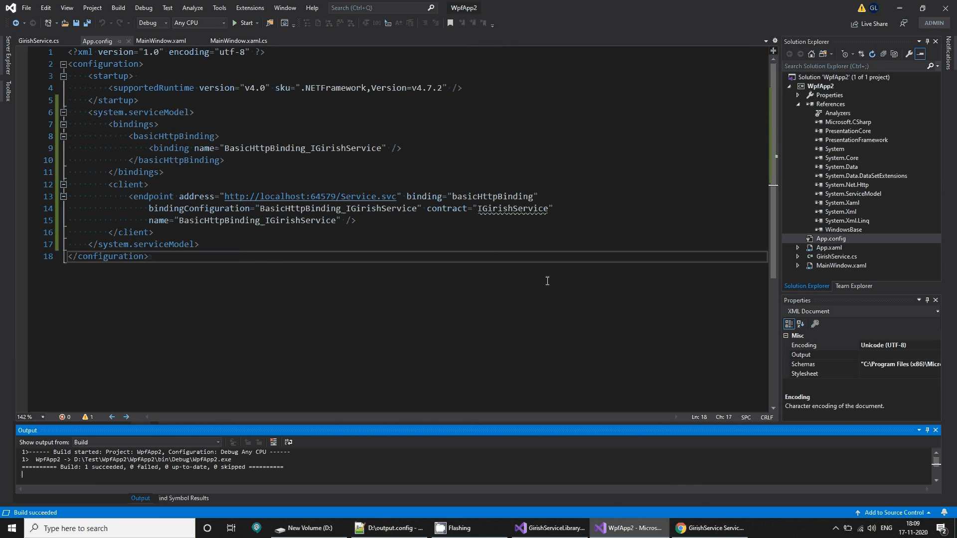
{"action": "mouse_move", "coordinate": [548, 528]}
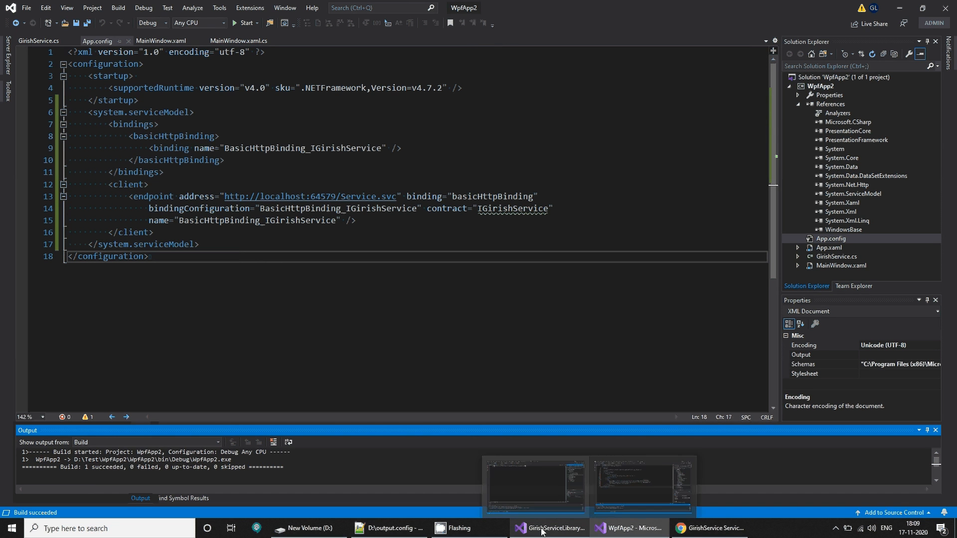
Run the client again and click Button, then switch to the GirishServiceLibrary solution.
{"action": "left_click", "coordinate": [520, 244]}
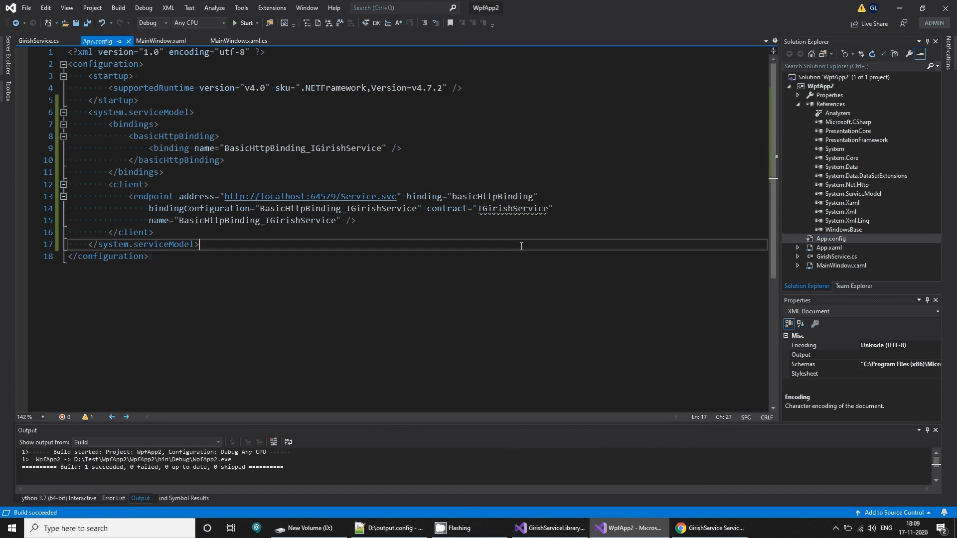
{"action": "left_click", "coordinate": [244, 23]}
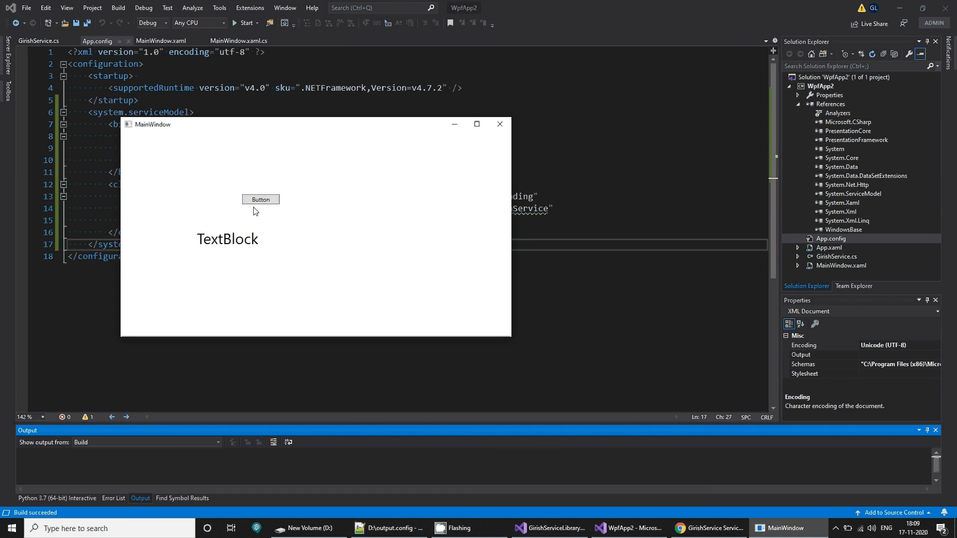
{"action": "left_click", "coordinate": [261, 199]}
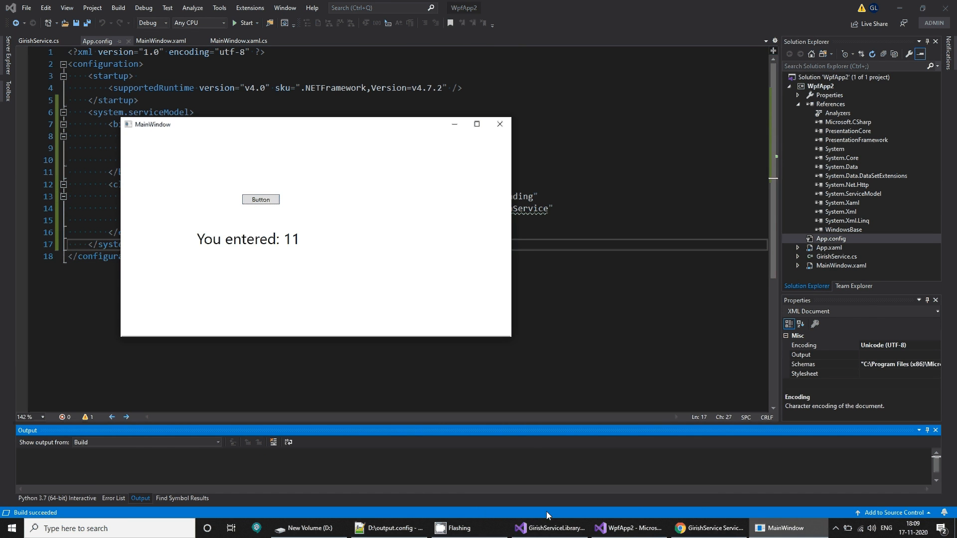
{"action": "left_click", "coordinate": [548, 528]}
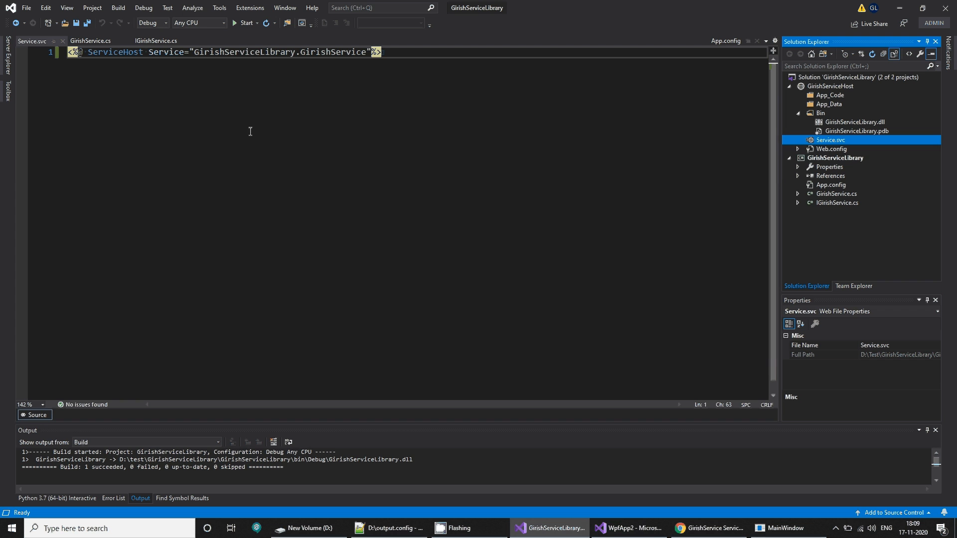
Prefix the GetData reply in GirishService.cs with 'hey' and check the client still shows the old text.
{"action": "left_click", "coordinate": [836, 193]}
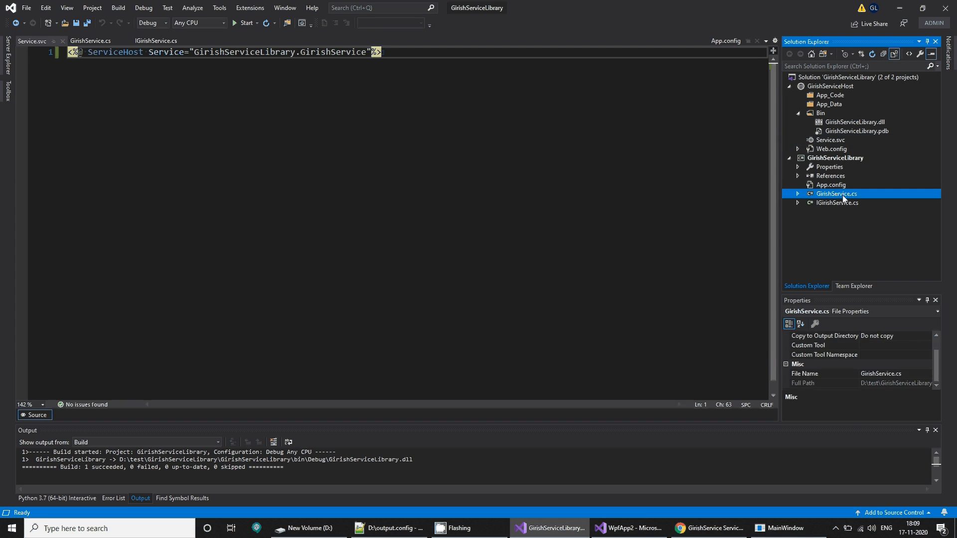
{"action": "double_click", "coordinate": [836, 194]}
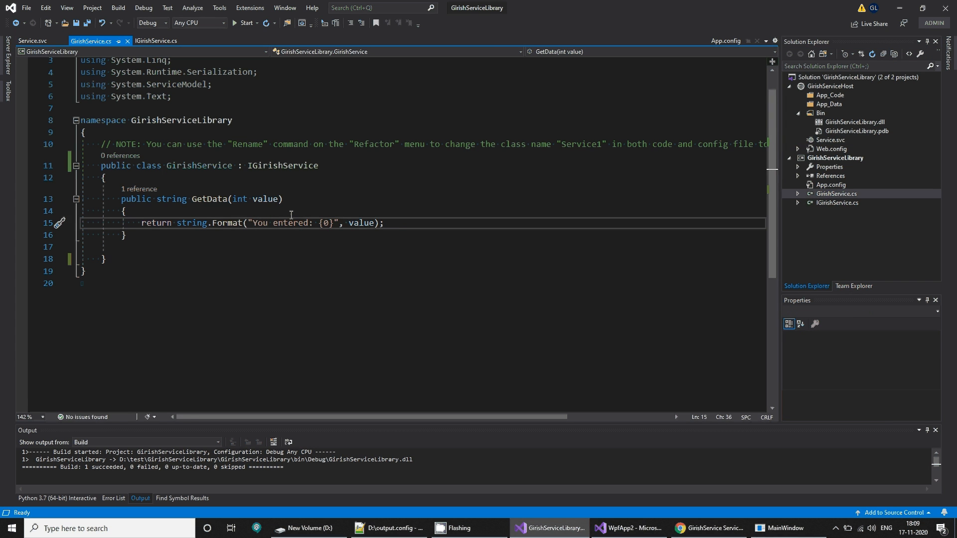
{"action": "type", "text": "hey"}
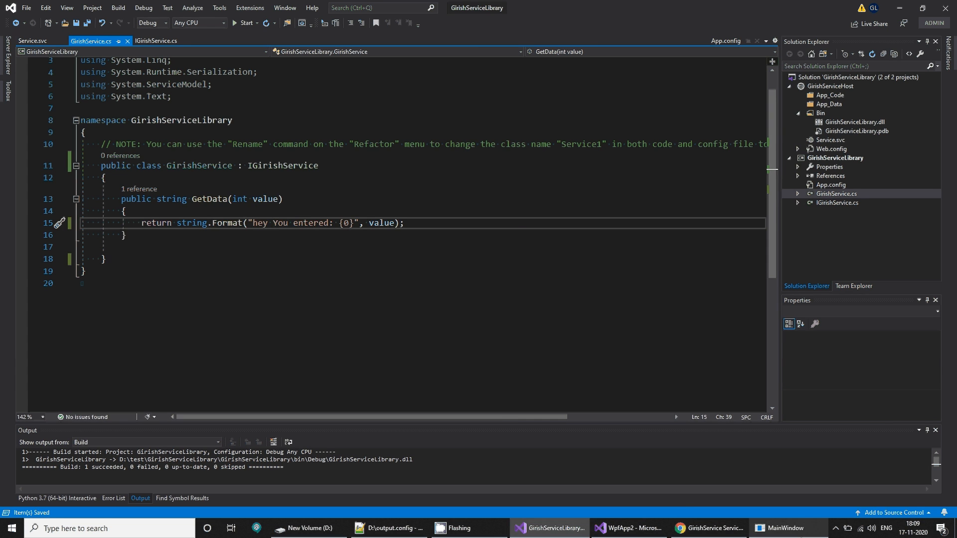
{"action": "left_click", "coordinate": [261, 200]}
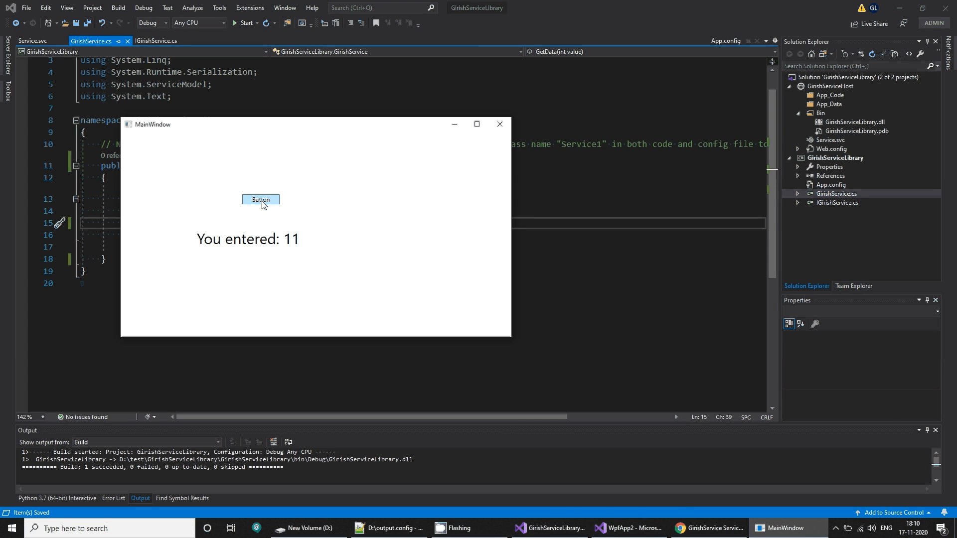
{"action": "mouse_move", "coordinate": [496, 141]}
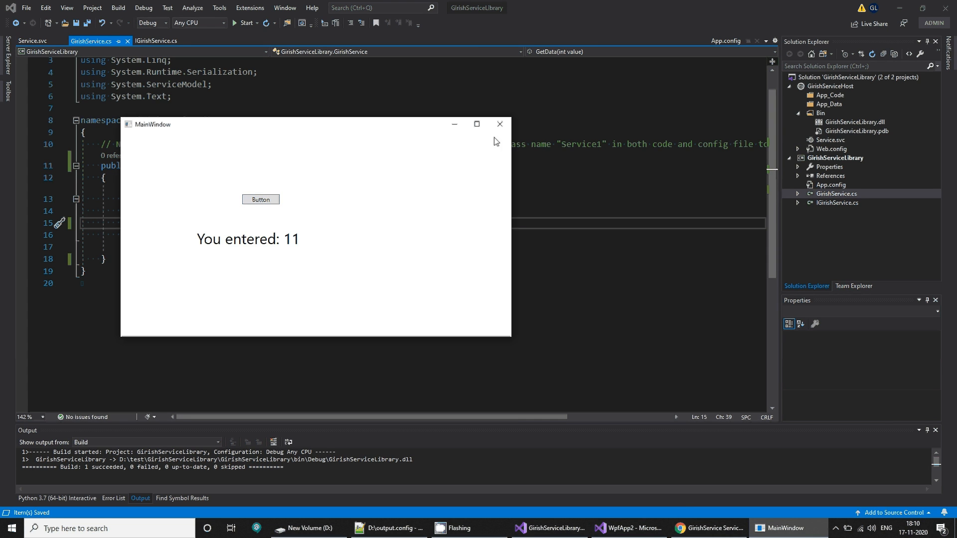
{"action": "mouse_move", "coordinate": [499, 124]}
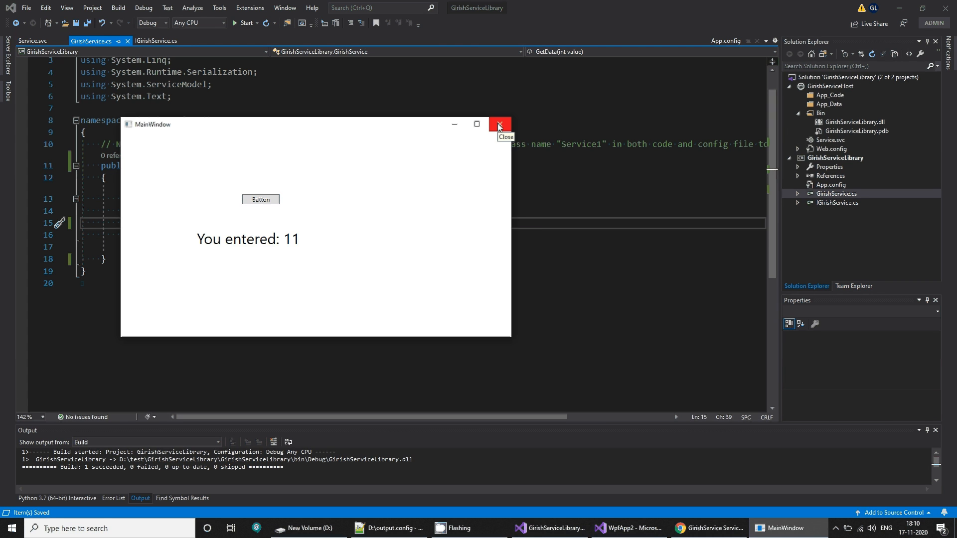
Rebuild the service, rerun WpfApp2 and see Button show 'hey You entered: 11'.
{"action": "left_click", "coordinate": [499, 123]}
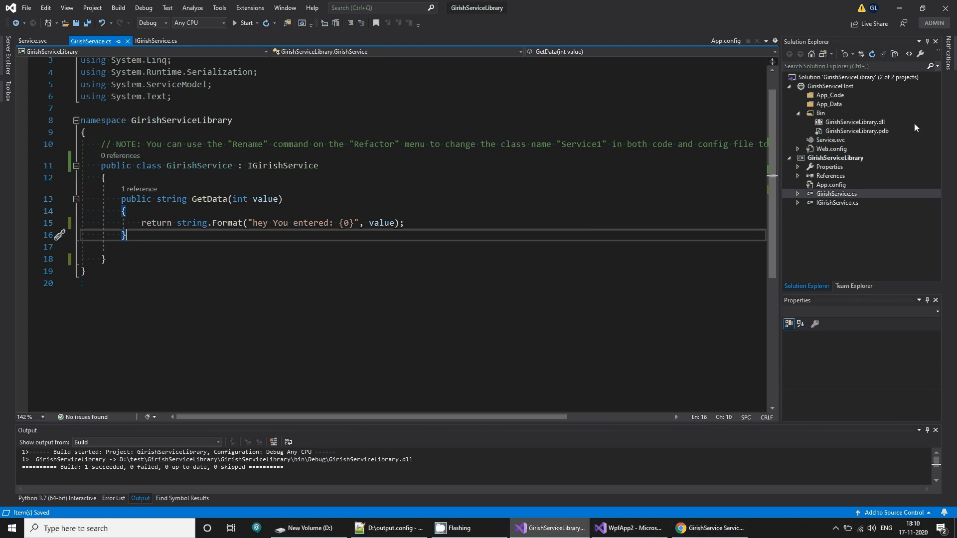
{"action": "left_click", "coordinate": [838, 77]}
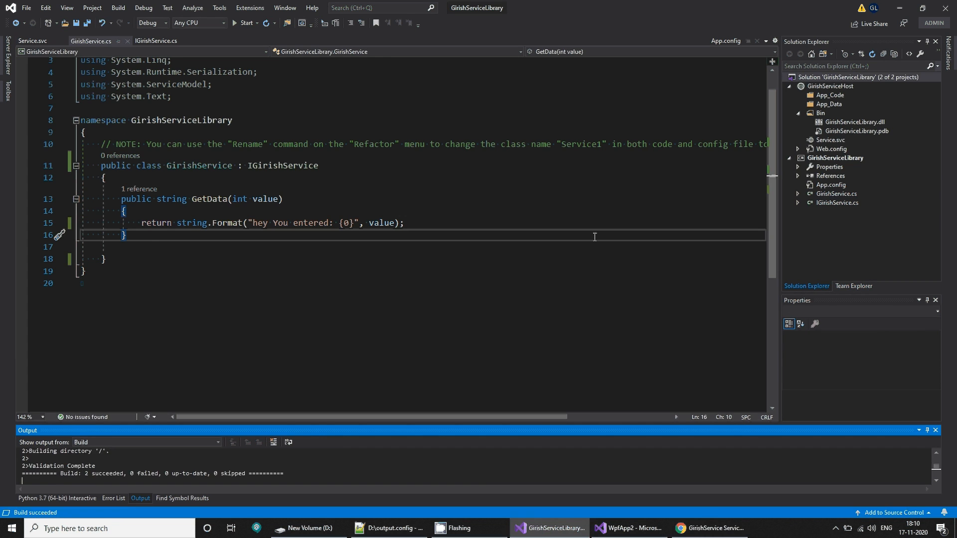
{"action": "left_click", "coordinate": [627, 528]}
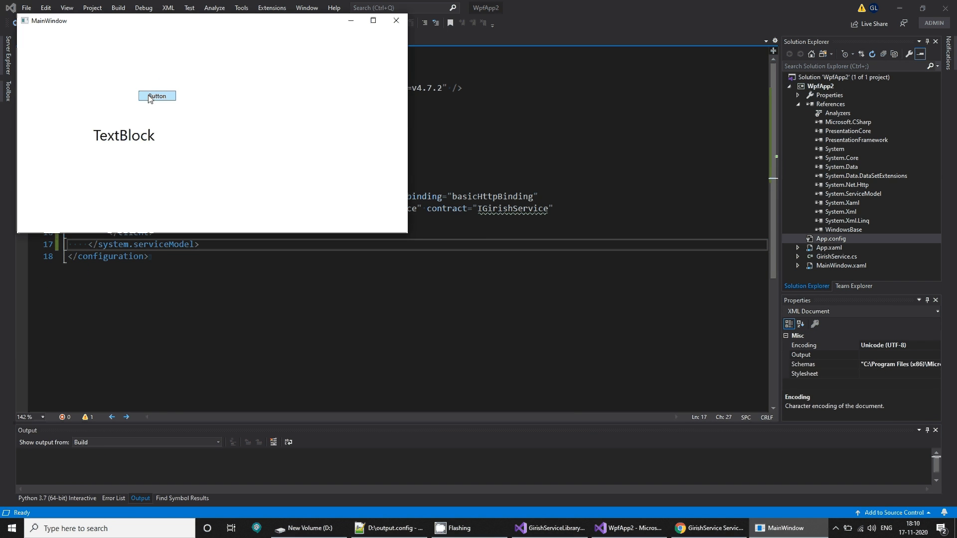
{"action": "left_click", "coordinate": [156, 96]}
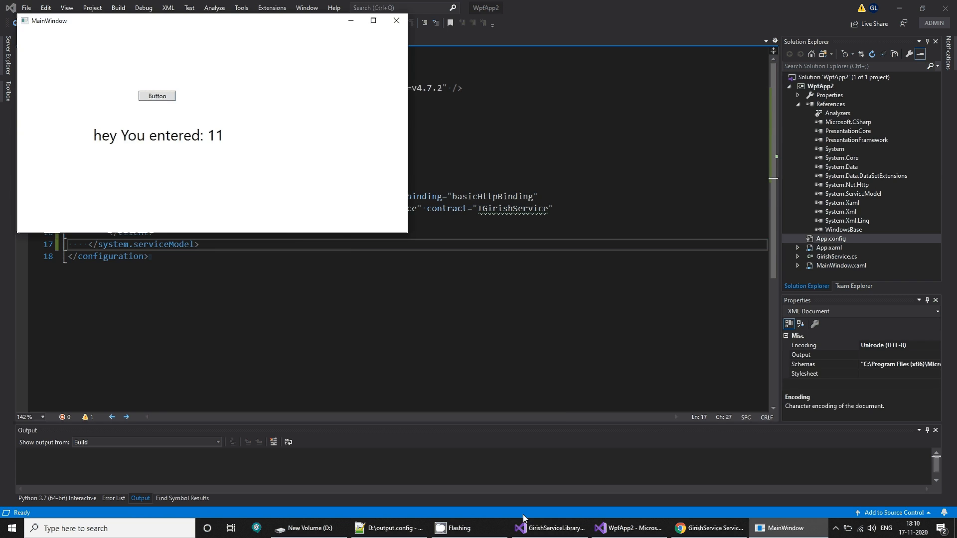
{"action": "left_click", "coordinate": [547, 528]}
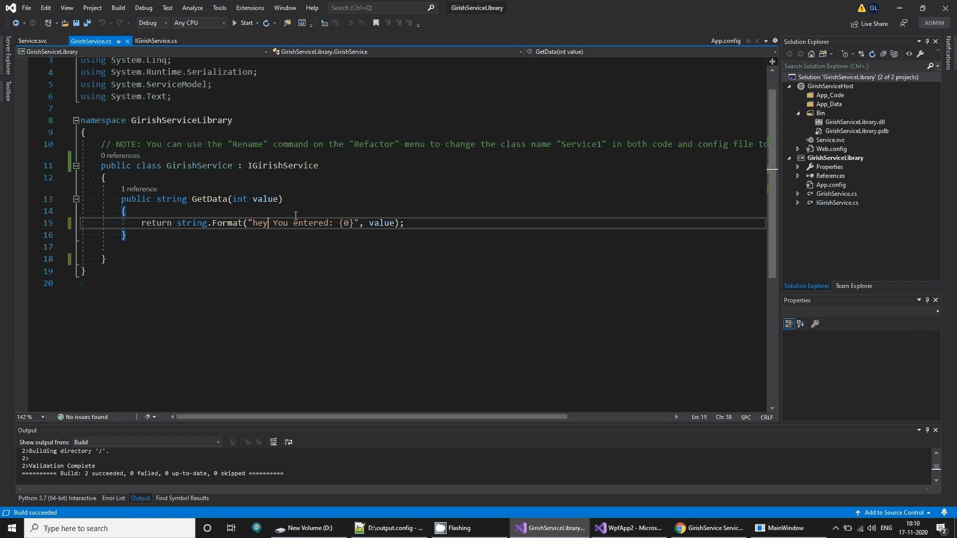
Add 'Man' after 'hey' so the client Button shows 'hey Man You entered: 11'.
{"action": "type", "text": "Man"}
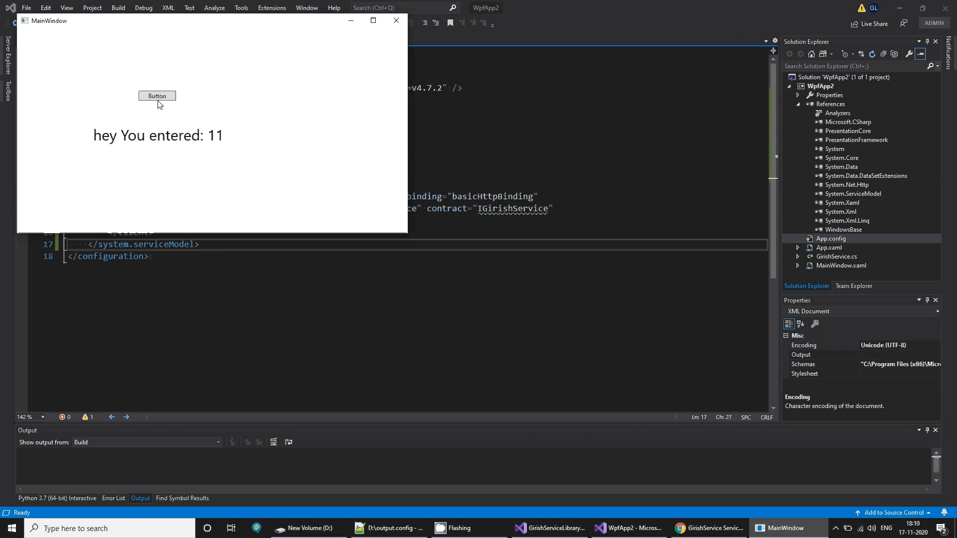
{"action": "left_click", "coordinate": [157, 96]}
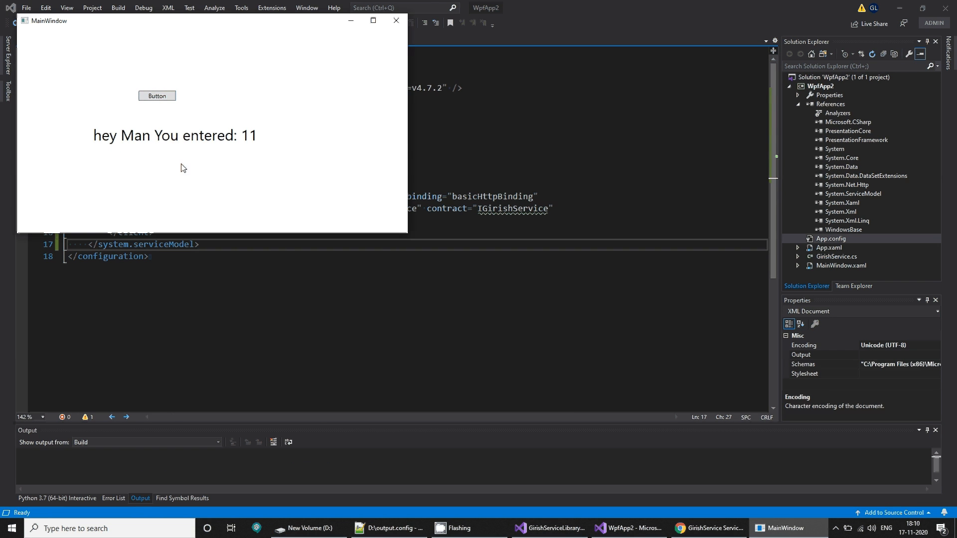
{"action": "left_click", "coordinate": [549, 528]}
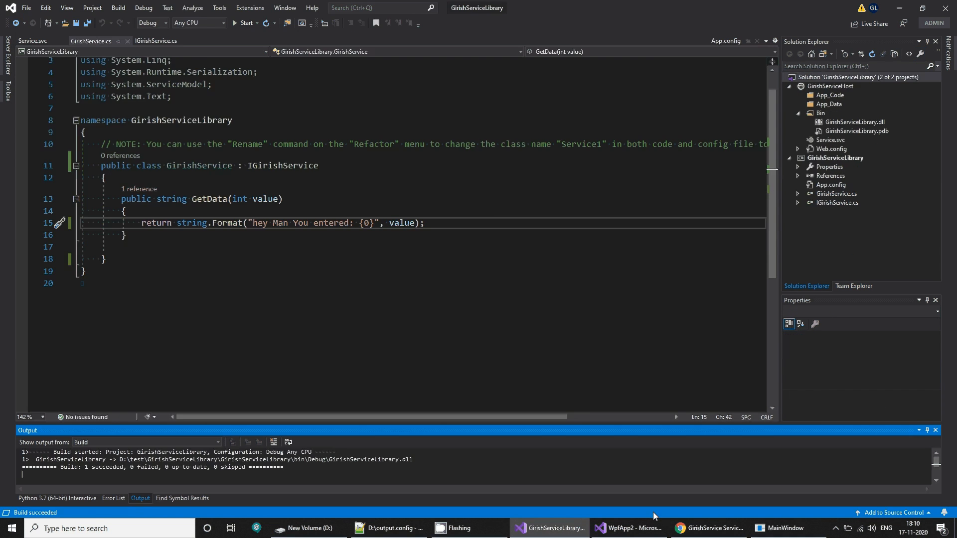
{"action": "mouse_move", "coordinate": [559, 521]}
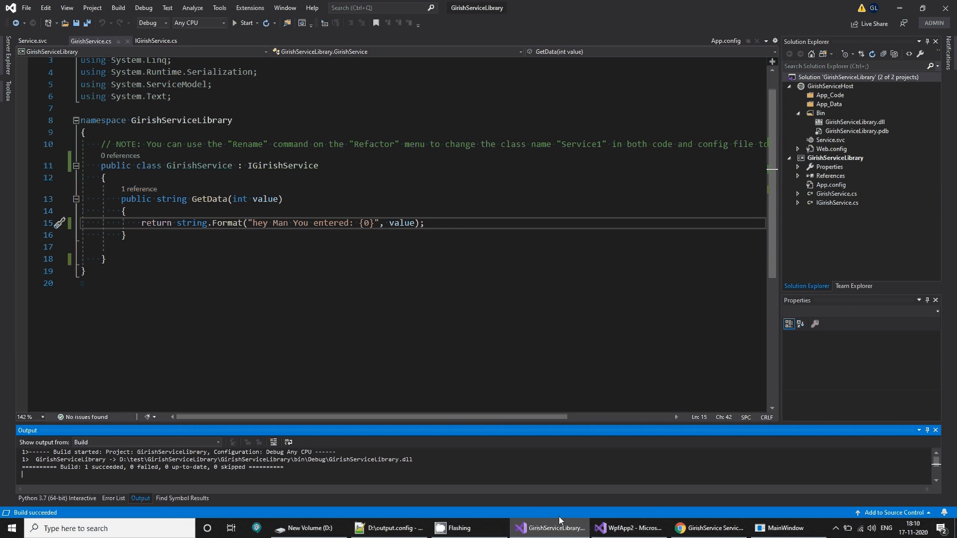
{"action": "mouse_move", "coordinate": [517, 510]}
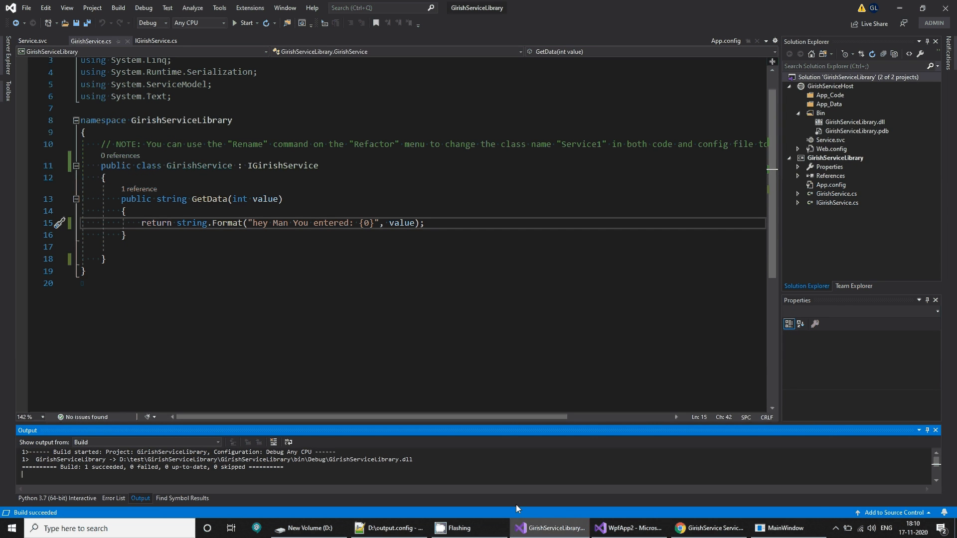
{"action": "left_click", "coordinate": [834, 528]}
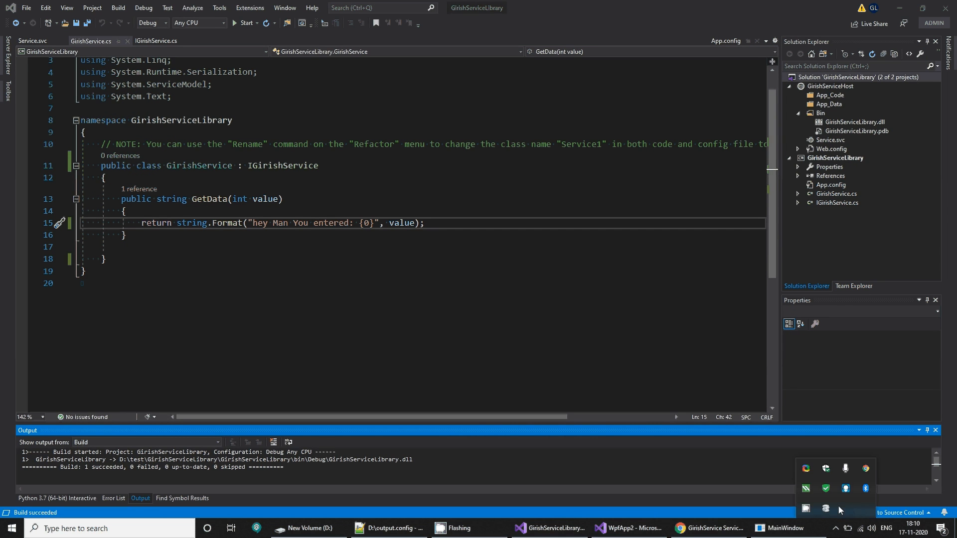